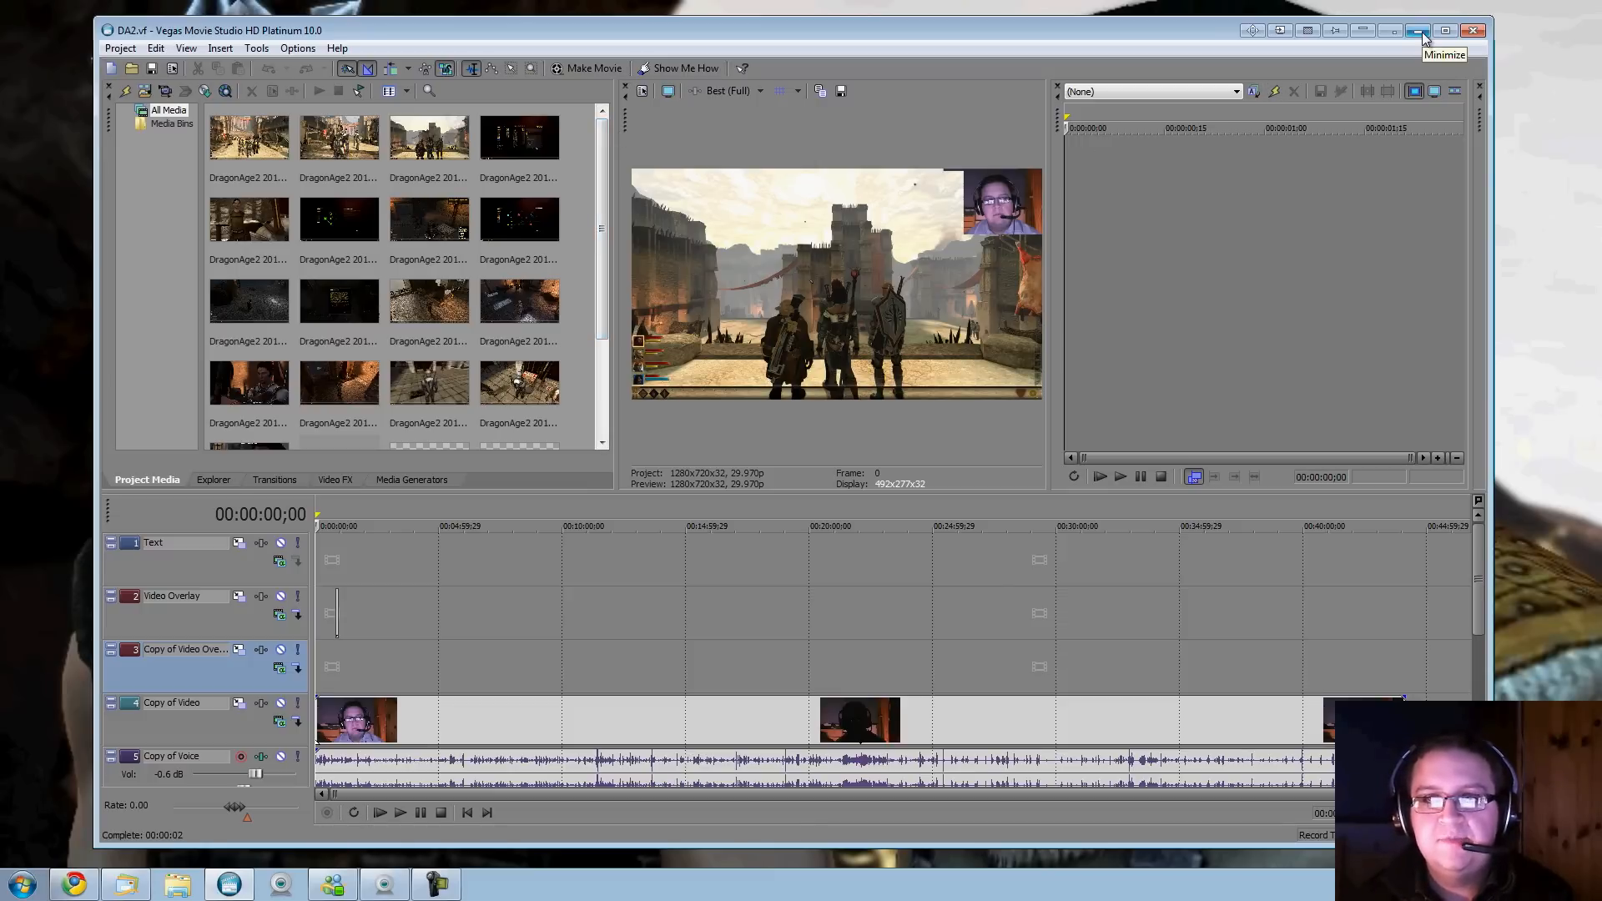
# Minimize Vegas and start Windows Task Manager from the taskbar menu
pyautogui.click(1419, 30)
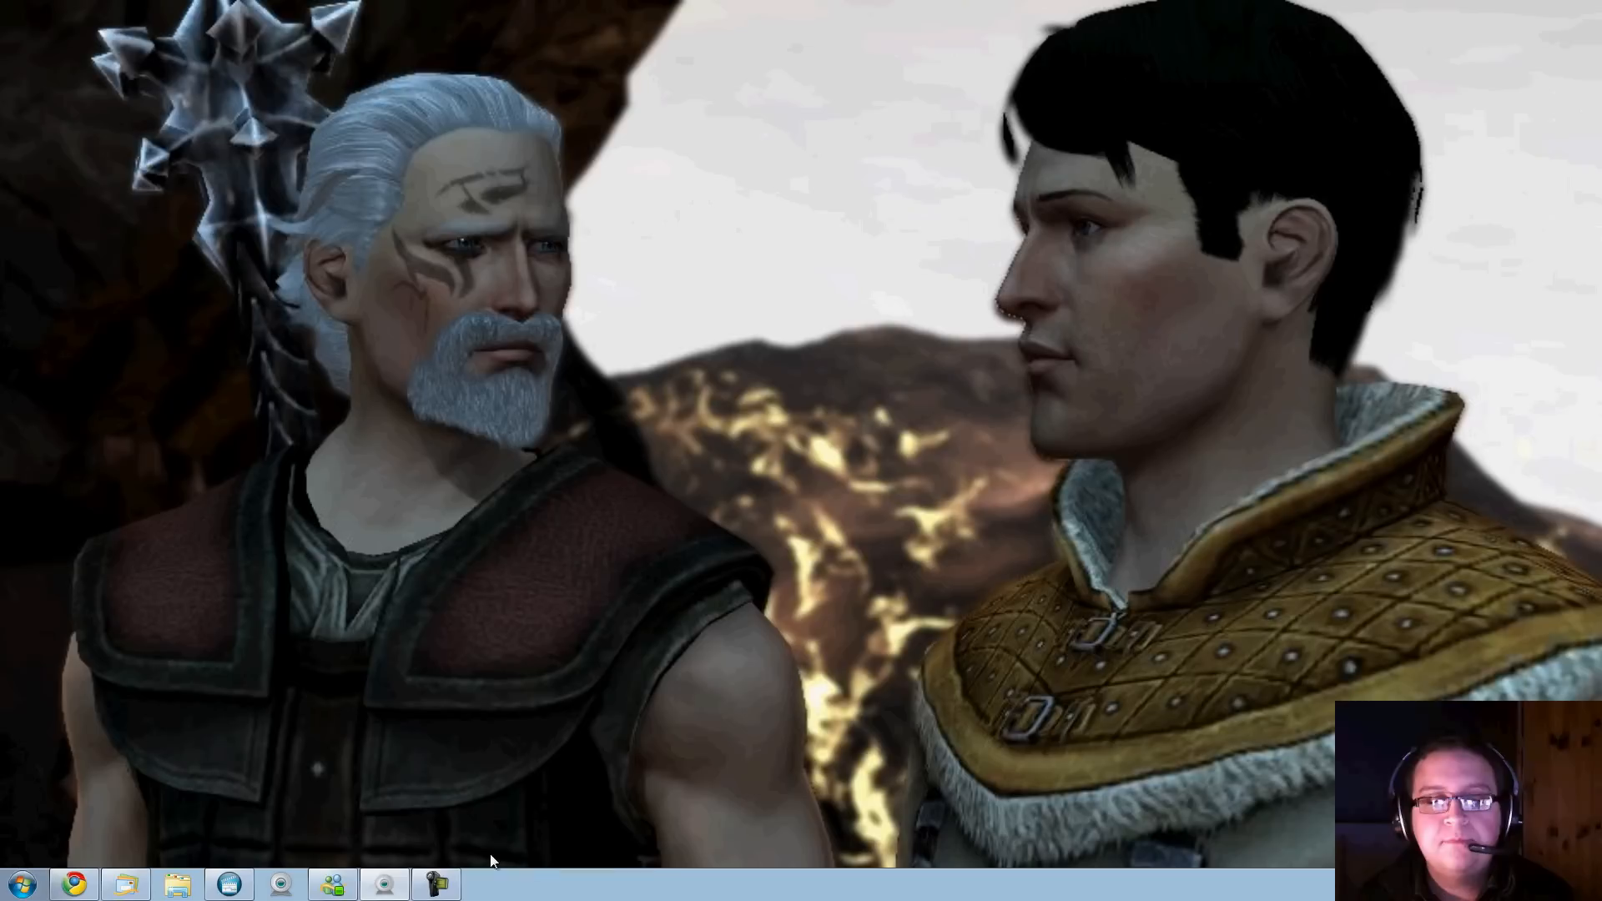
pyautogui.rightClick(490, 861)
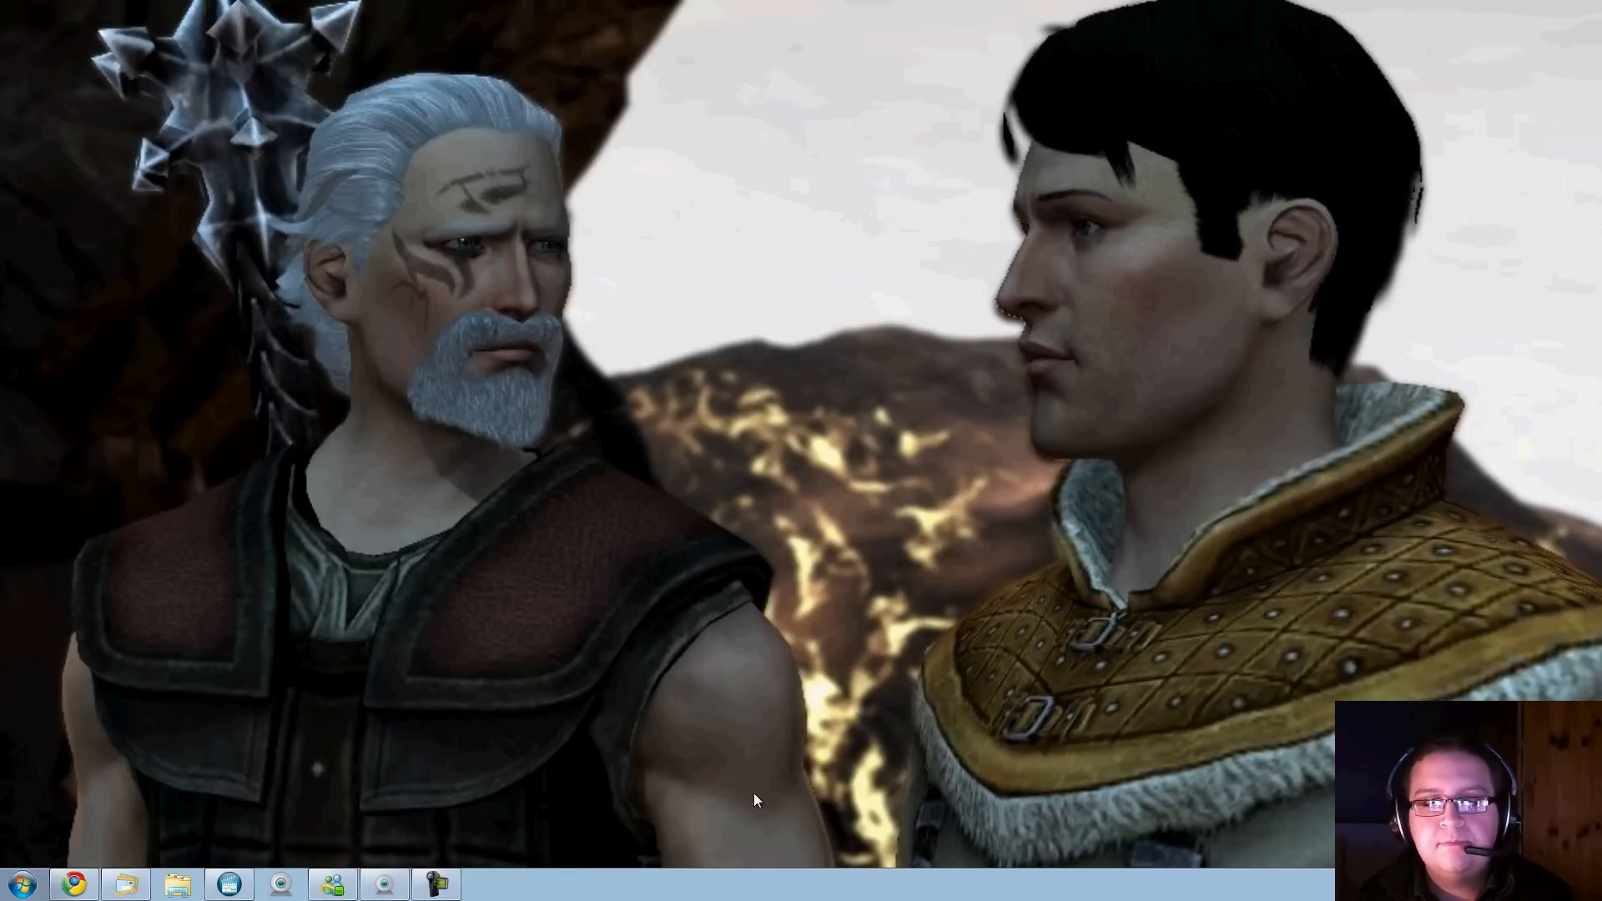
pyautogui.click(487, 885)
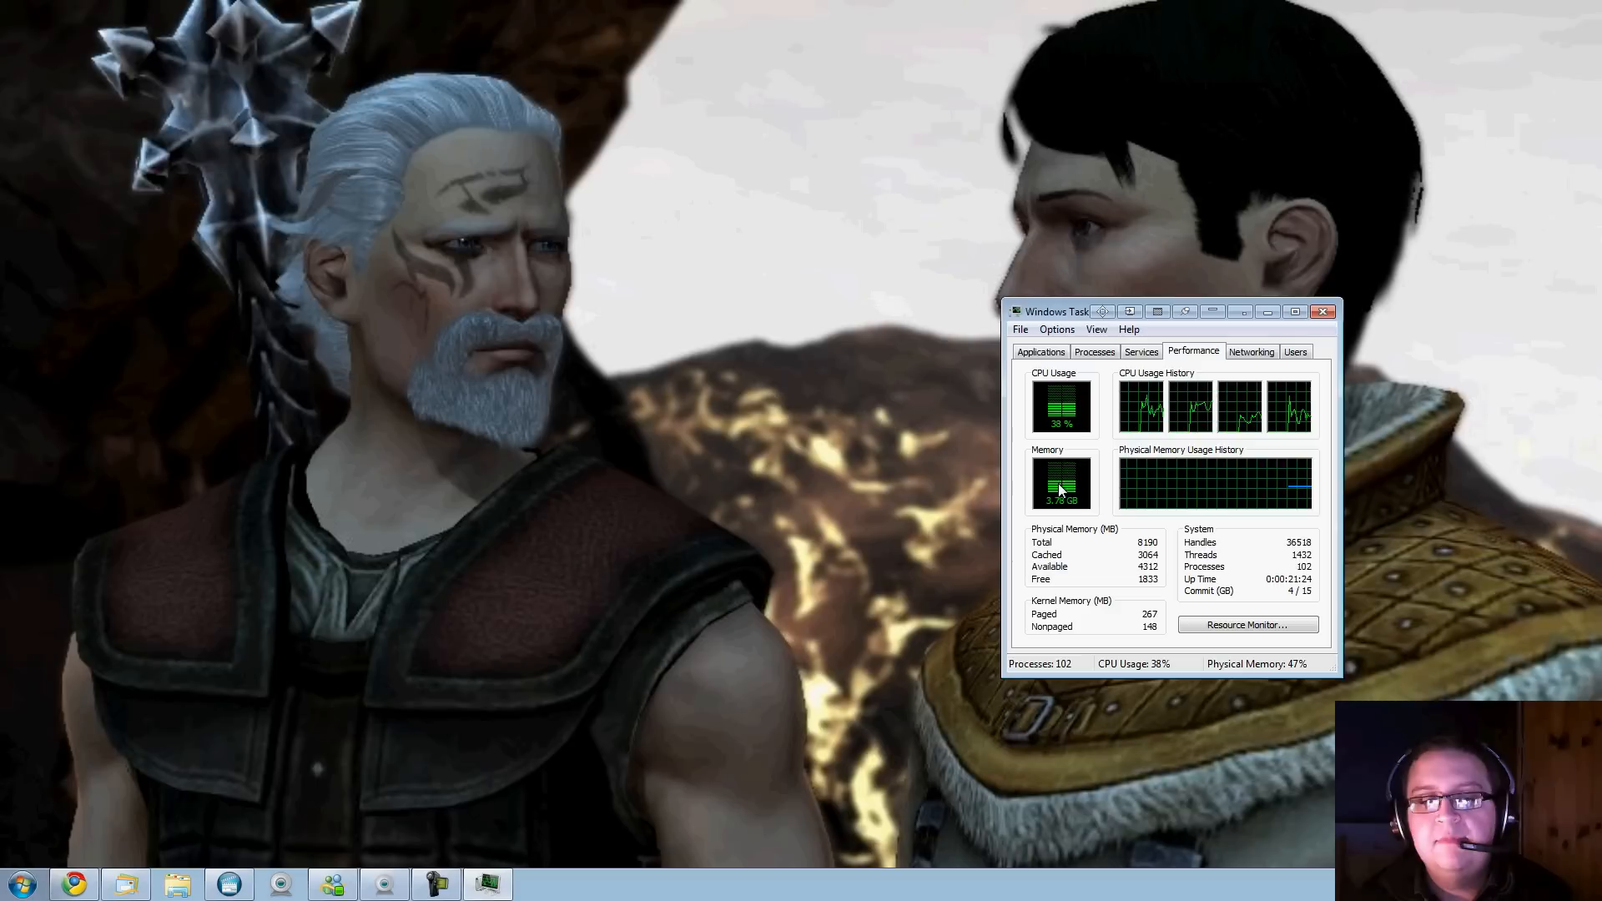
# Review the Processes list with sorted columns and the Applications list in Task Manager
pyautogui.click(1094, 350)
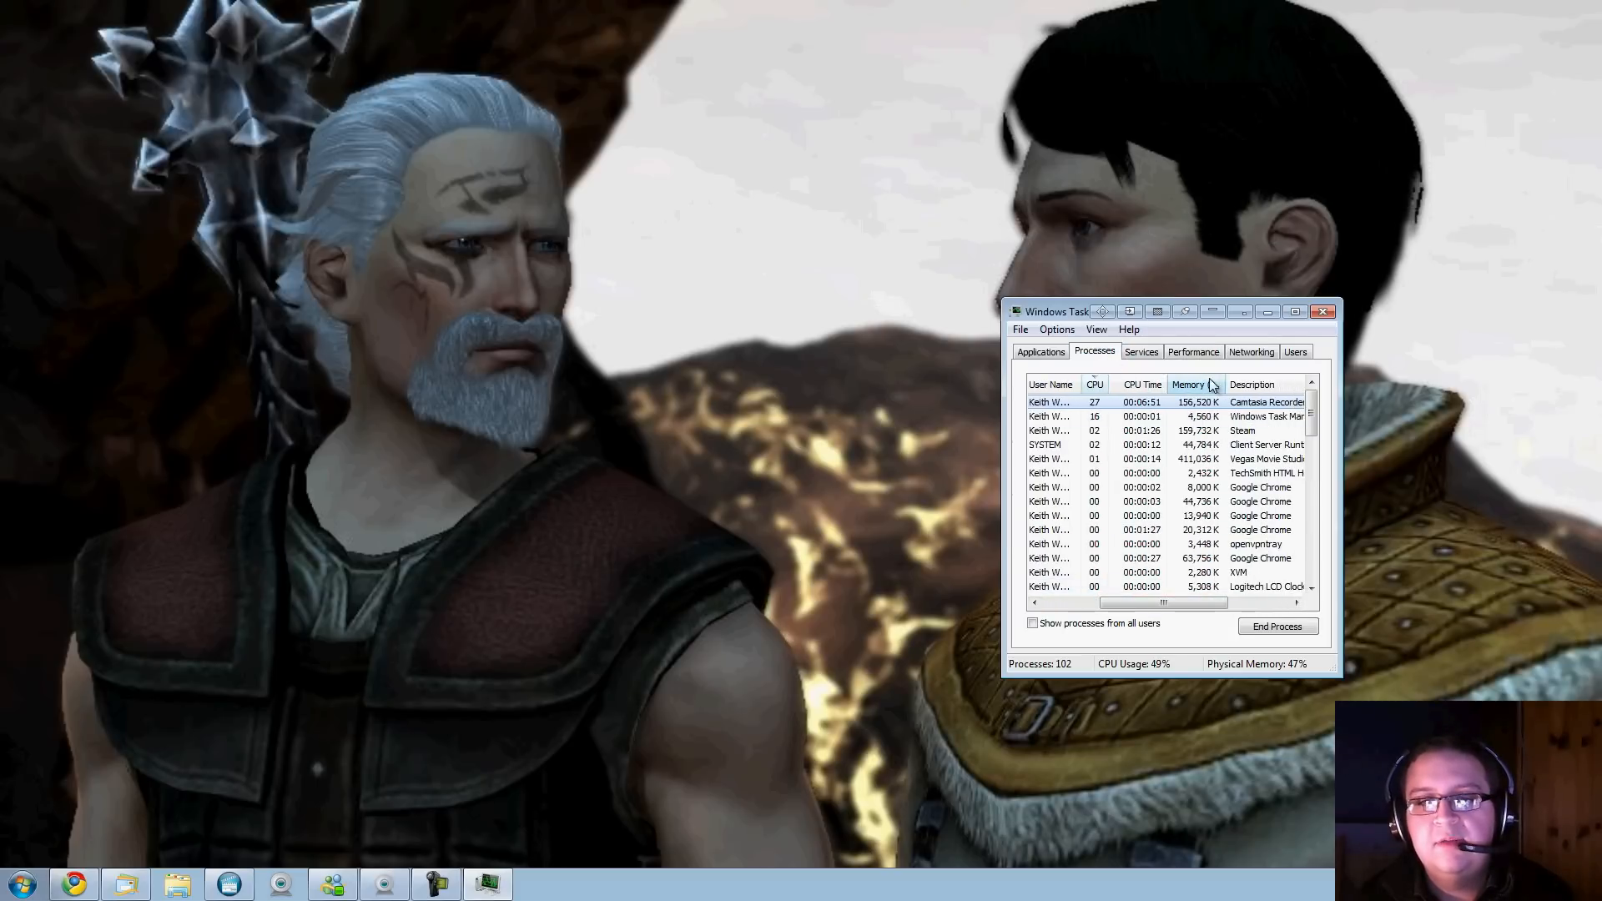
pyautogui.click(1057, 384)
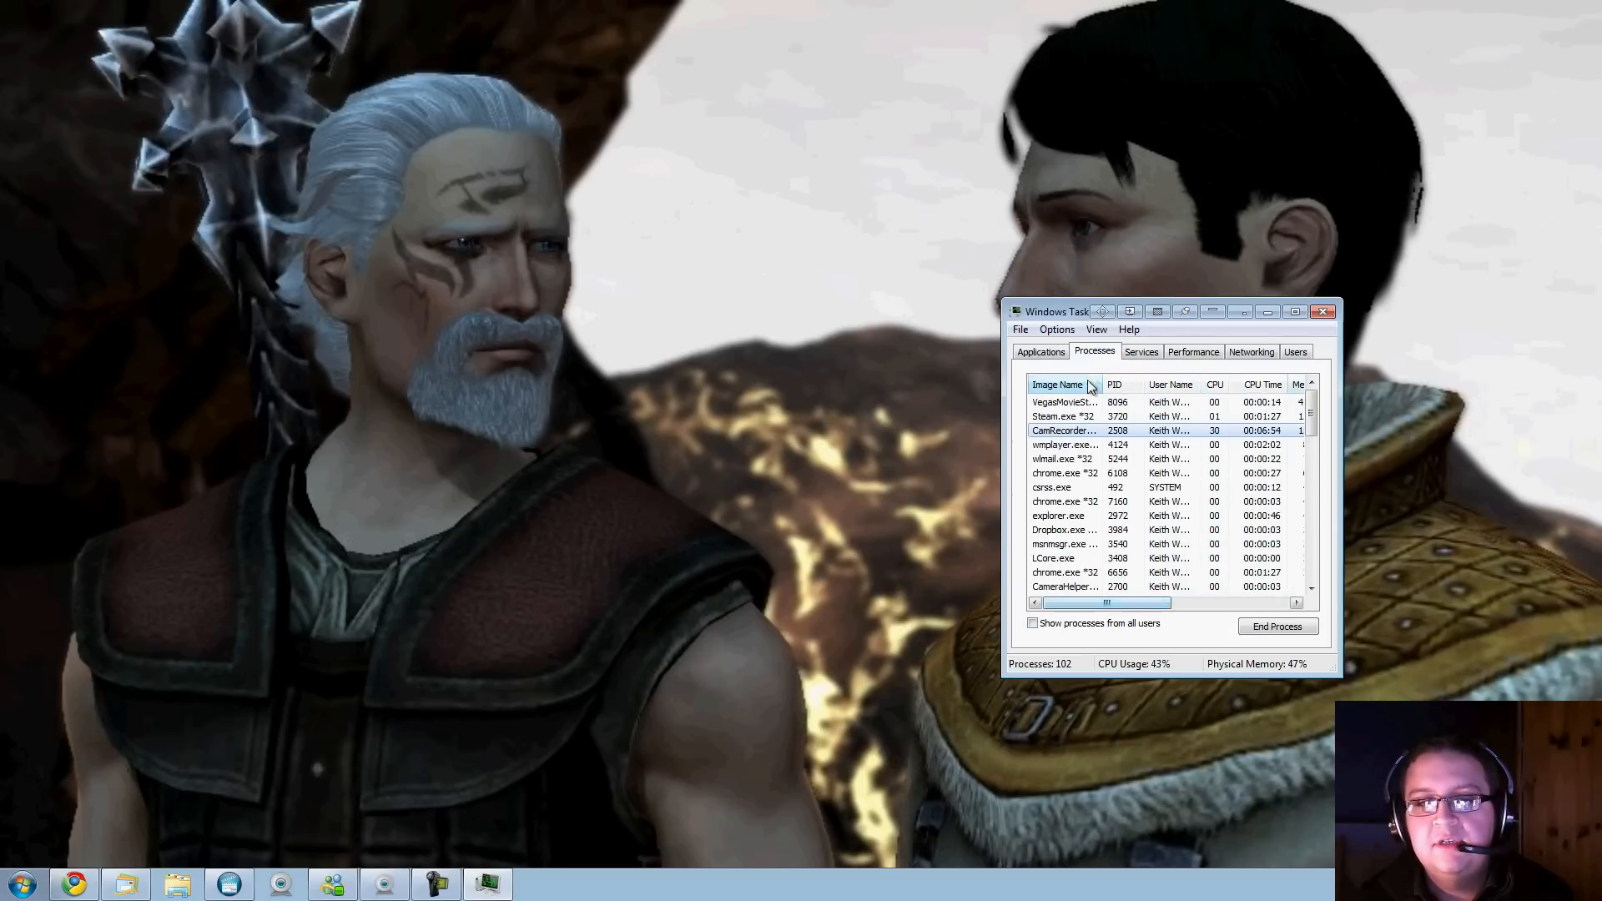
pyautogui.moveTo(1063, 603); pyautogui.dragTo(1145, 603)
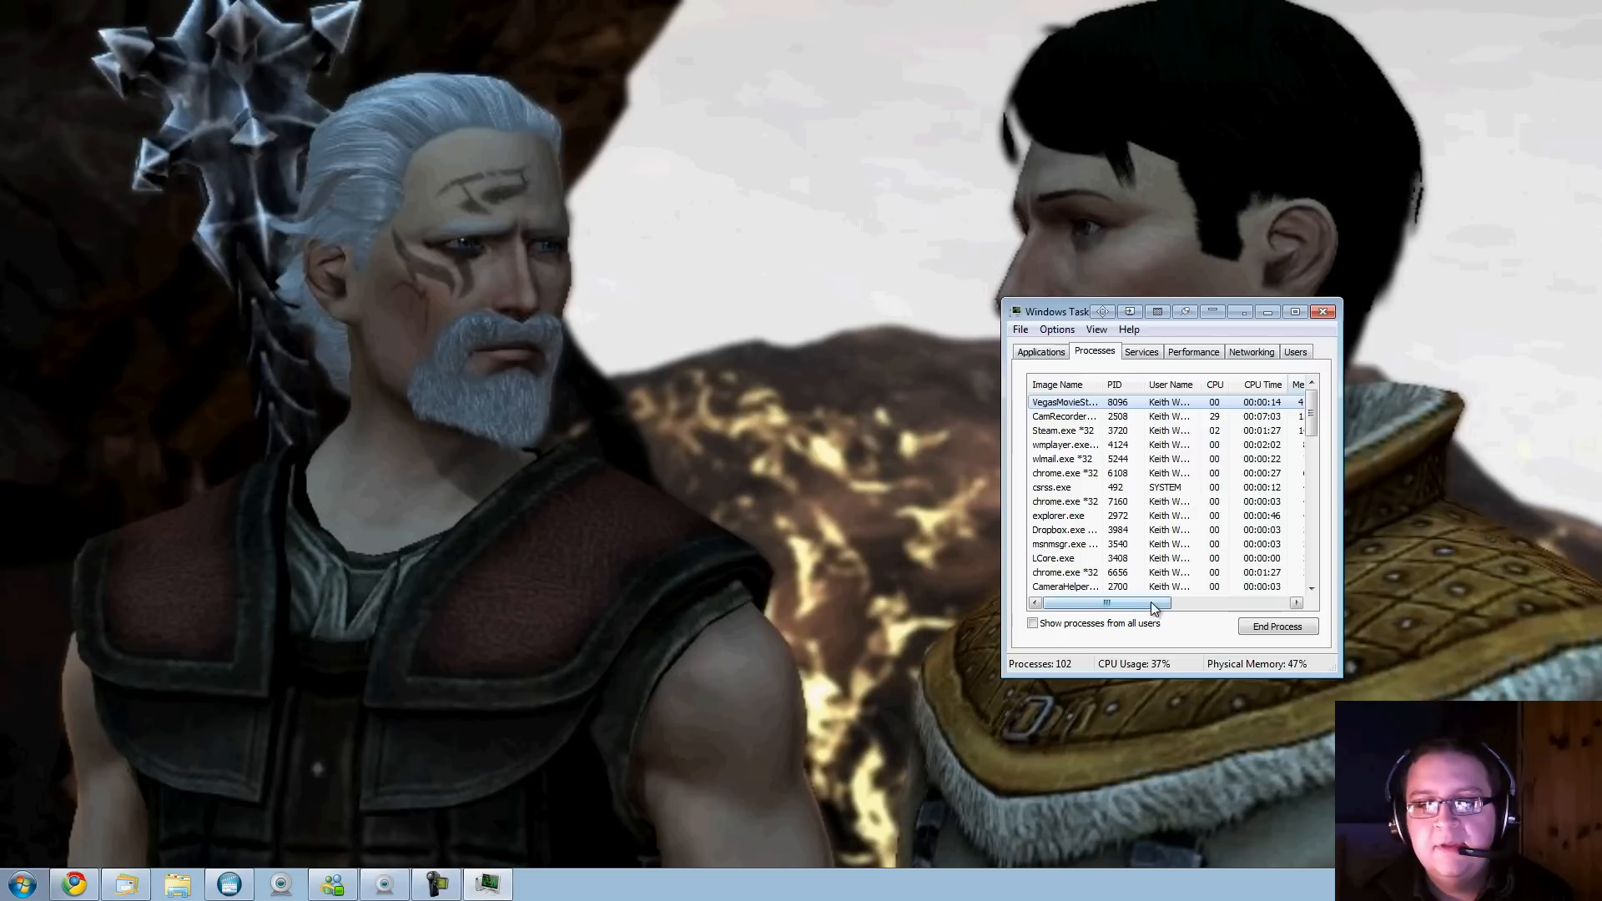
pyautogui.click(1040, 353)
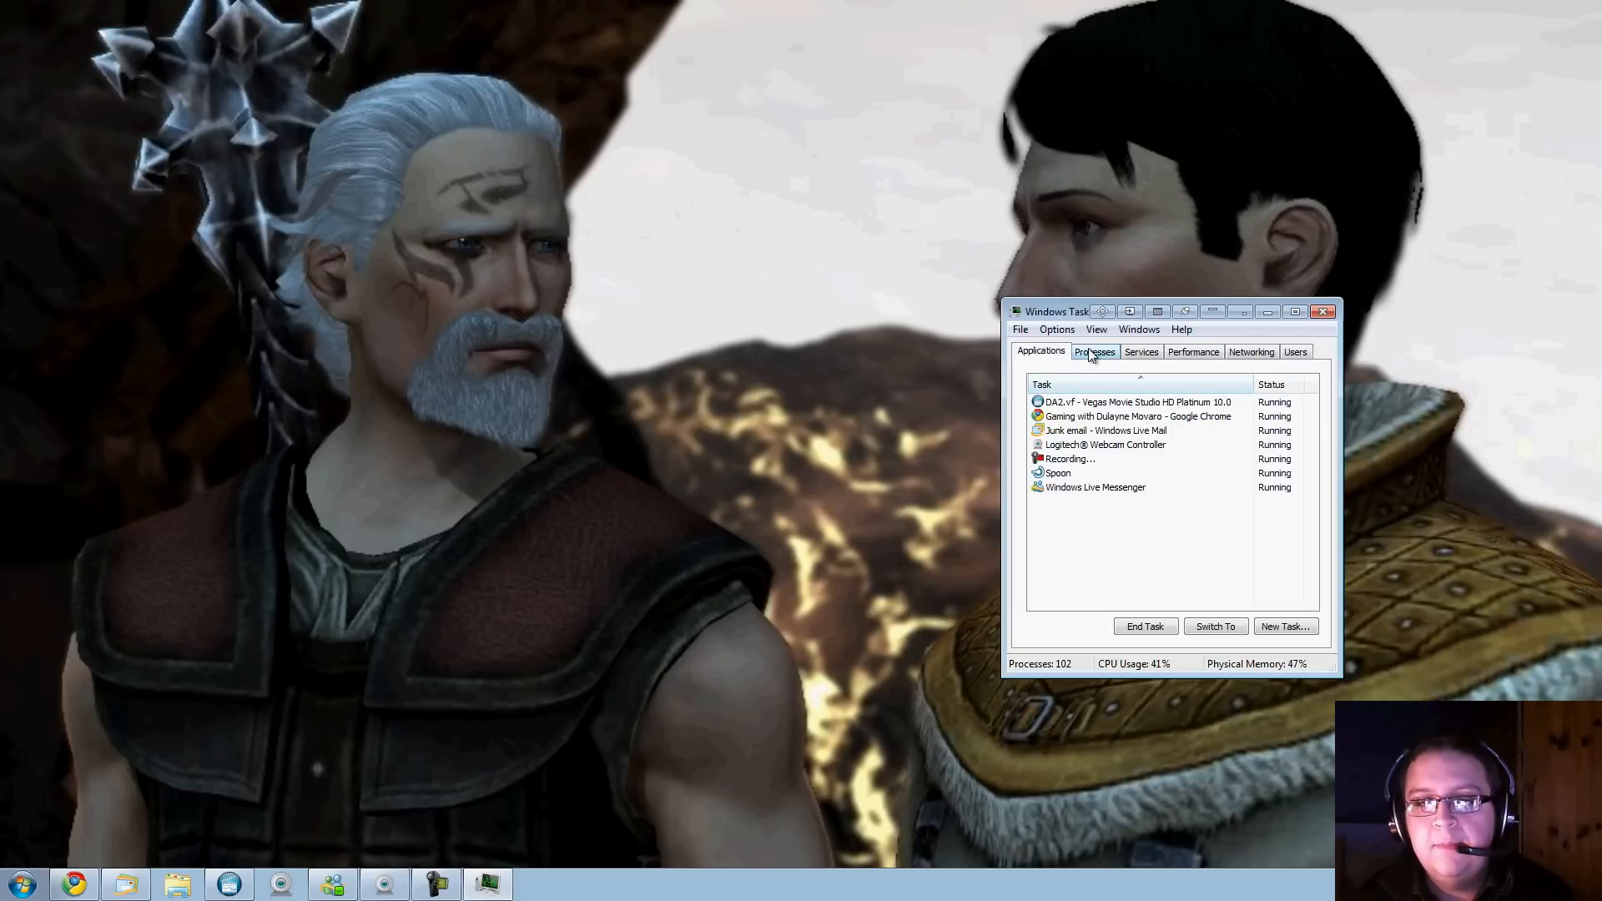
pyautogui.click(1323, 312)
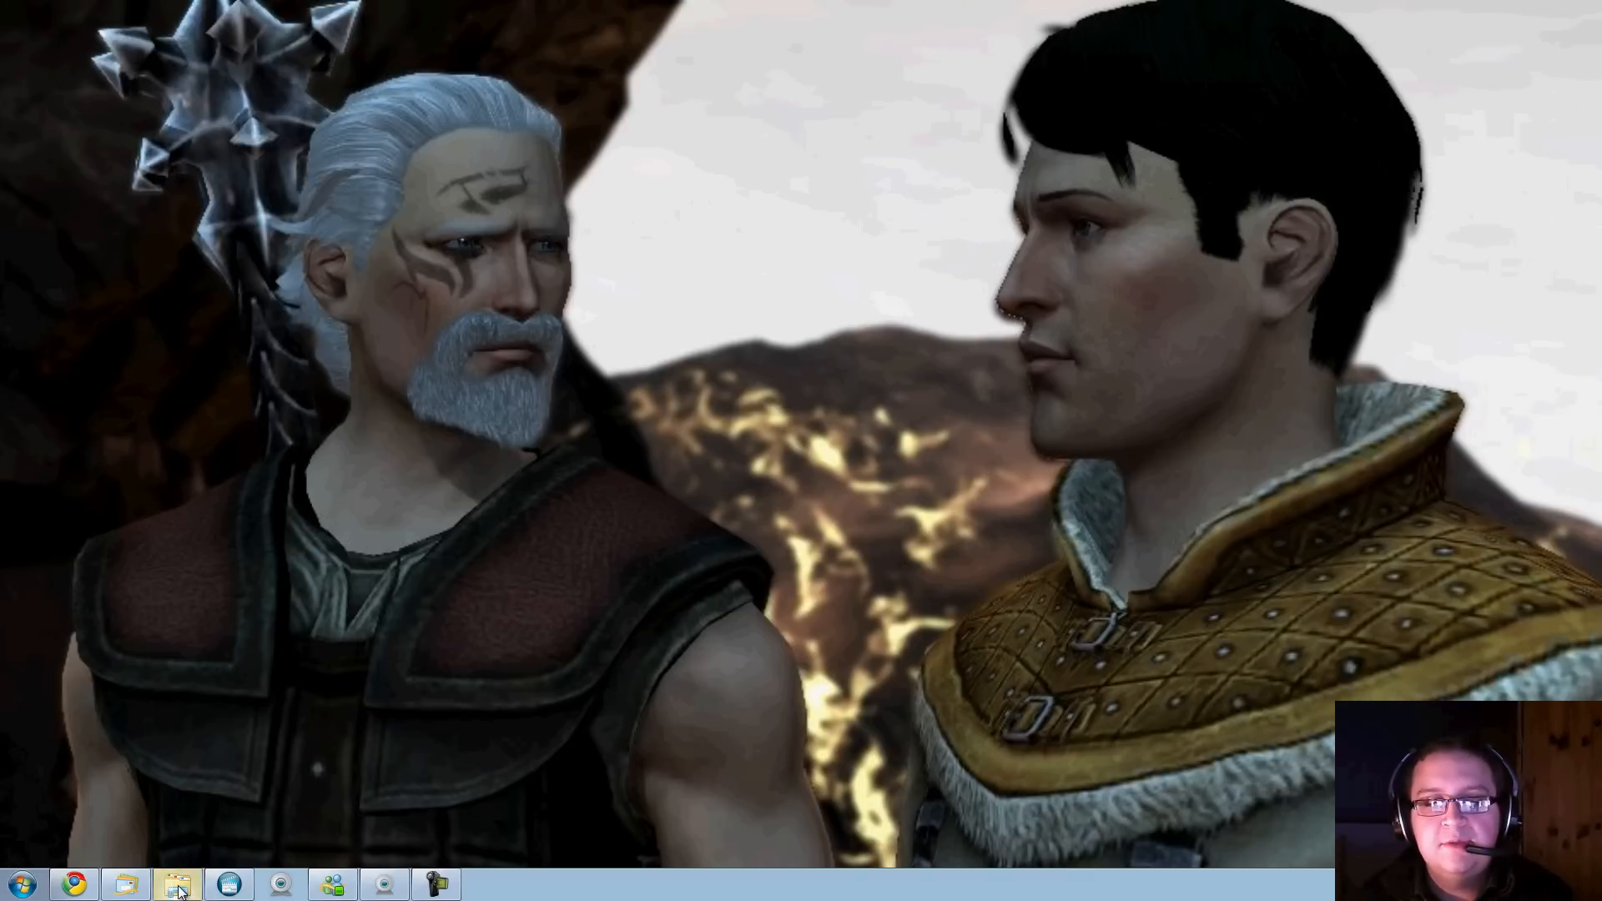
# Open Explorer and browse into the Windows (B:) drive
pyautogui.click(179, 883)
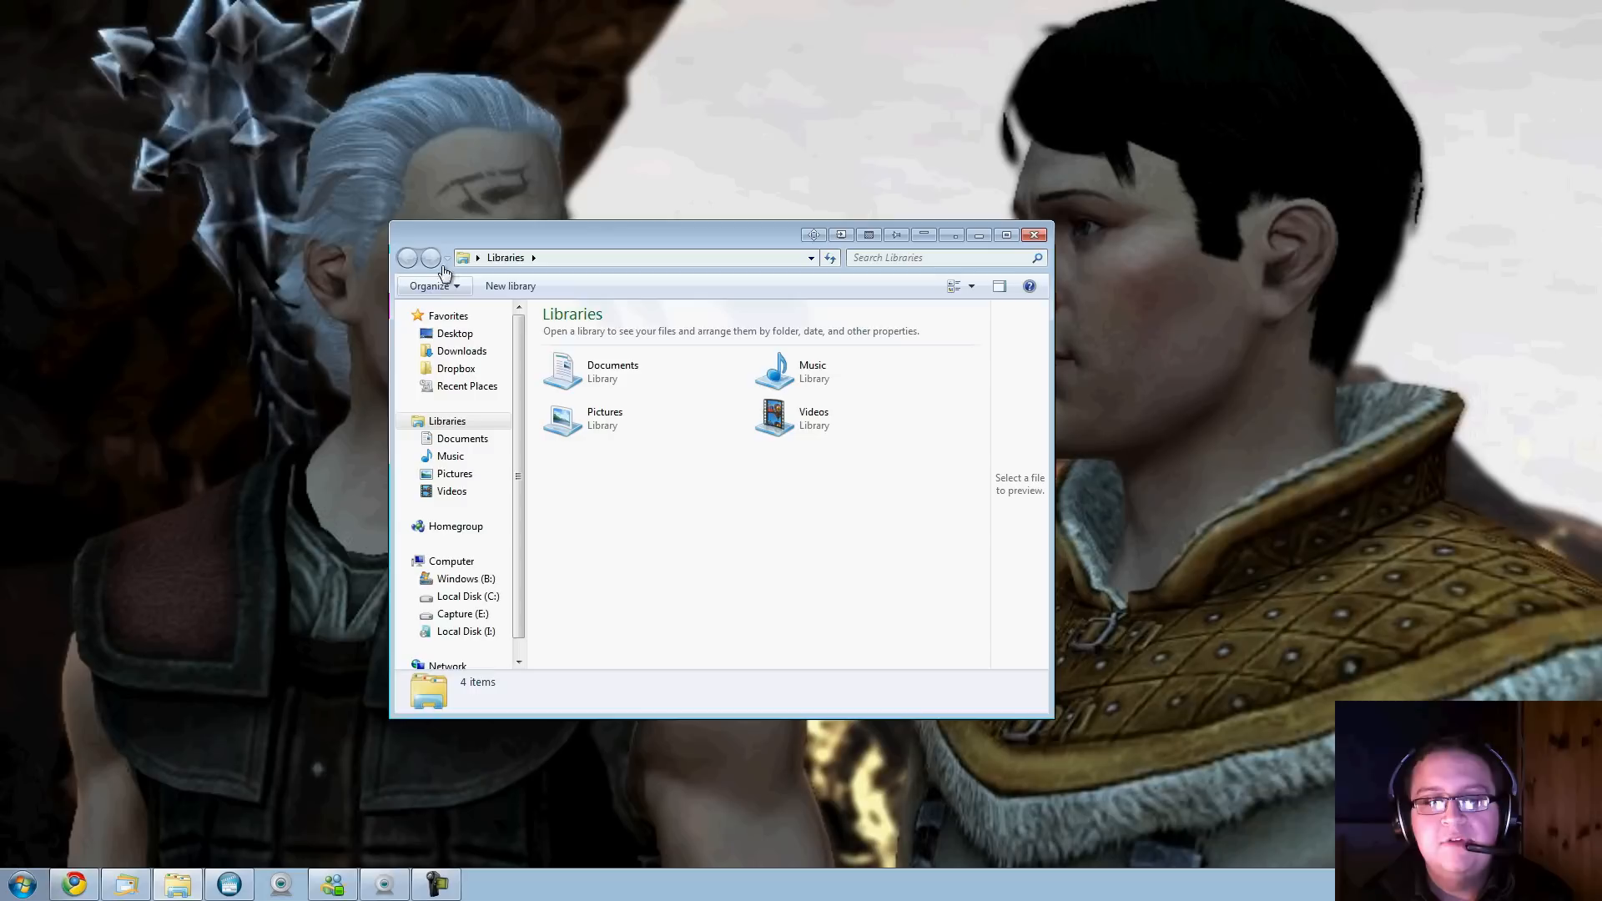
pyautogui.click(461, 579)
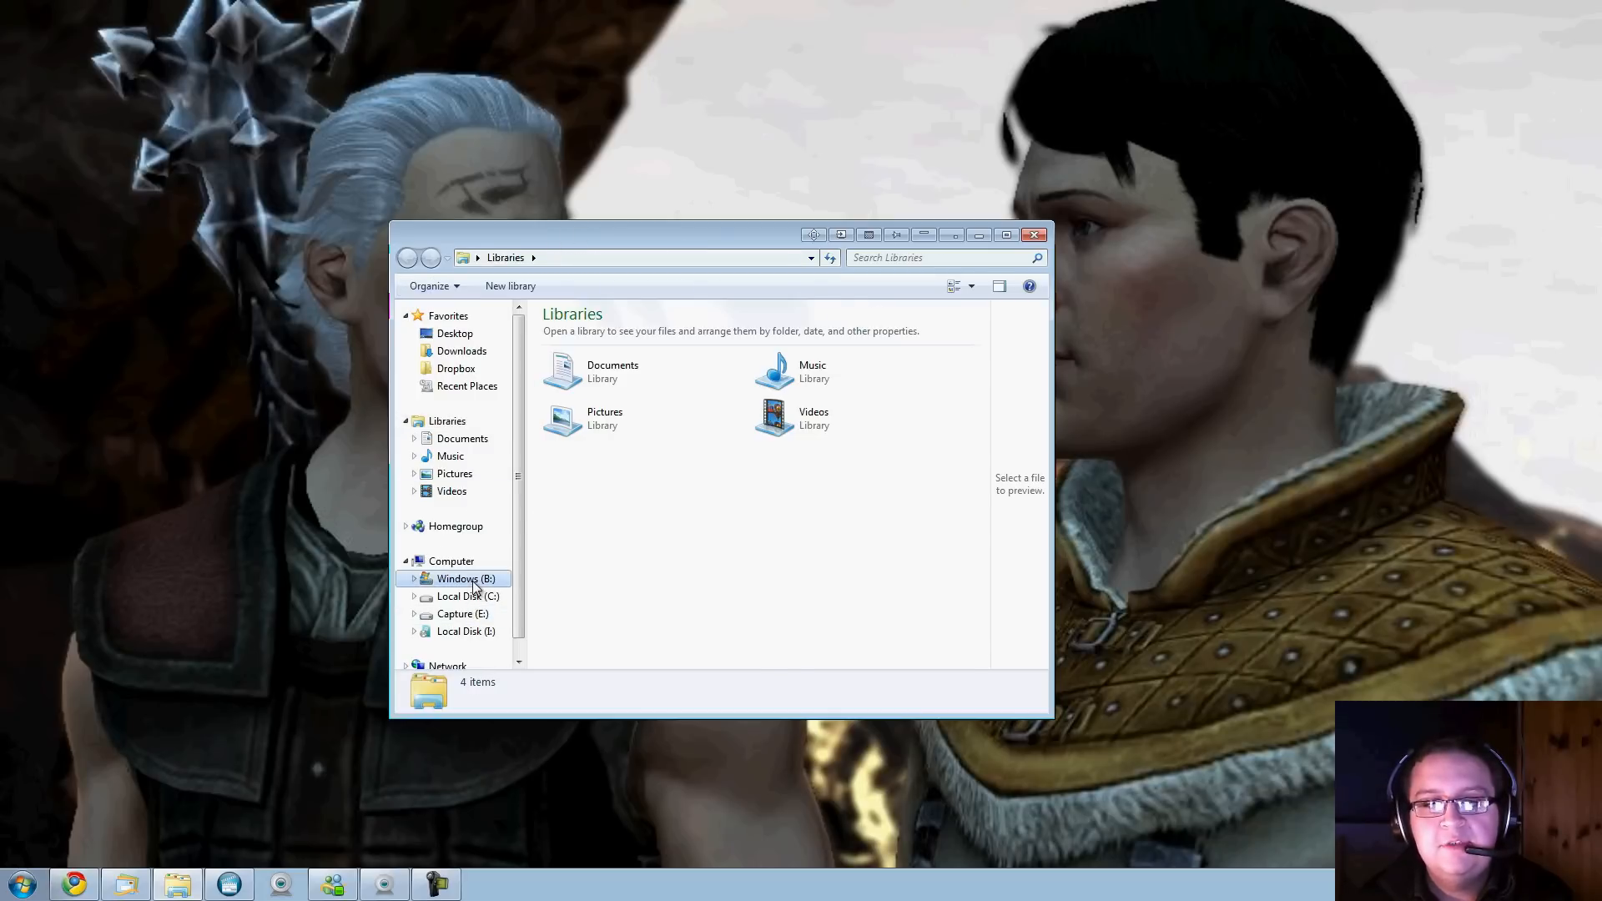
pyautogui.doubleClick(457, 579)
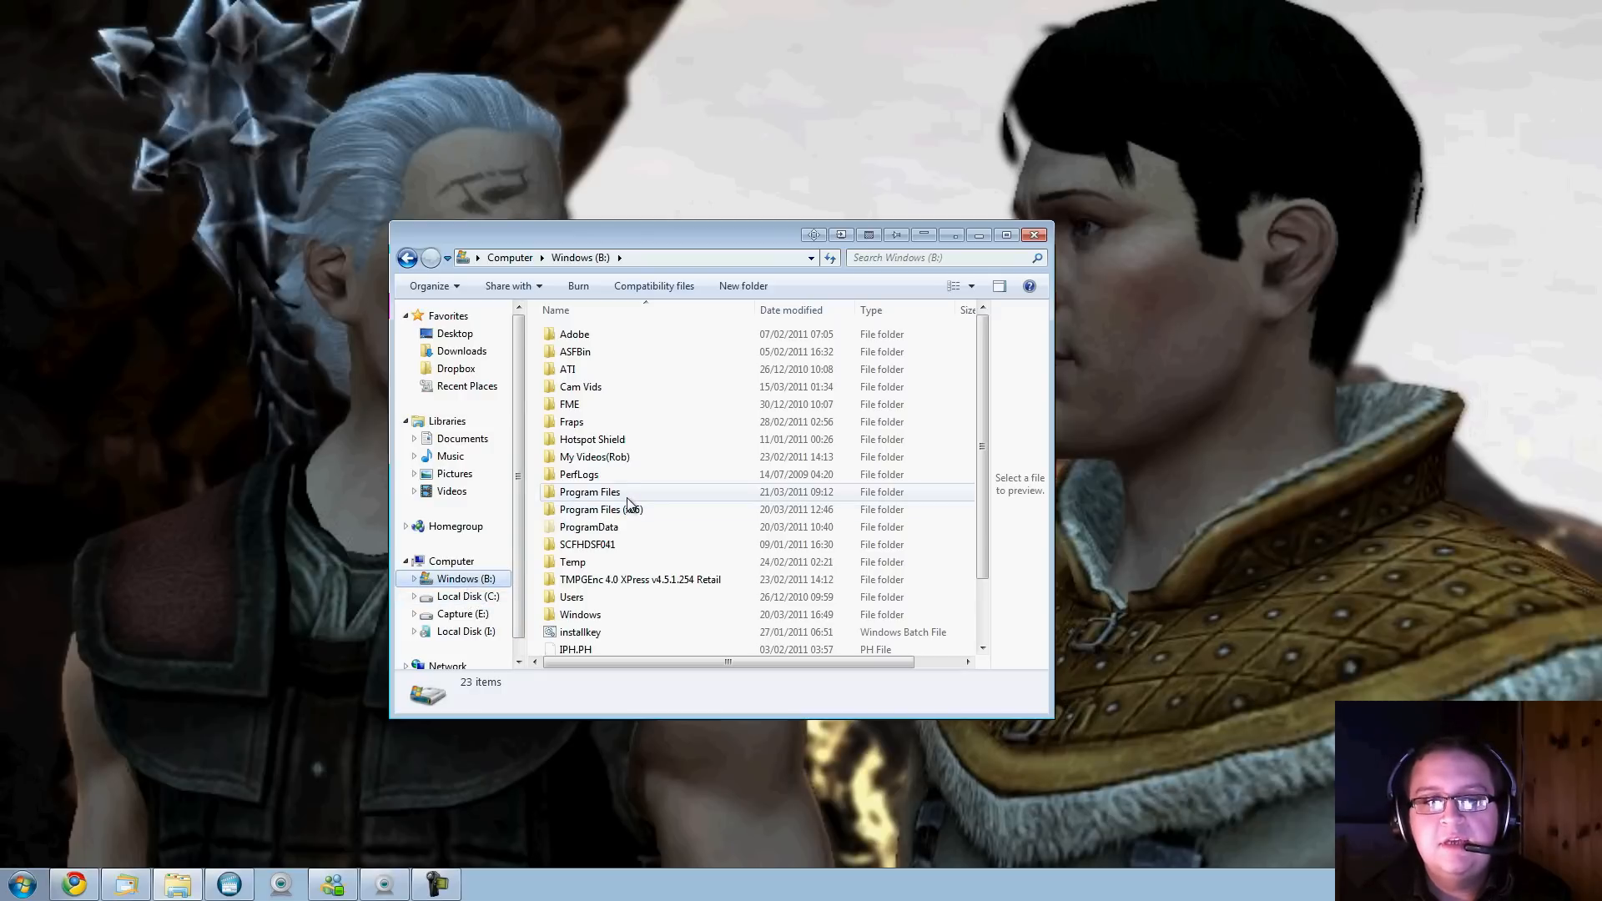
pyautogui.doubleClick(599, 509)
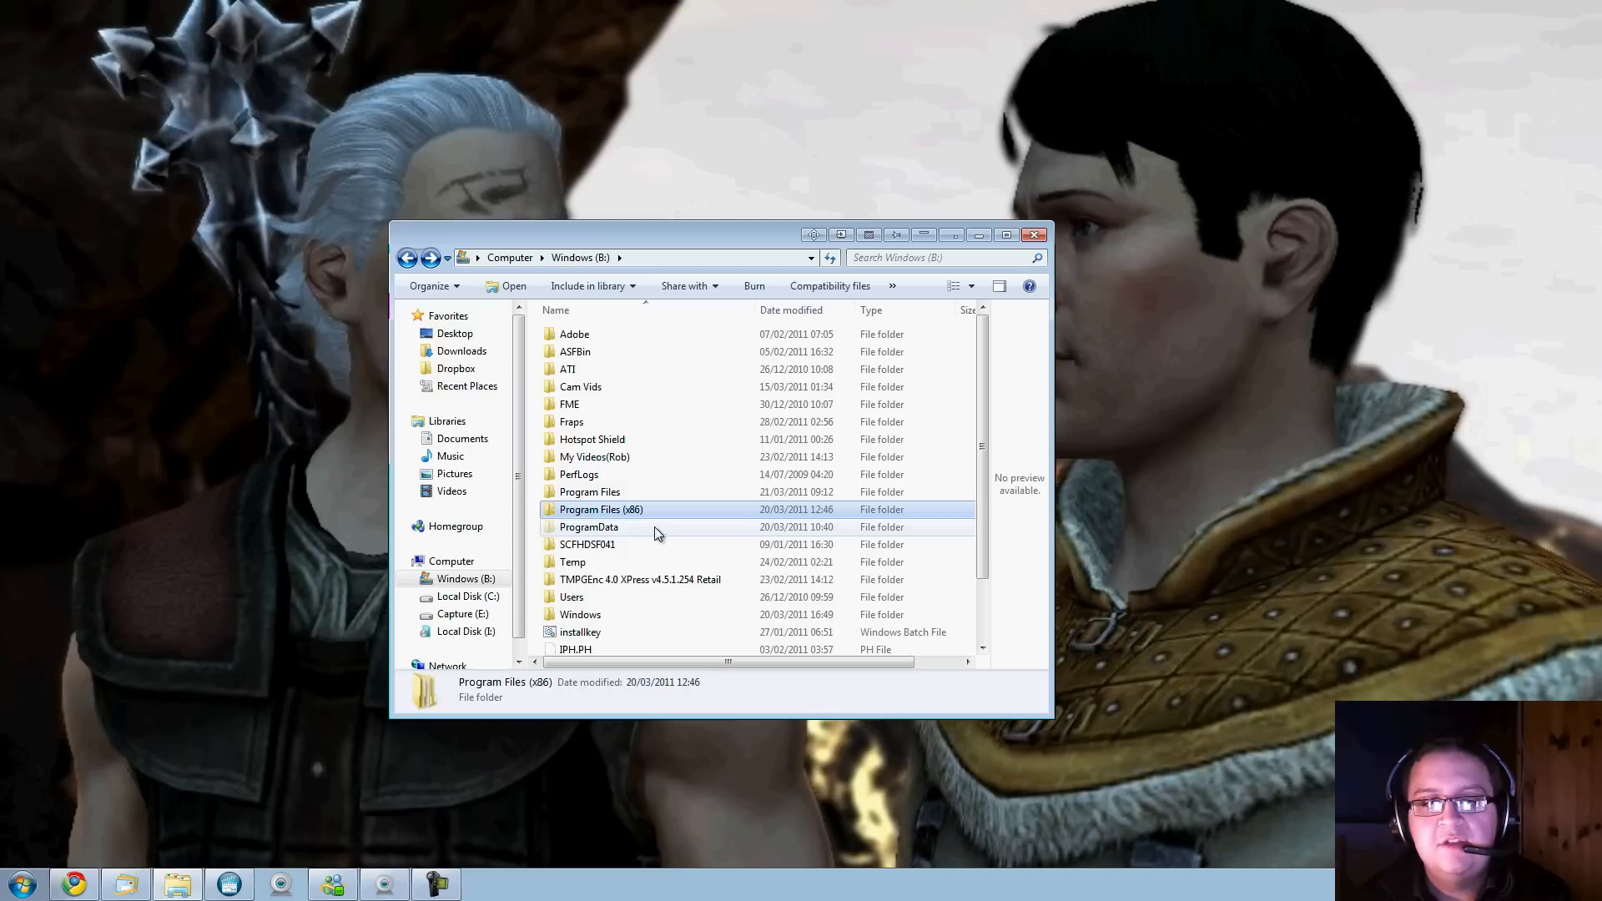
# Look through Program Files, return to the drive root and open Program Files (x86)
pyautogui.click(589, 491)
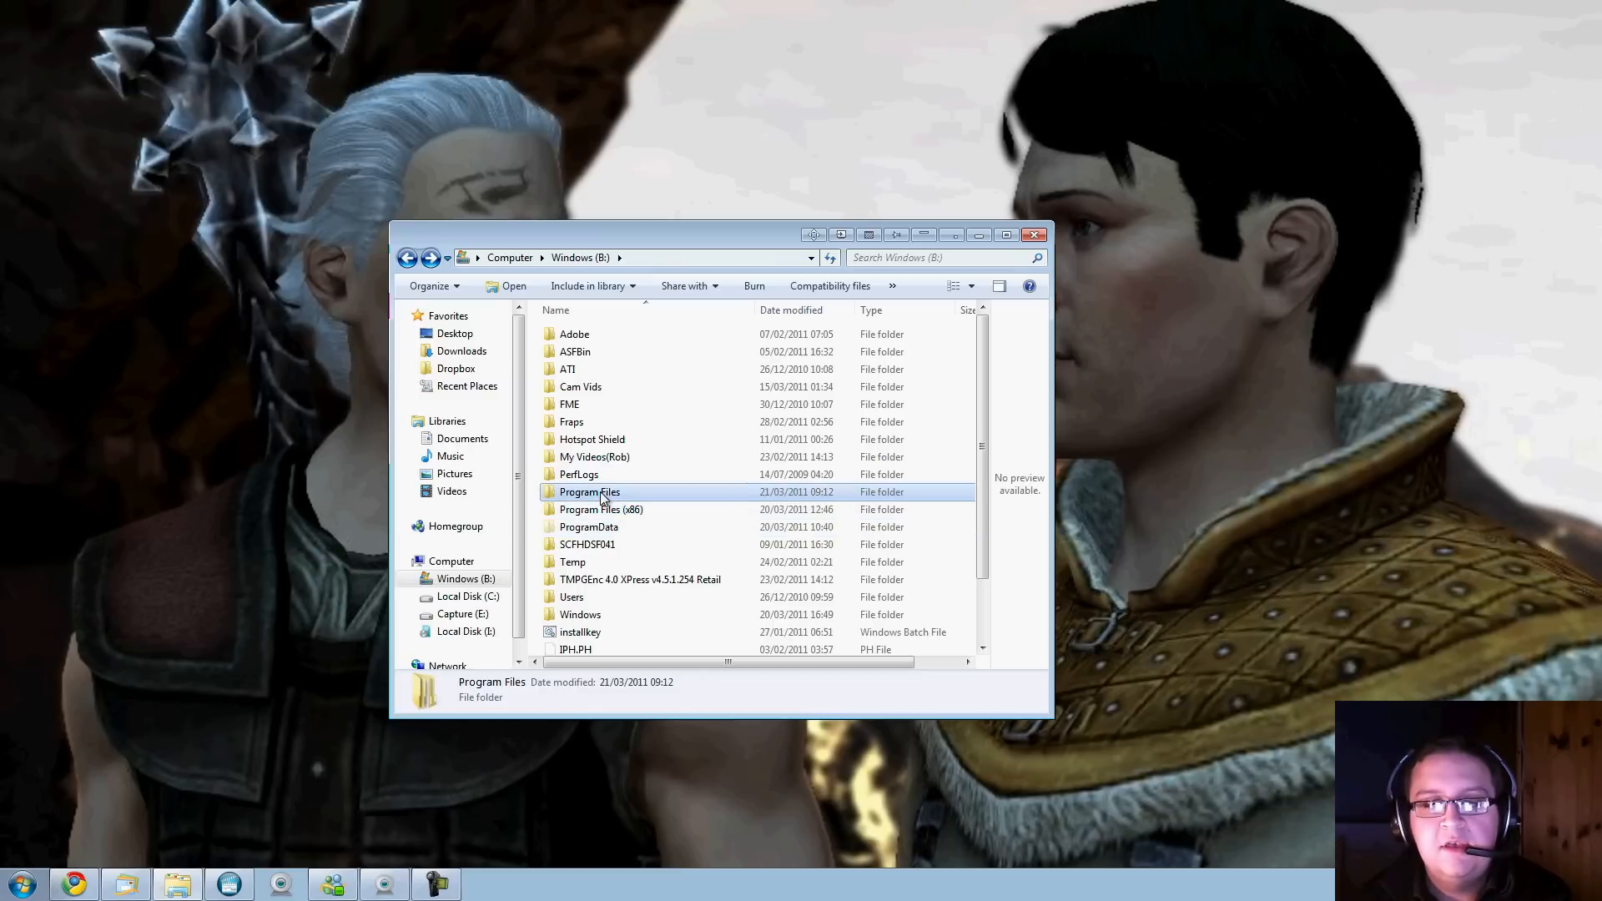
pyautogui.moveTo(630, 501)
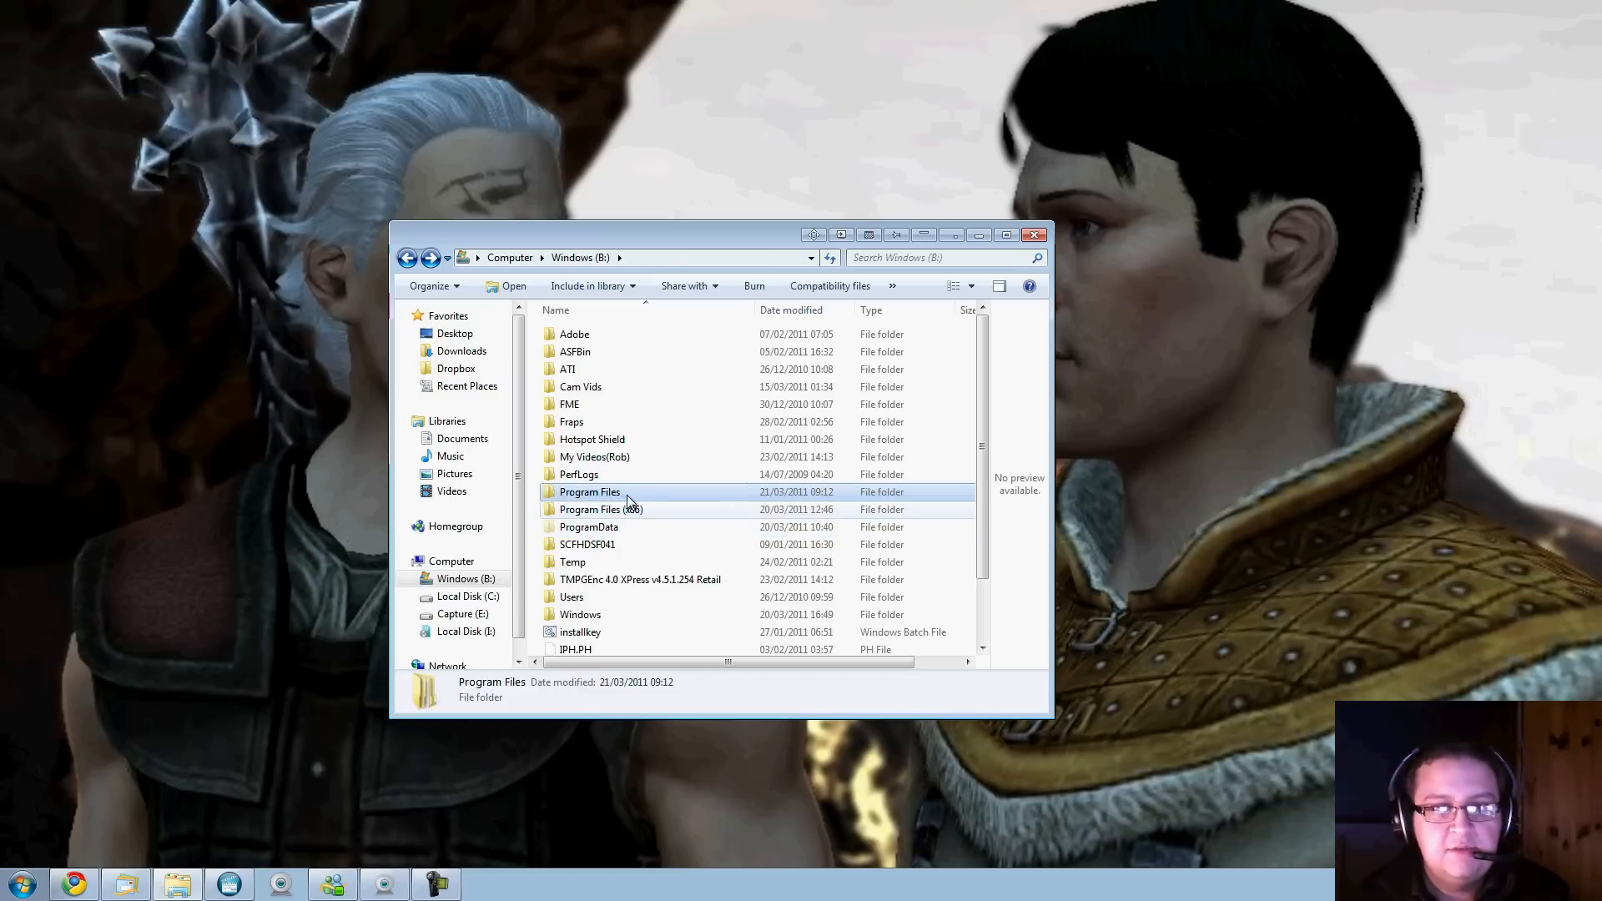
pyautogui.doubleClick(589, 490)
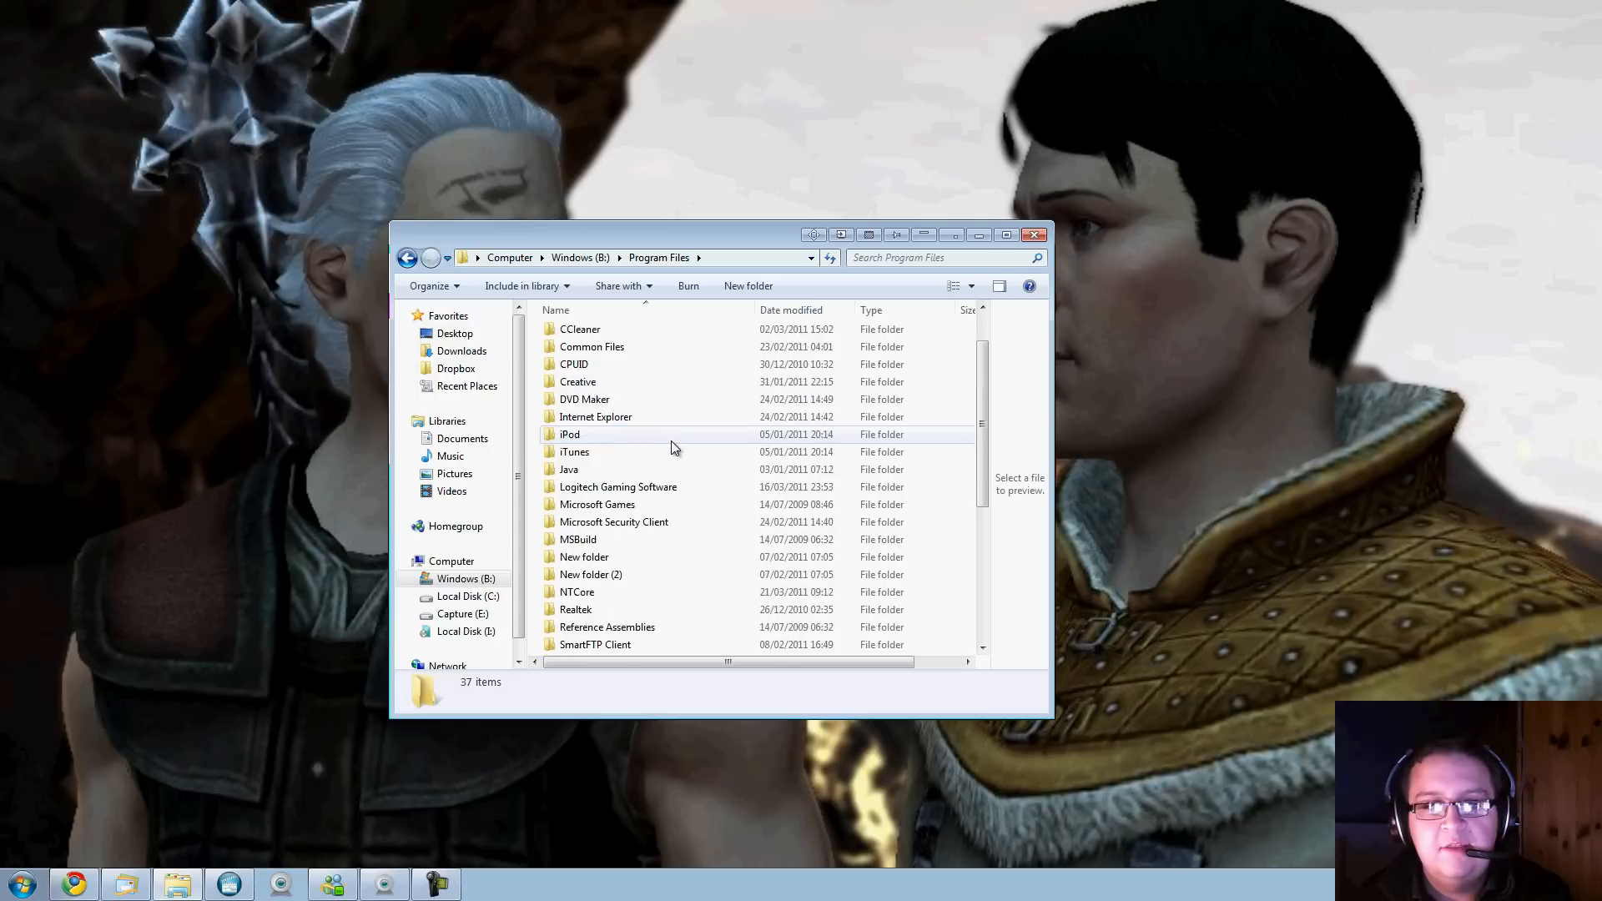
pyautogui.scroll(-3)
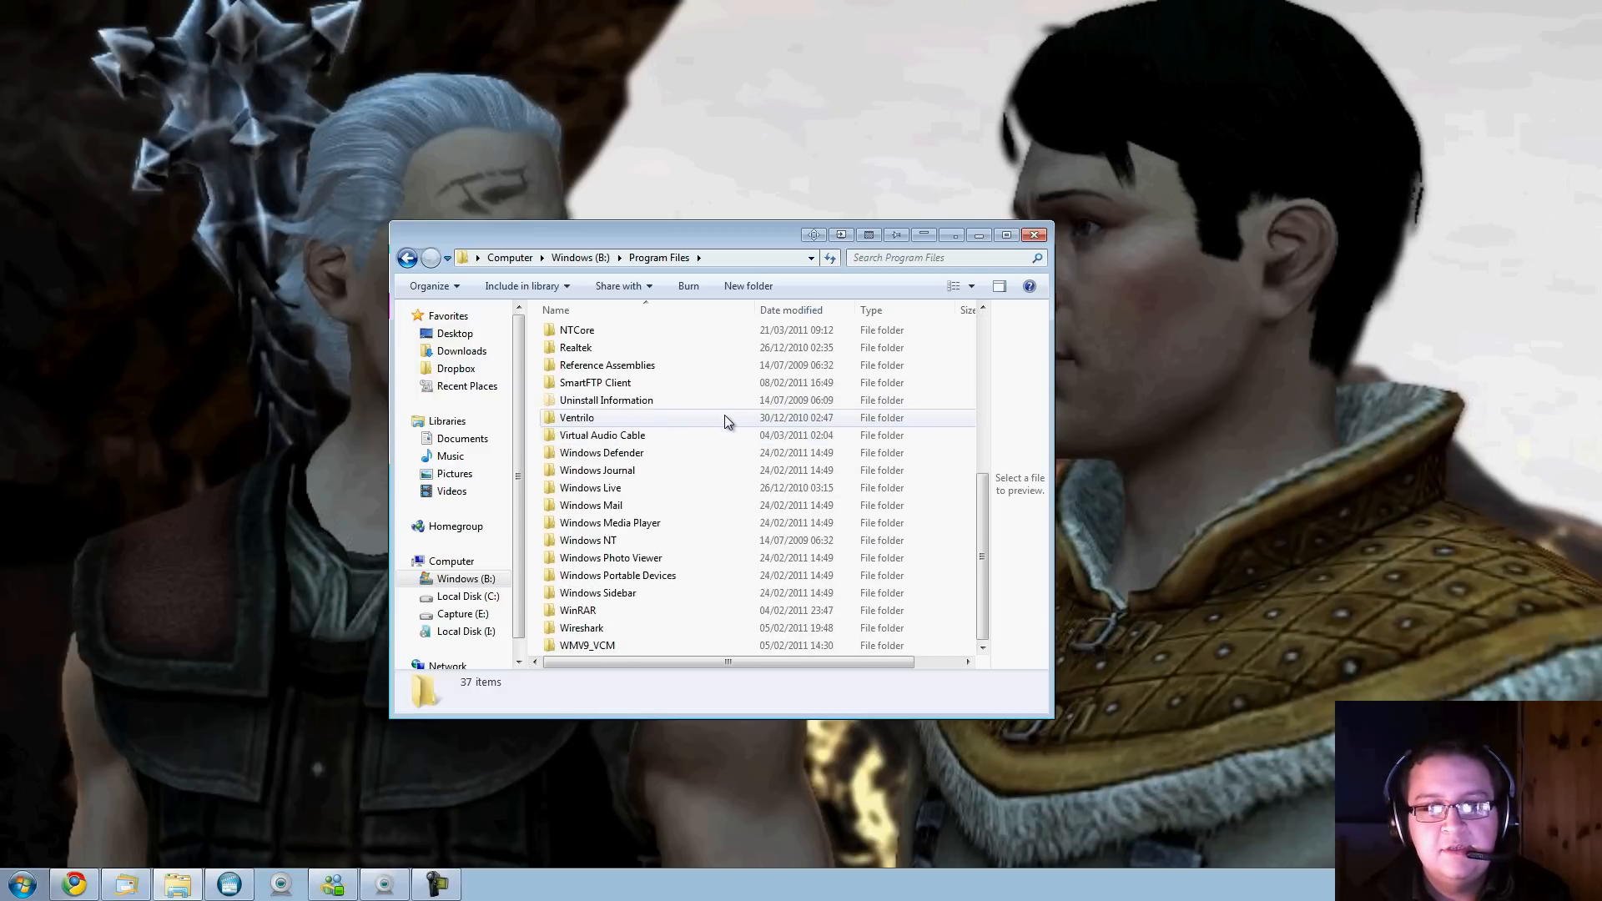
pyautogui.click(408, 257)
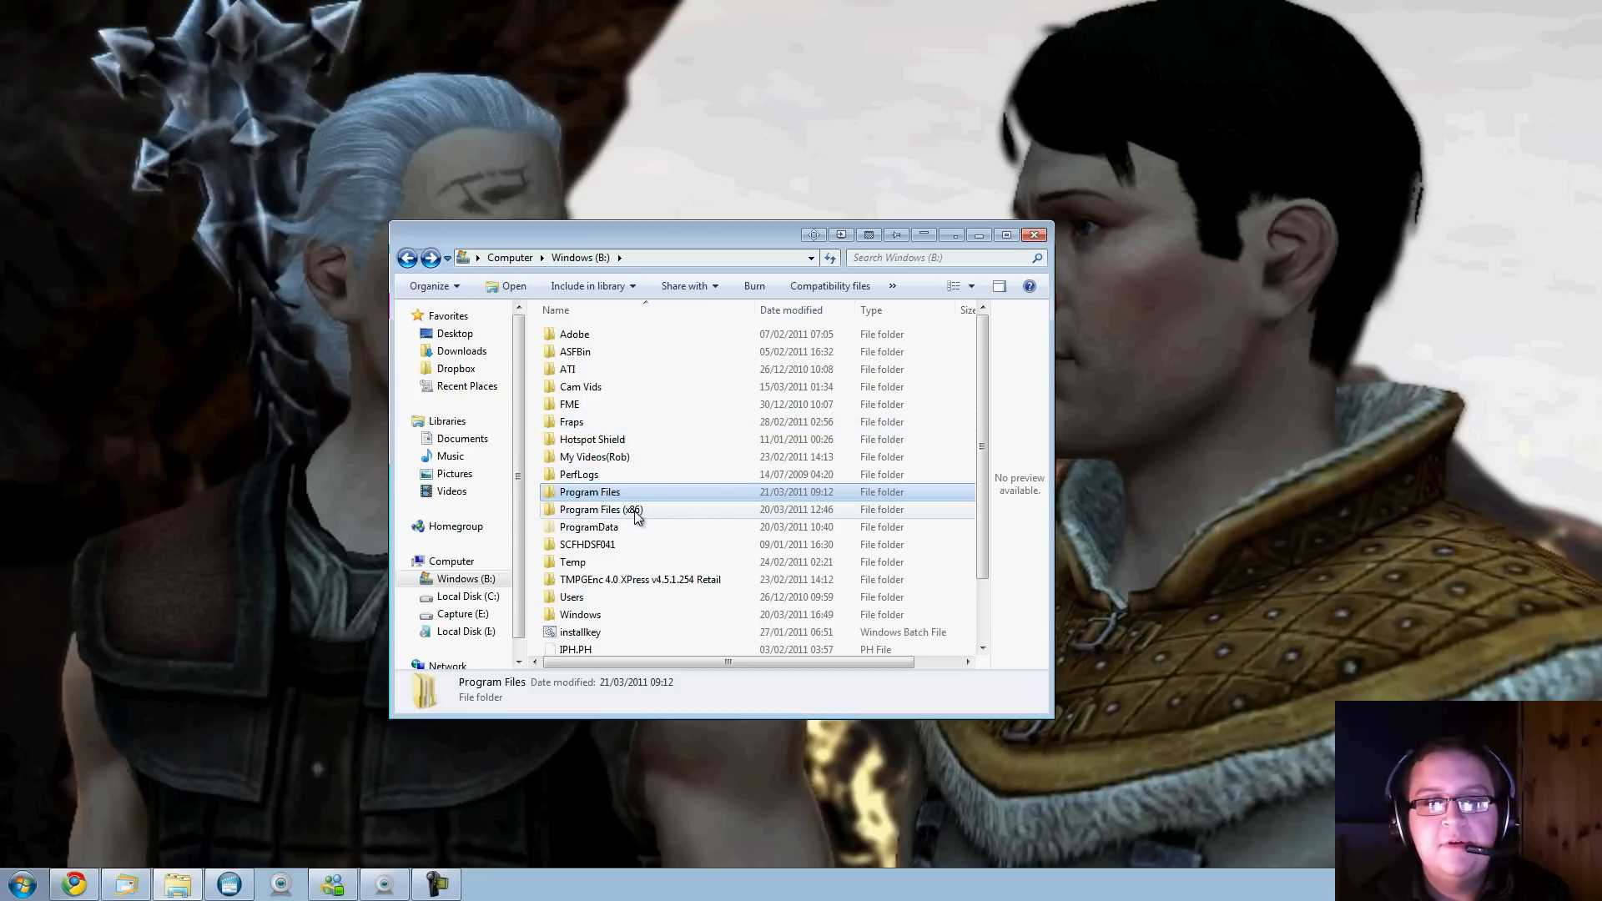
pyautogui.doubleClick(601, 509)
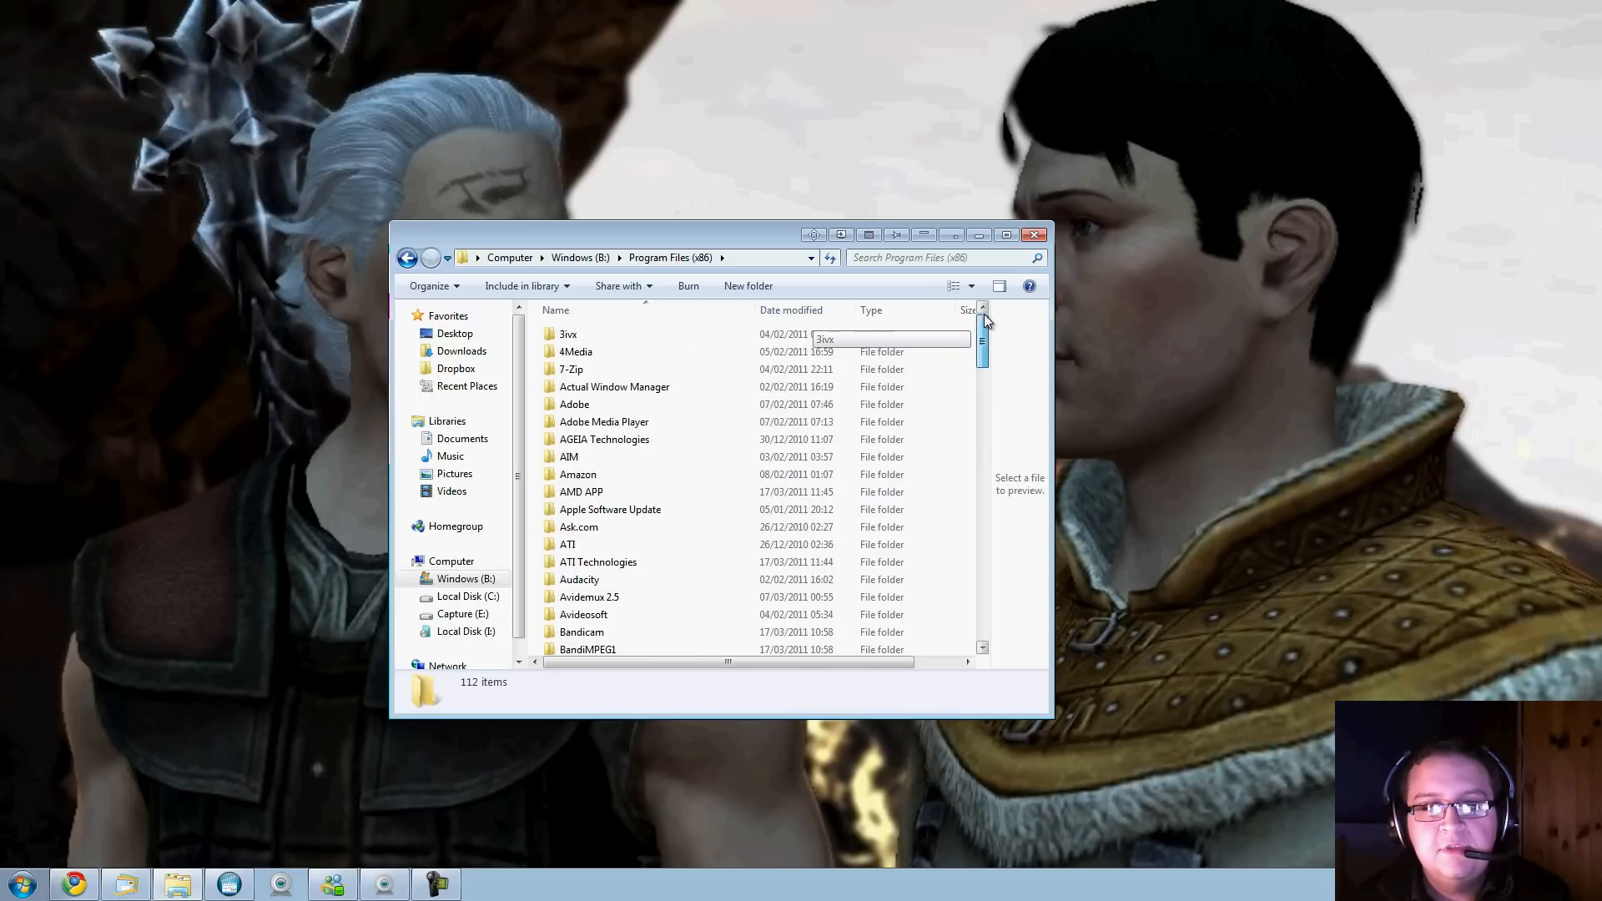
pyautogui.moveTo(988, 298)
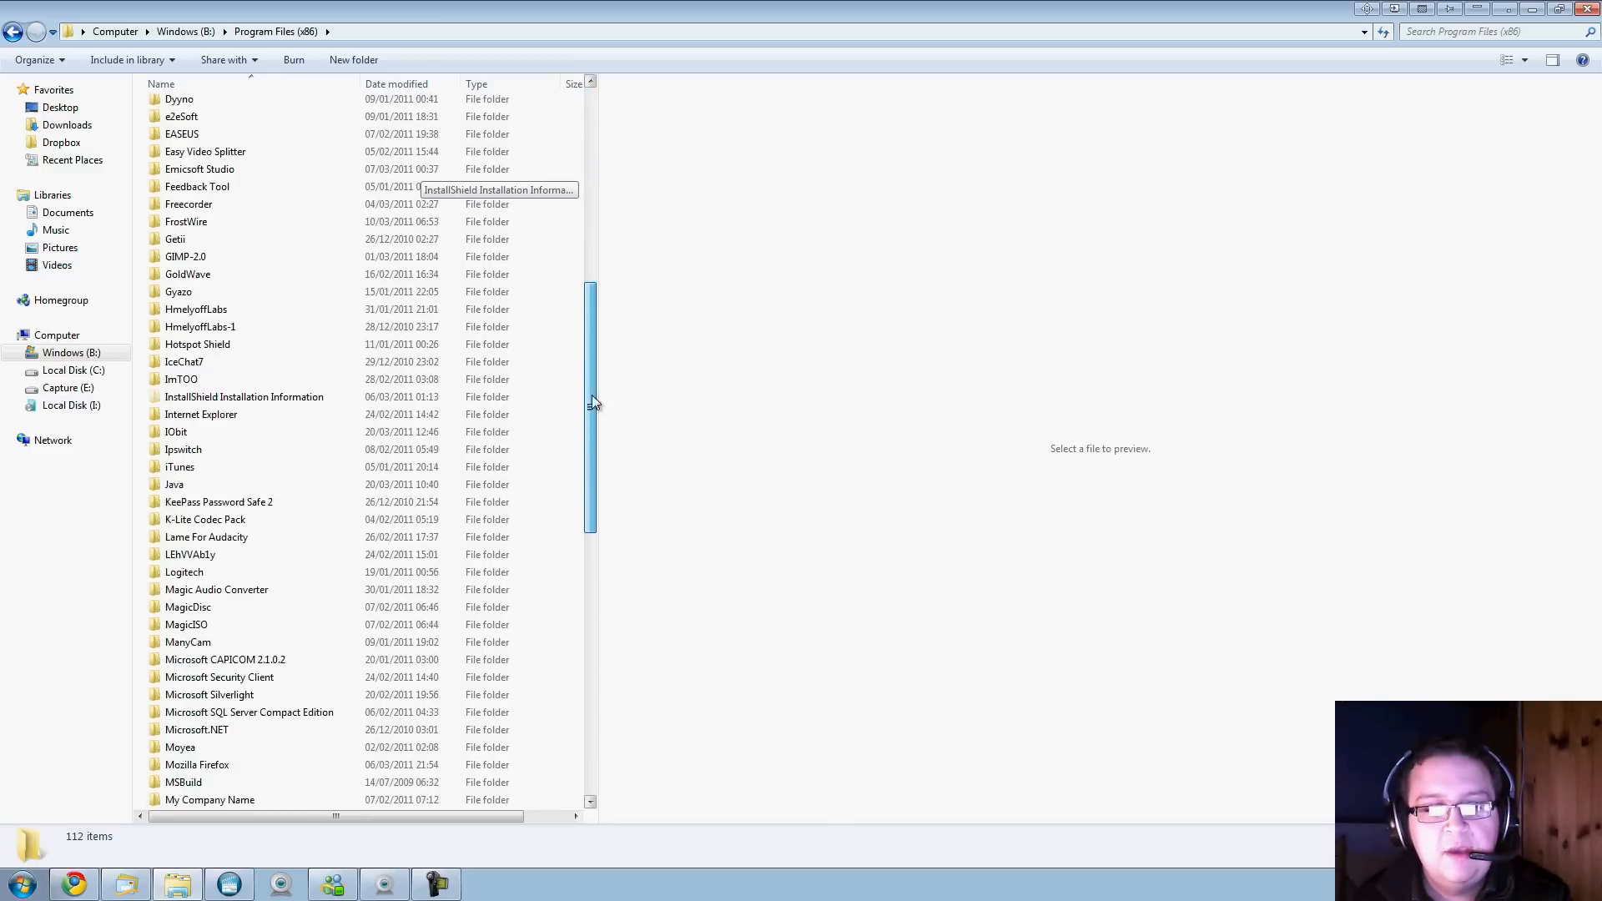
# Browse into Sony > Vegas Movie Studio HD Platinum 10.0, then minimize the folder window
pyautogui.scroll(-3)
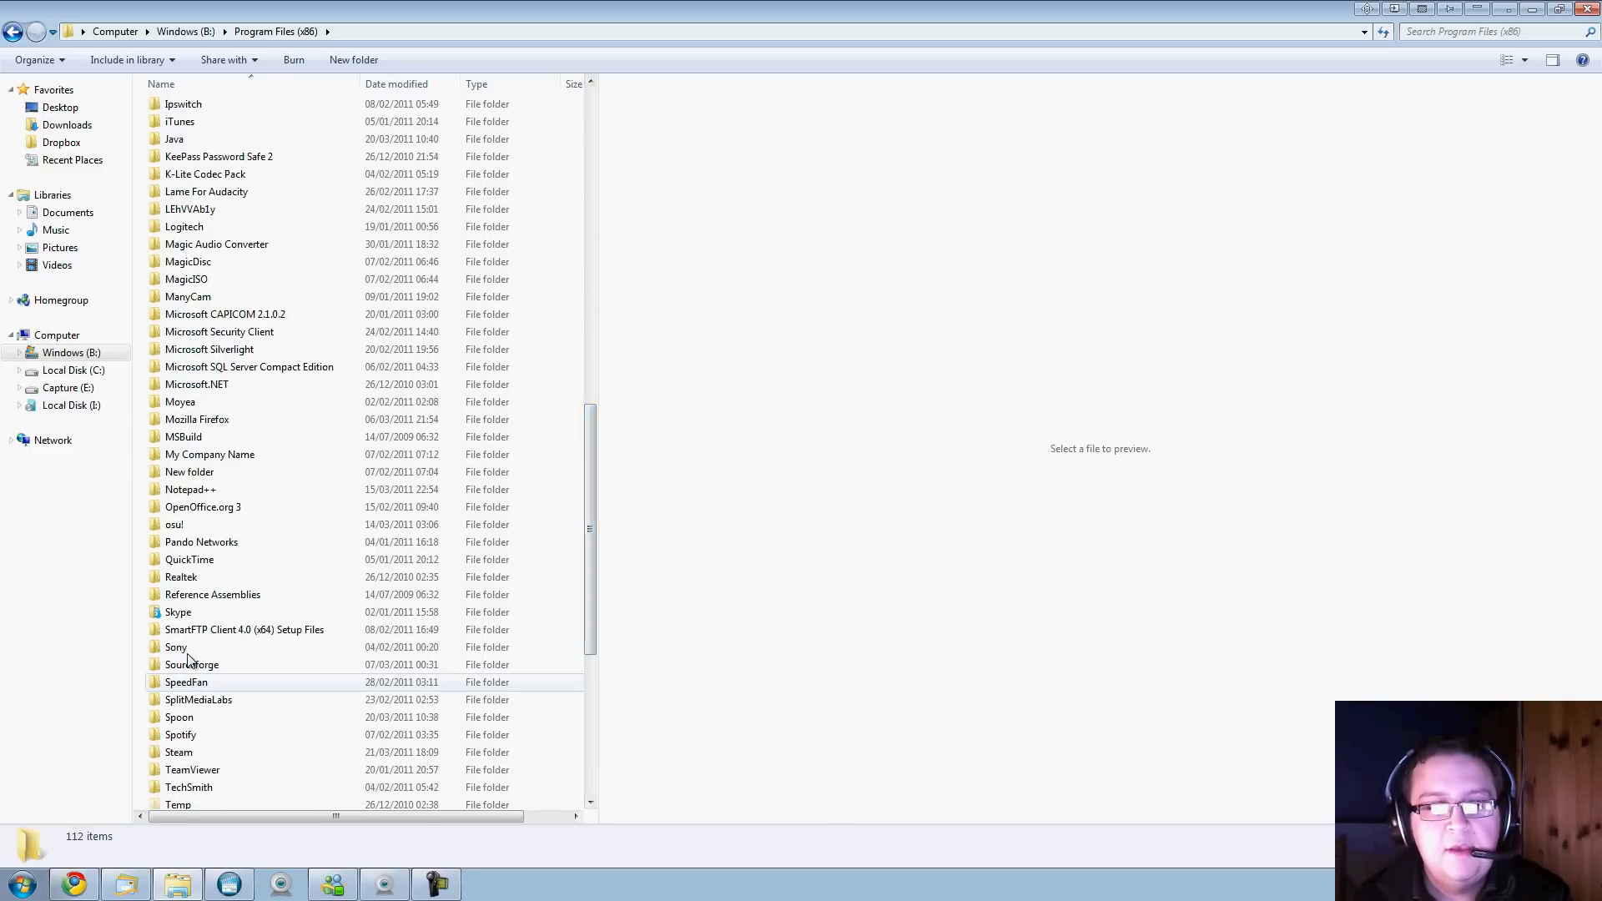
pyautogui.doubleClick(175, 647)
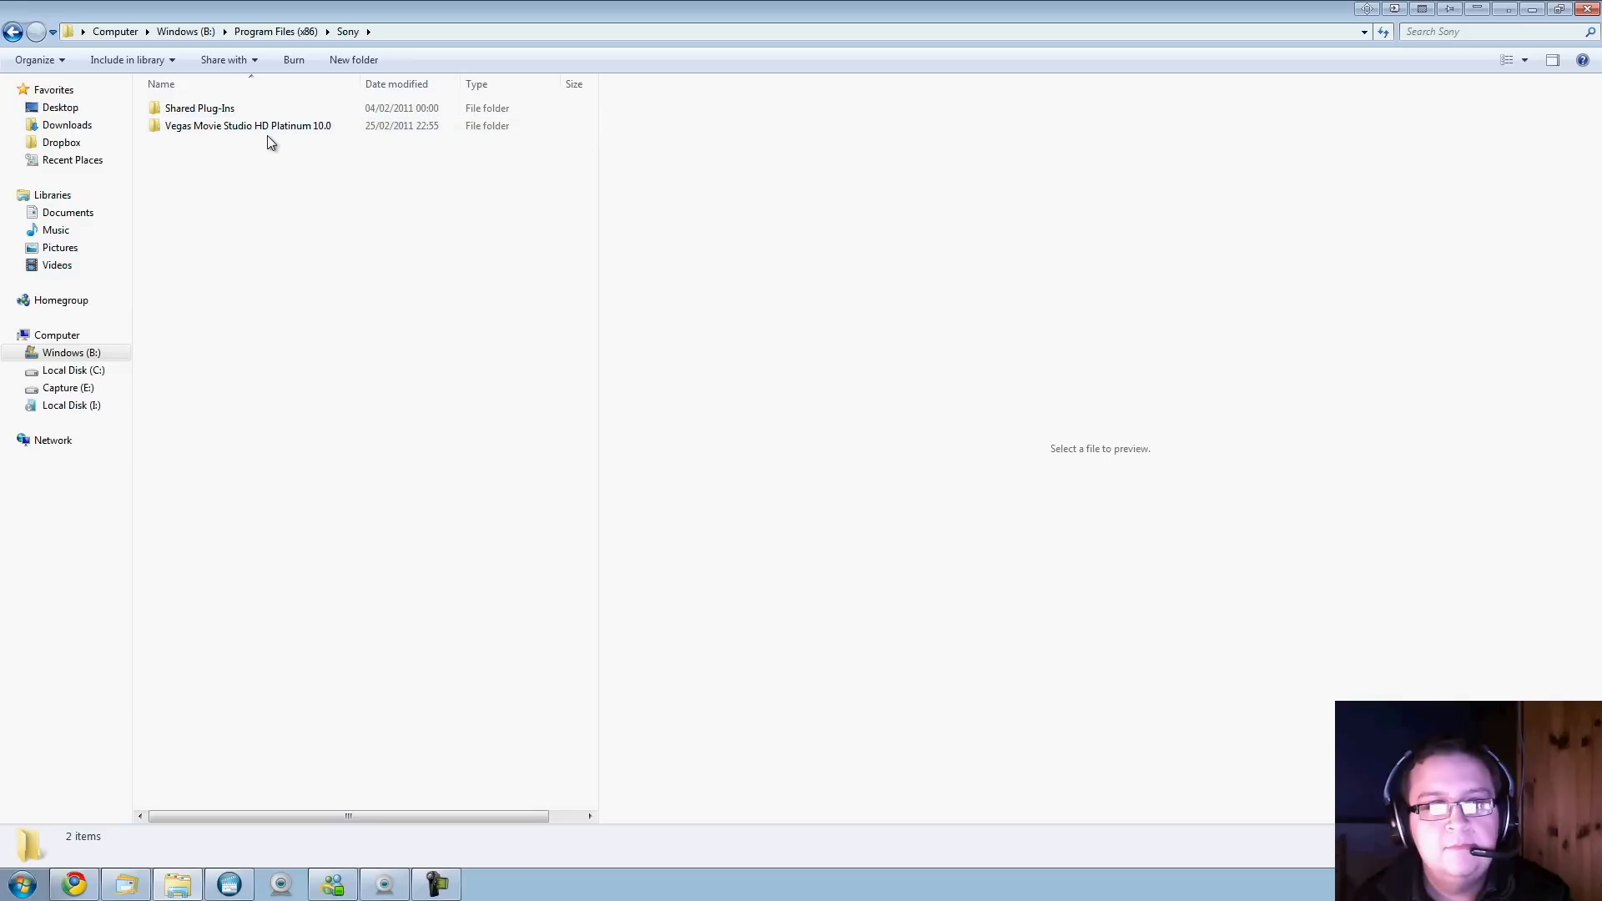
pyautogui.doubleClick(247, 125)
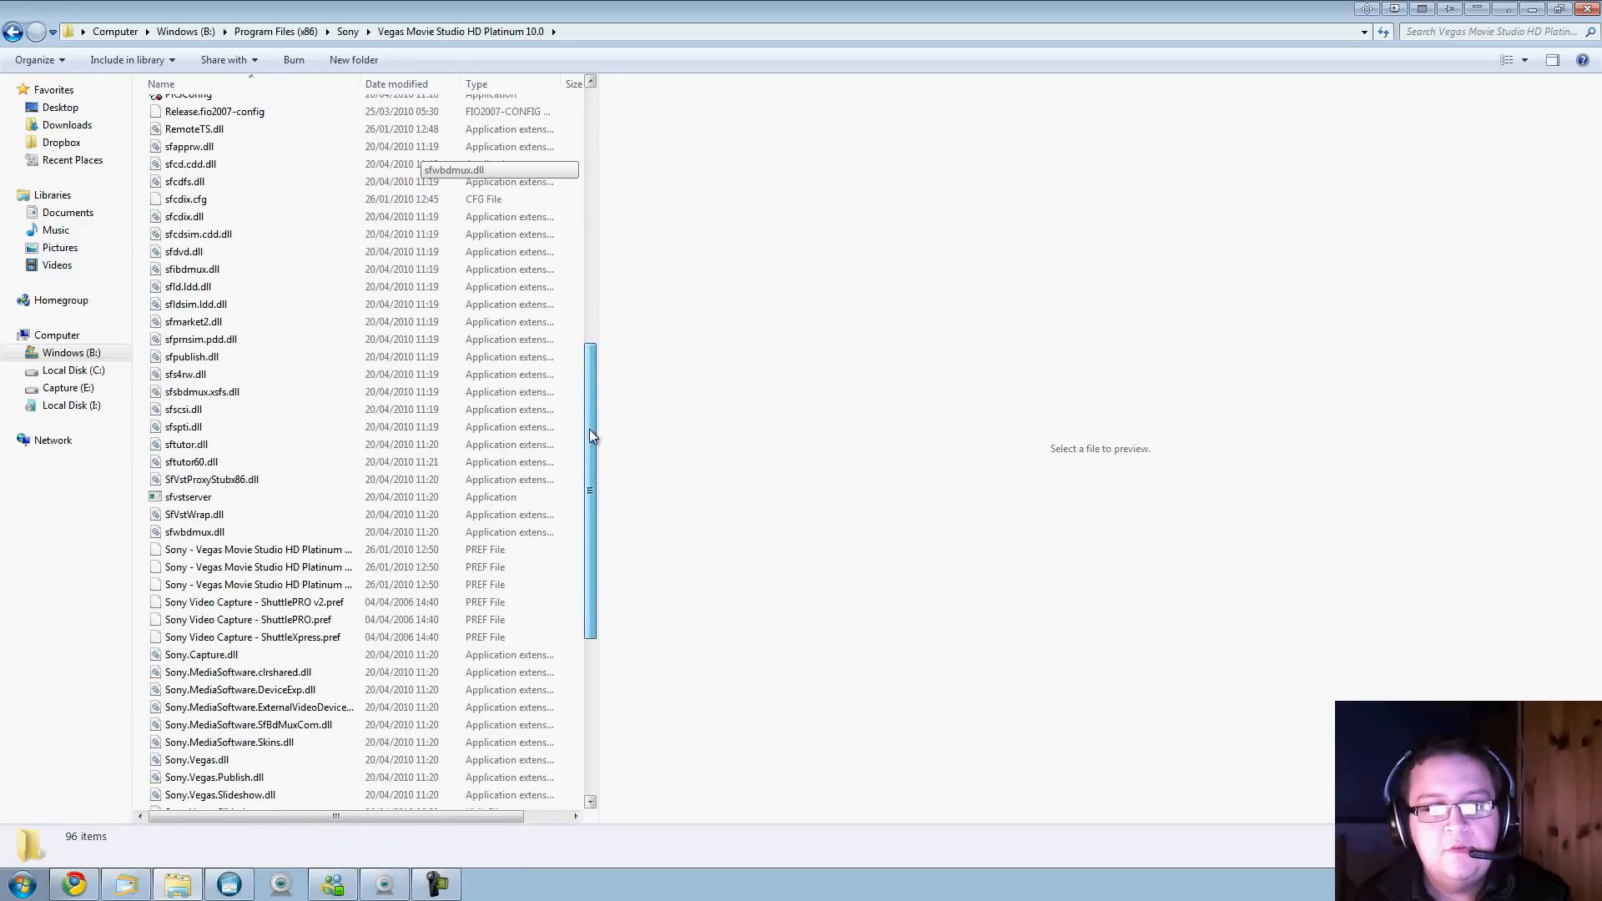
pyautogui.scroll(-3)
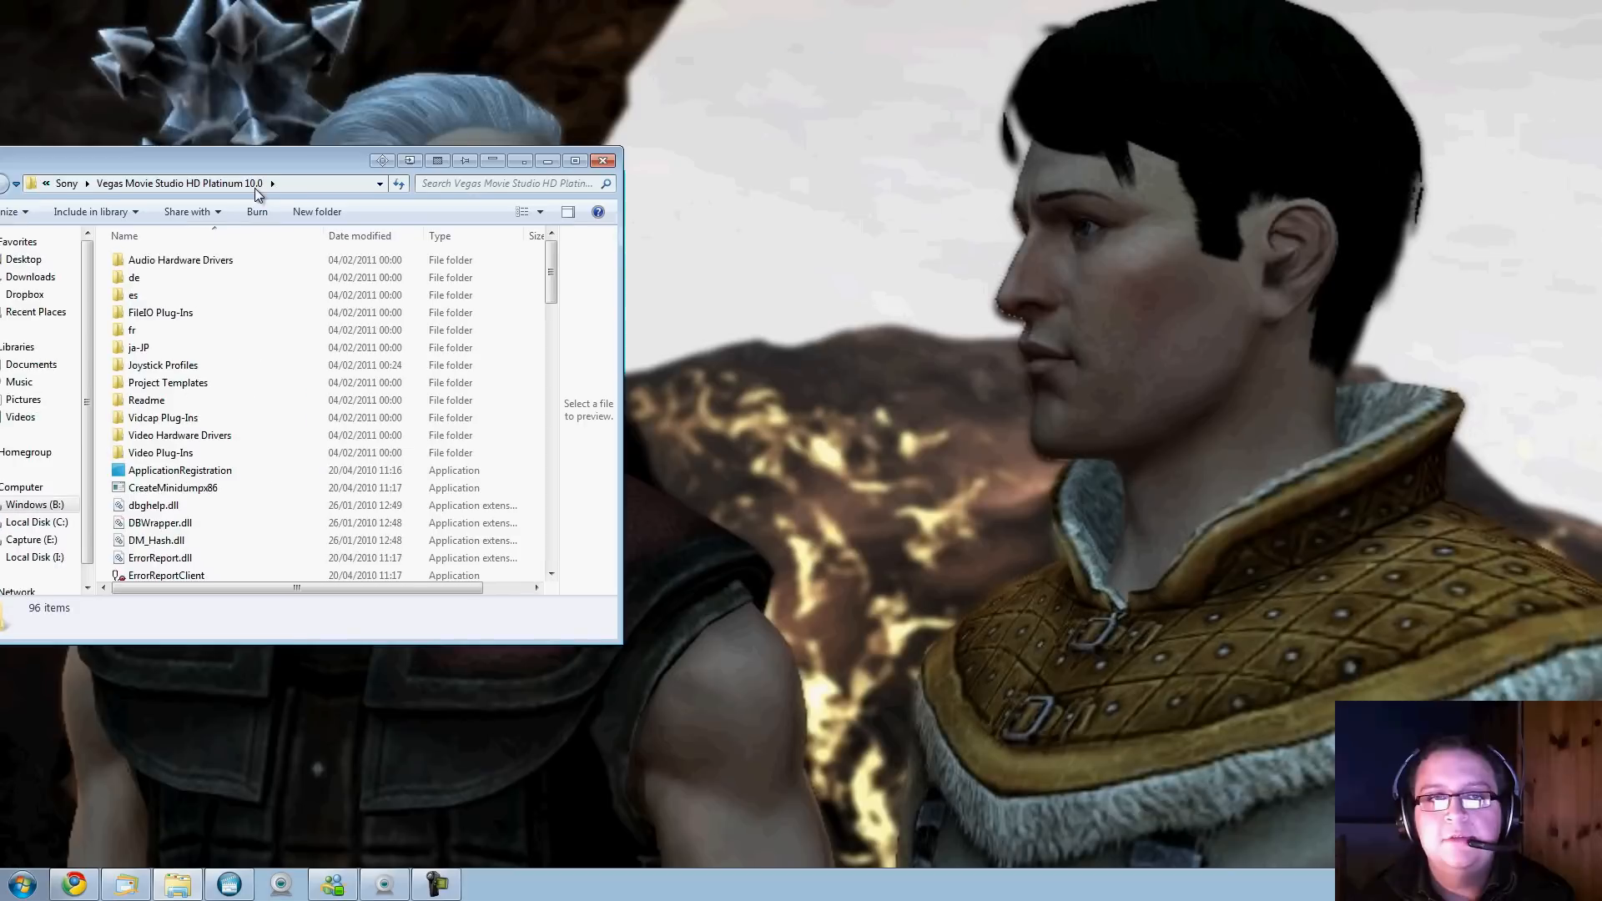
pyautogui.moveTo(255, 160); pyautogui.dragTo(357, 245)
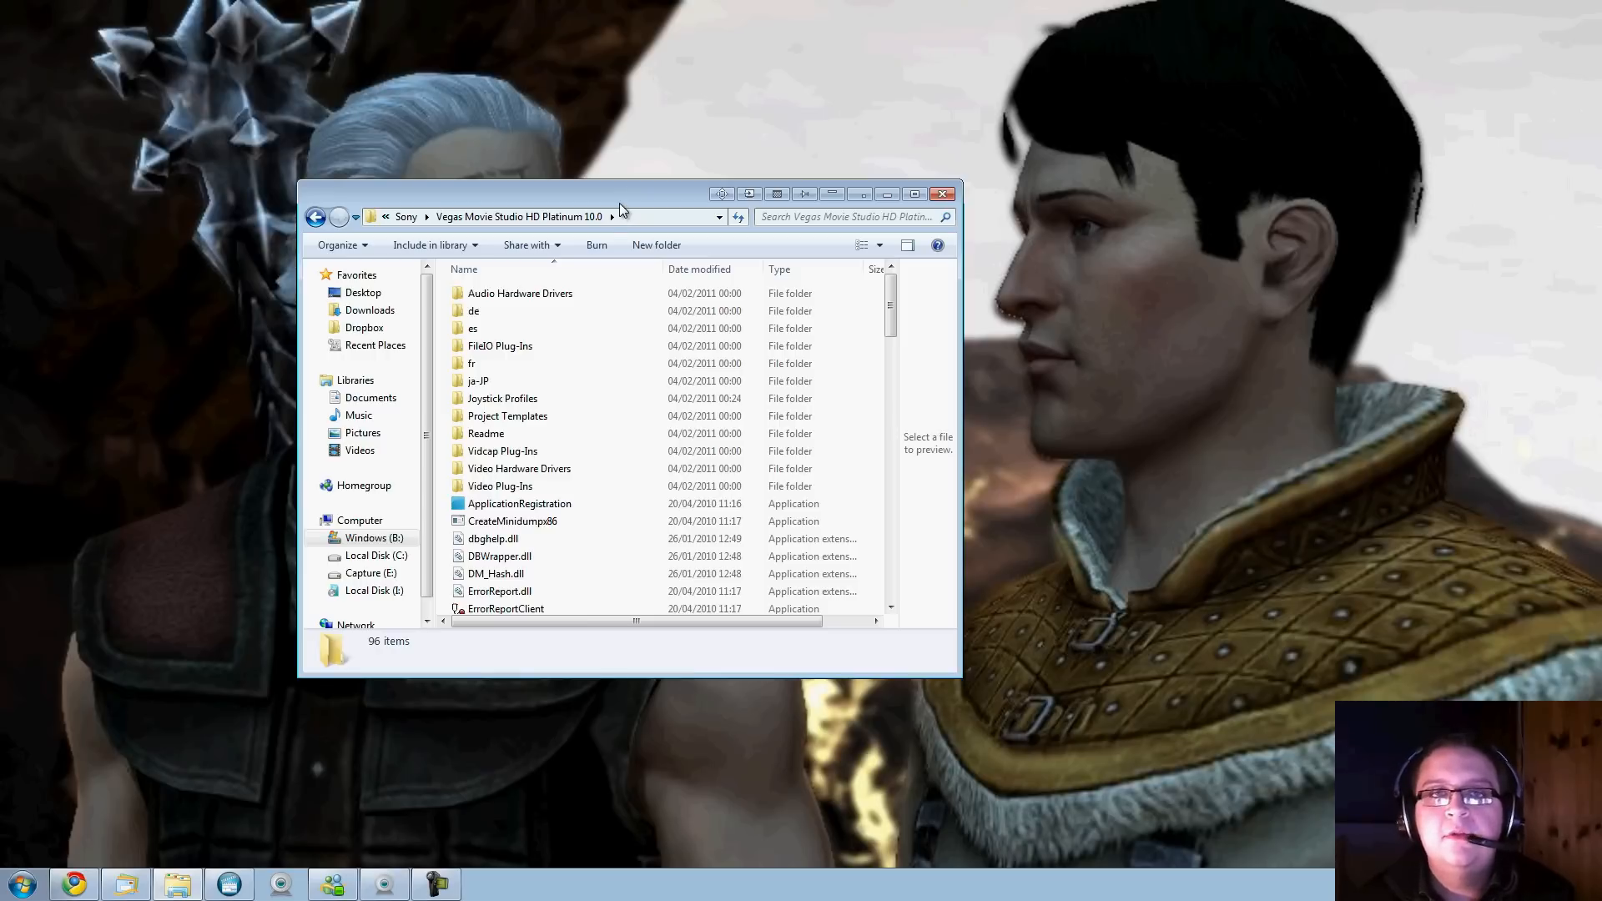
pyautogui.moveTo(635, 207)
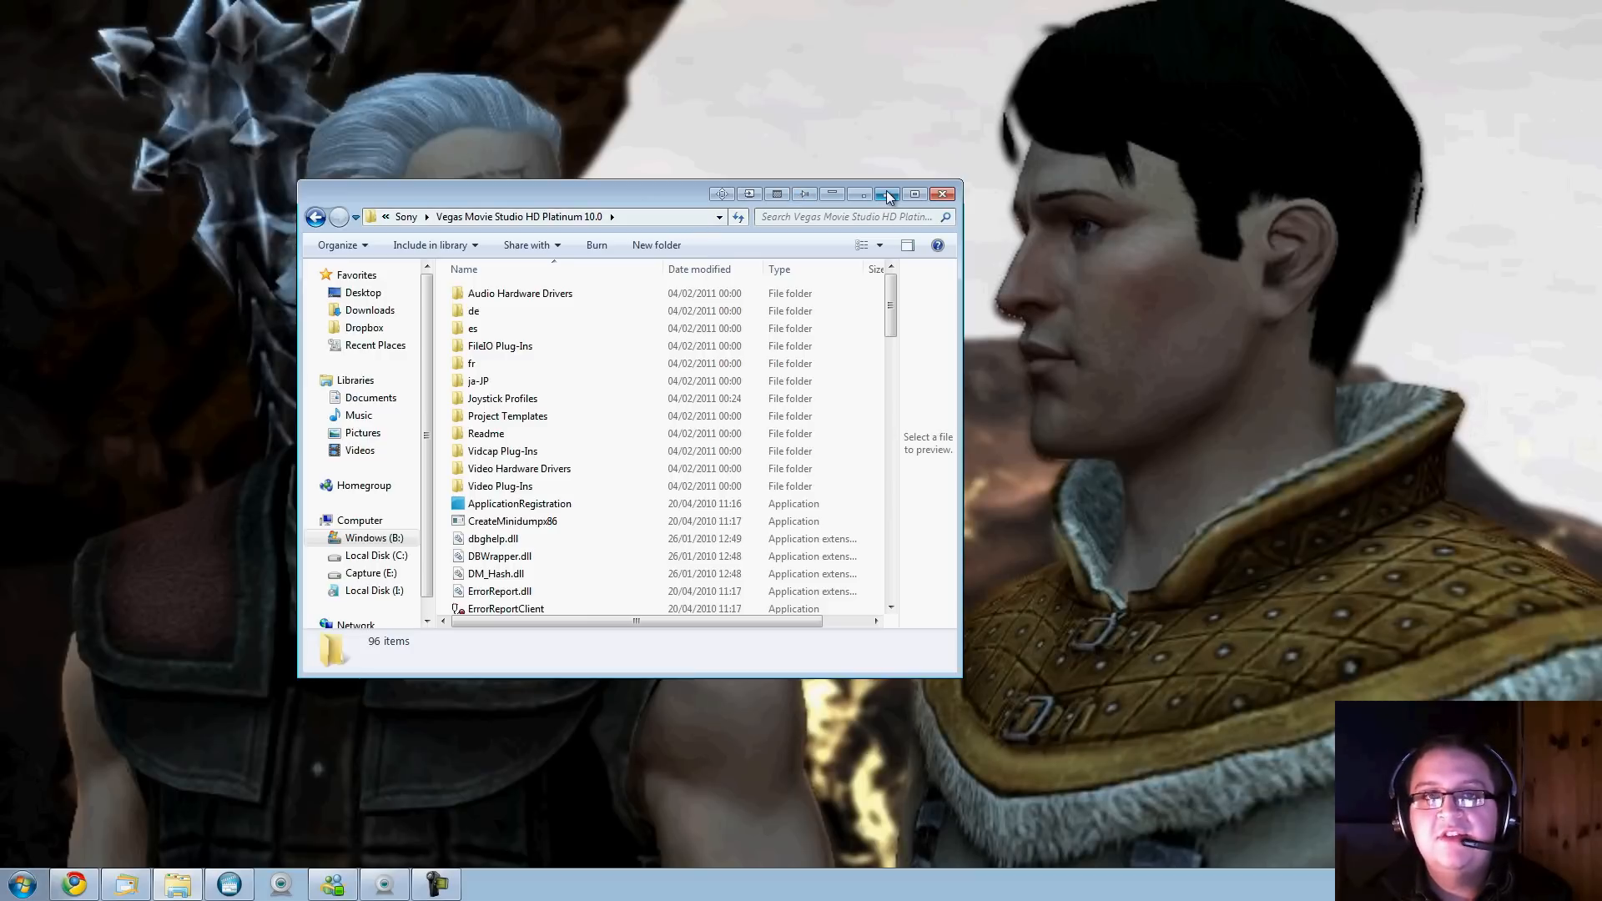
pyautogui.moveTo(888, 194)
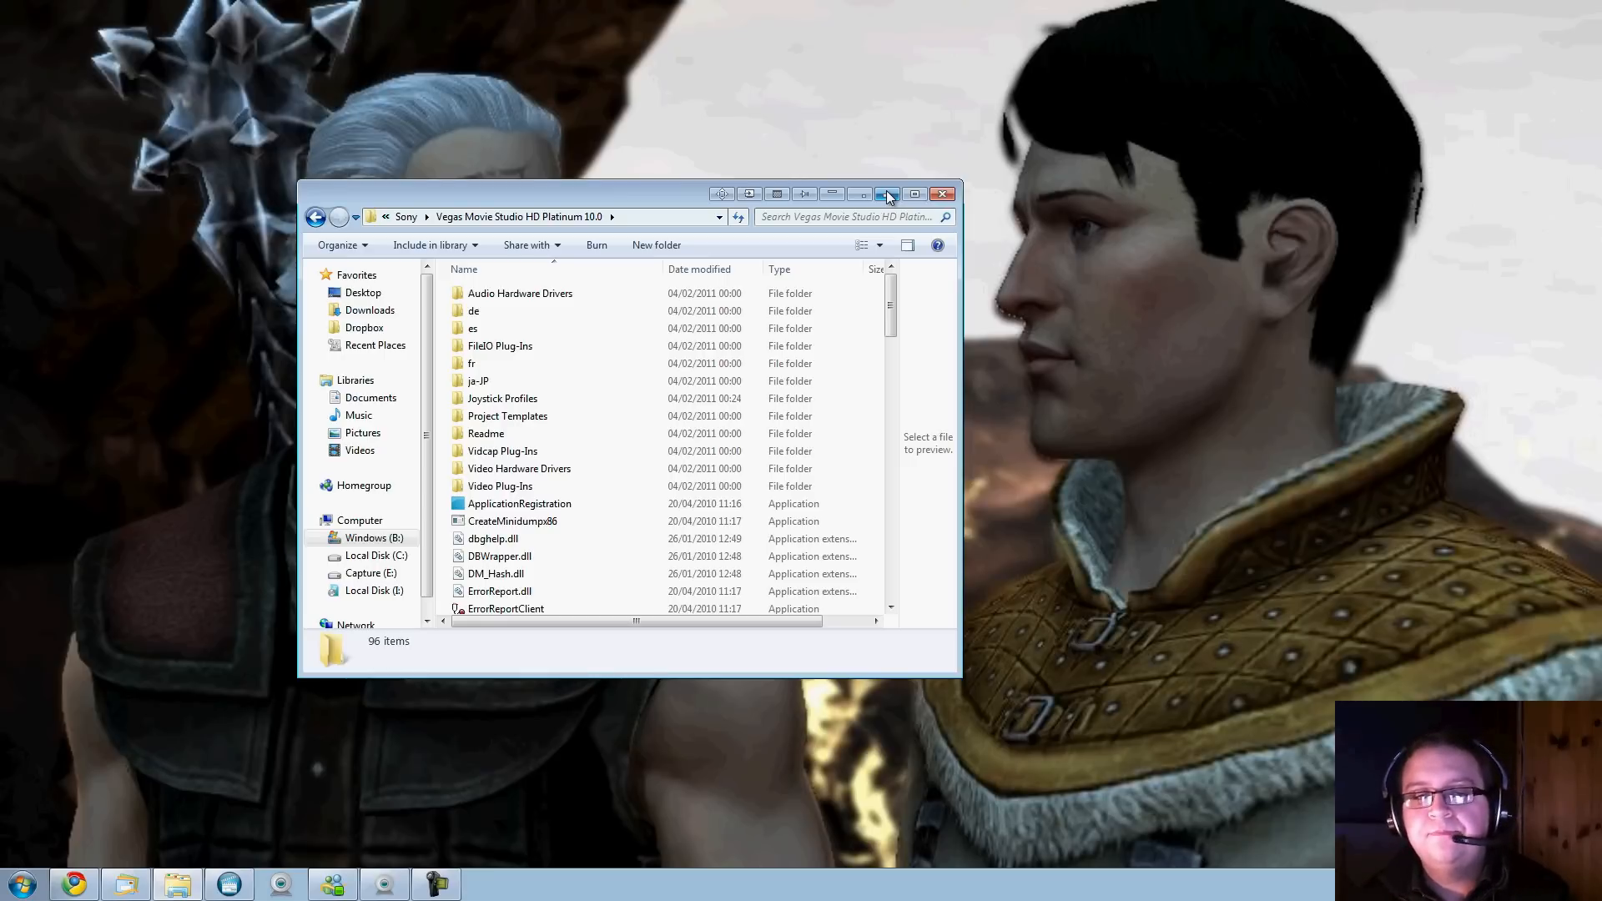
pyautogui.click(886, 194)
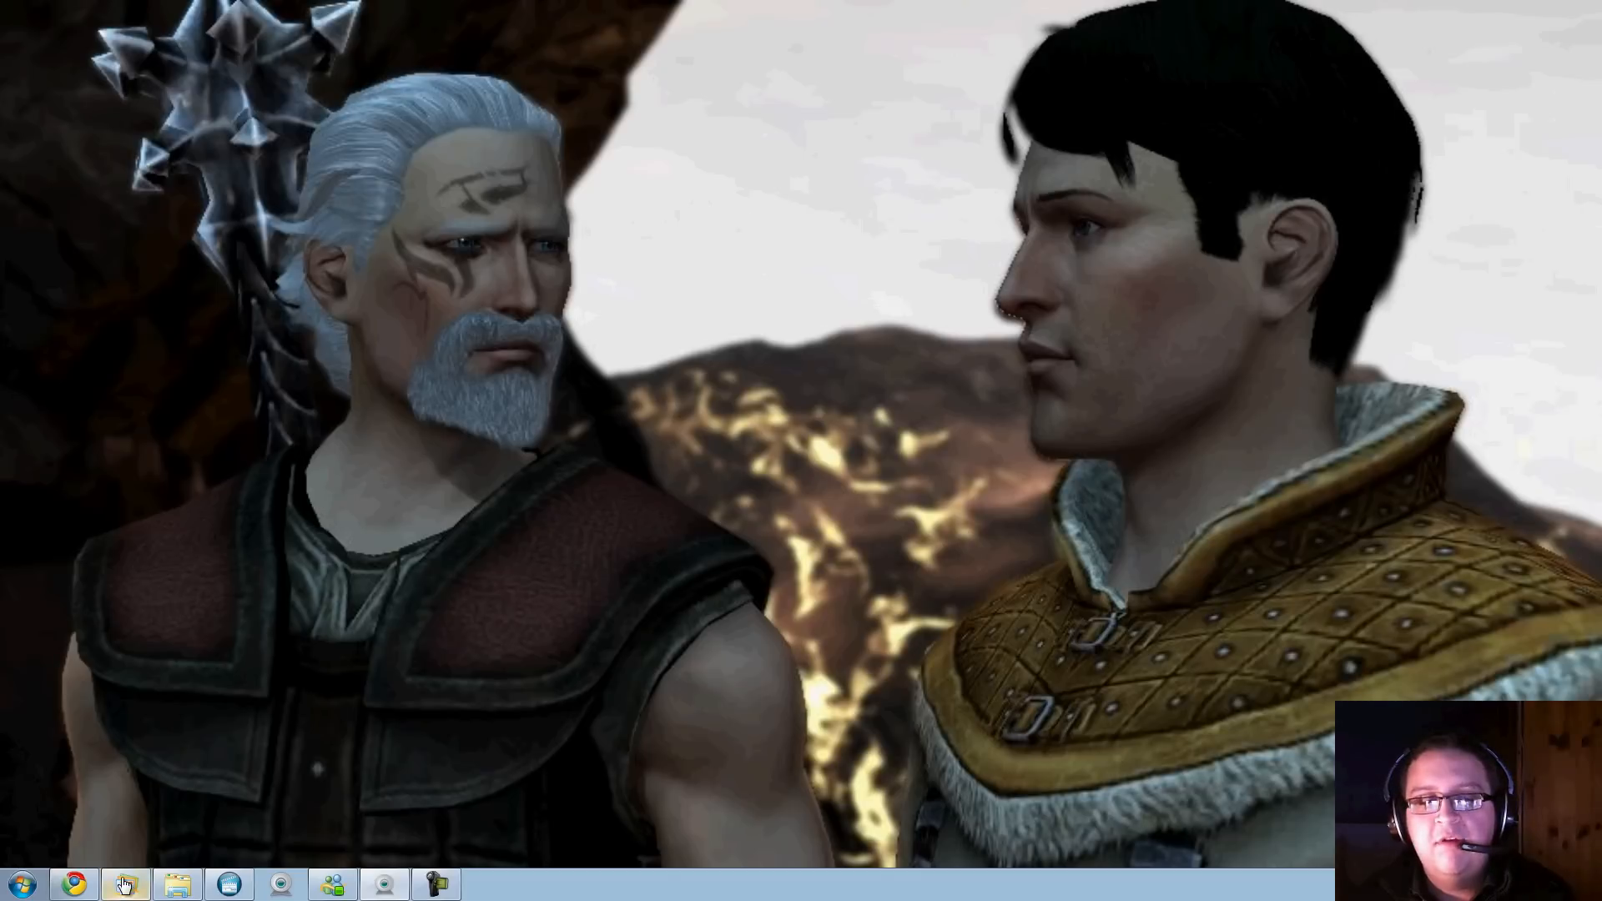
# Switch to the NTCore tab in Chrome and download the Explorer Suite installer
pyautogui.click(72, 884)
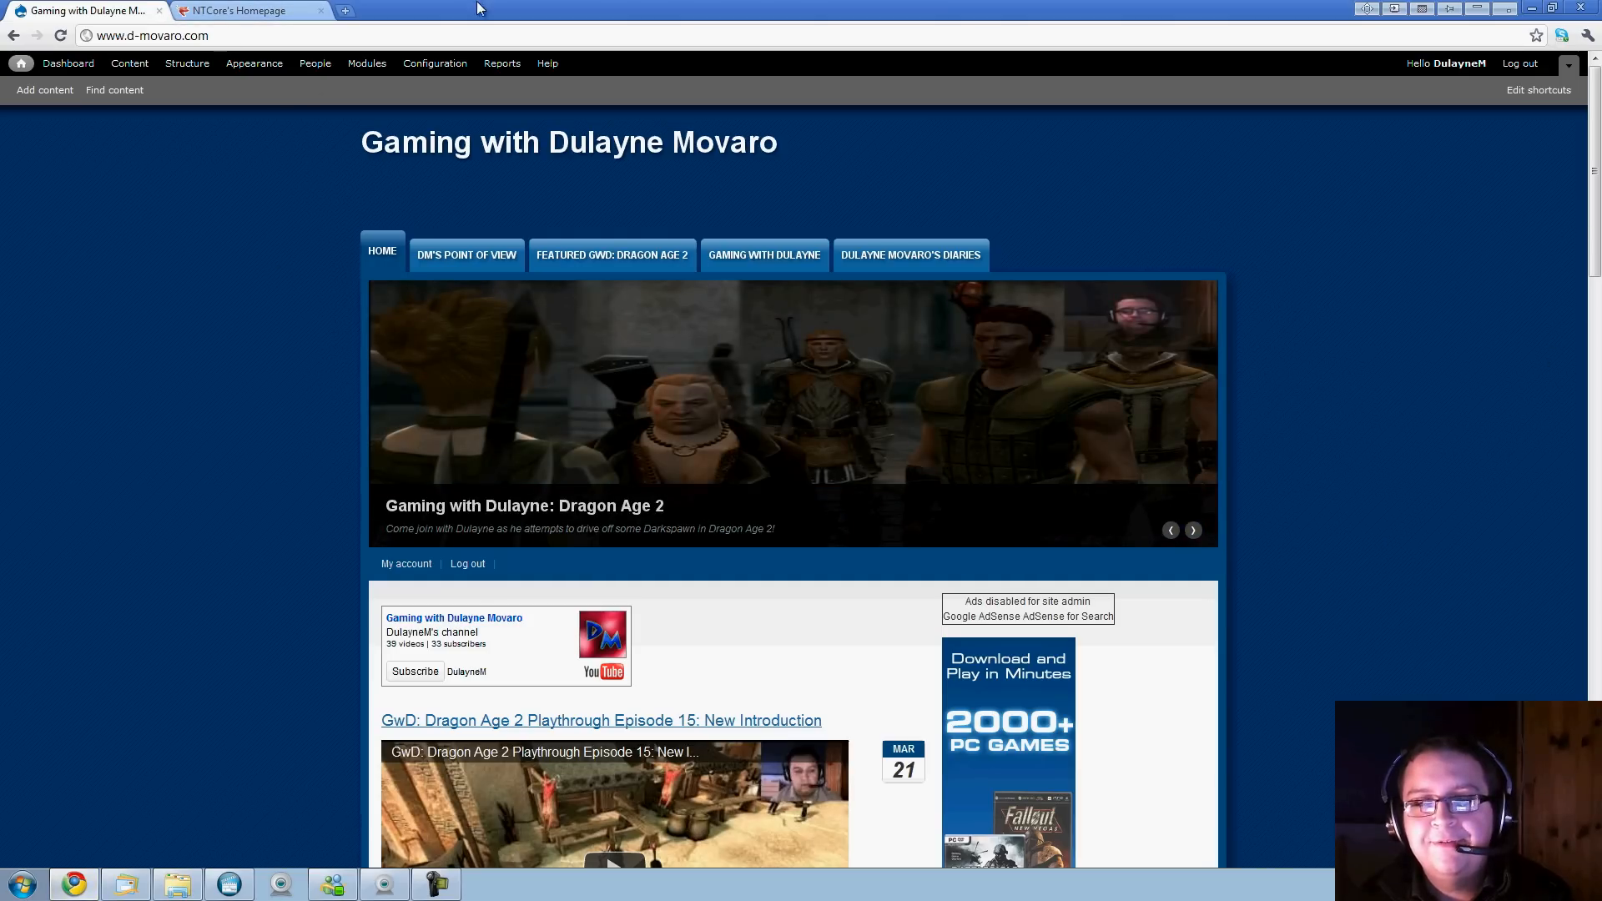
pyautogui.click(245, 12)
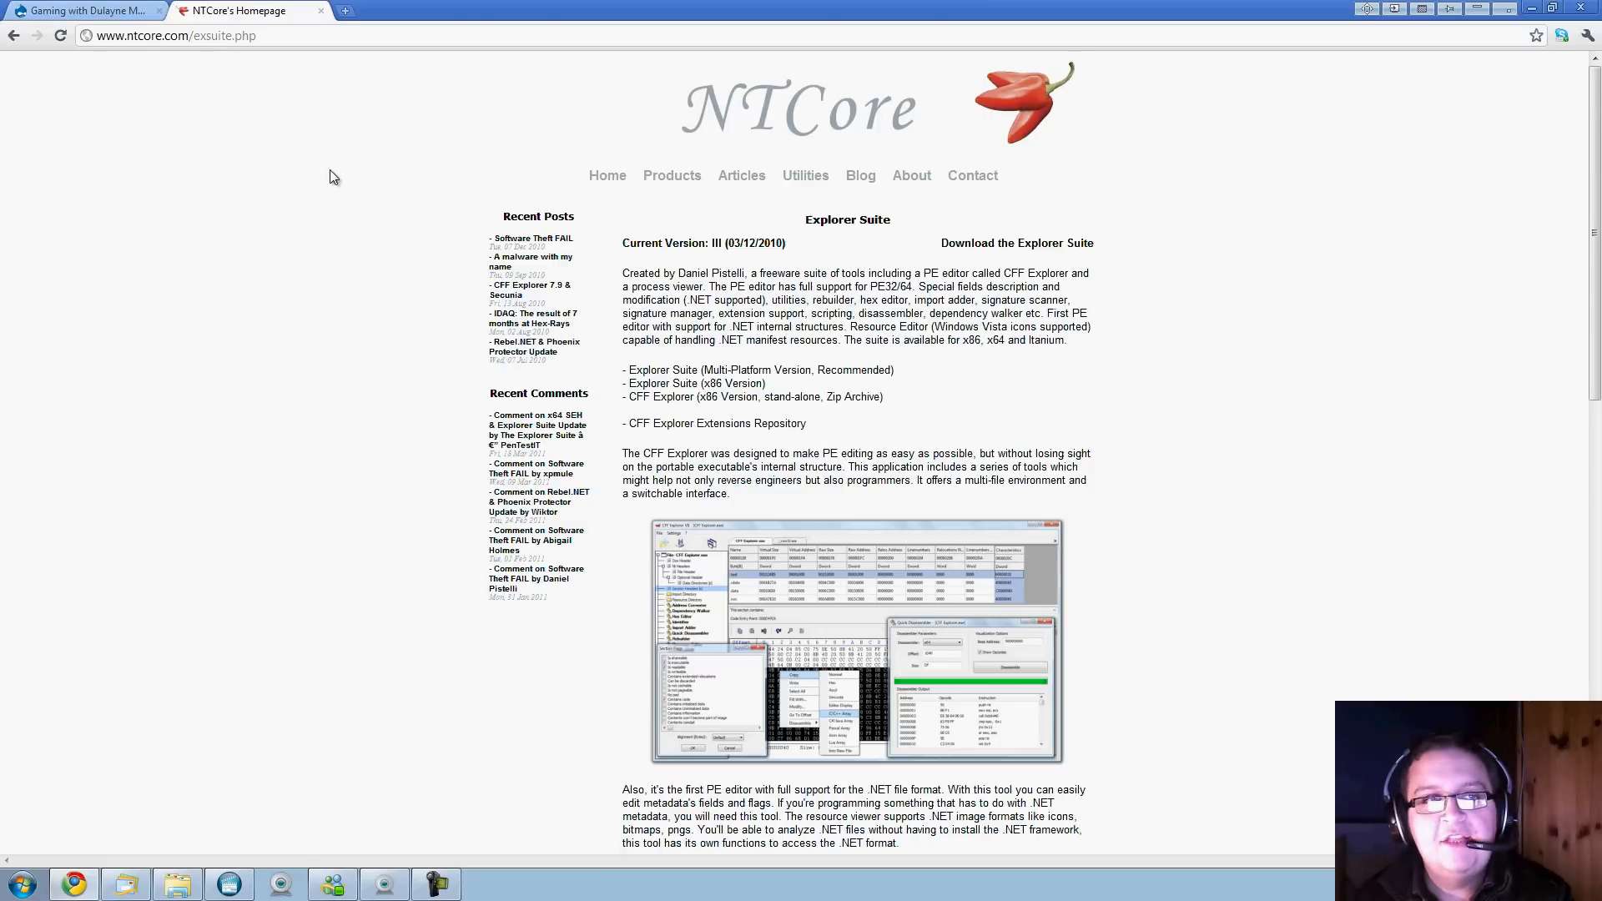
pyautogui.moveTo(838, 212)
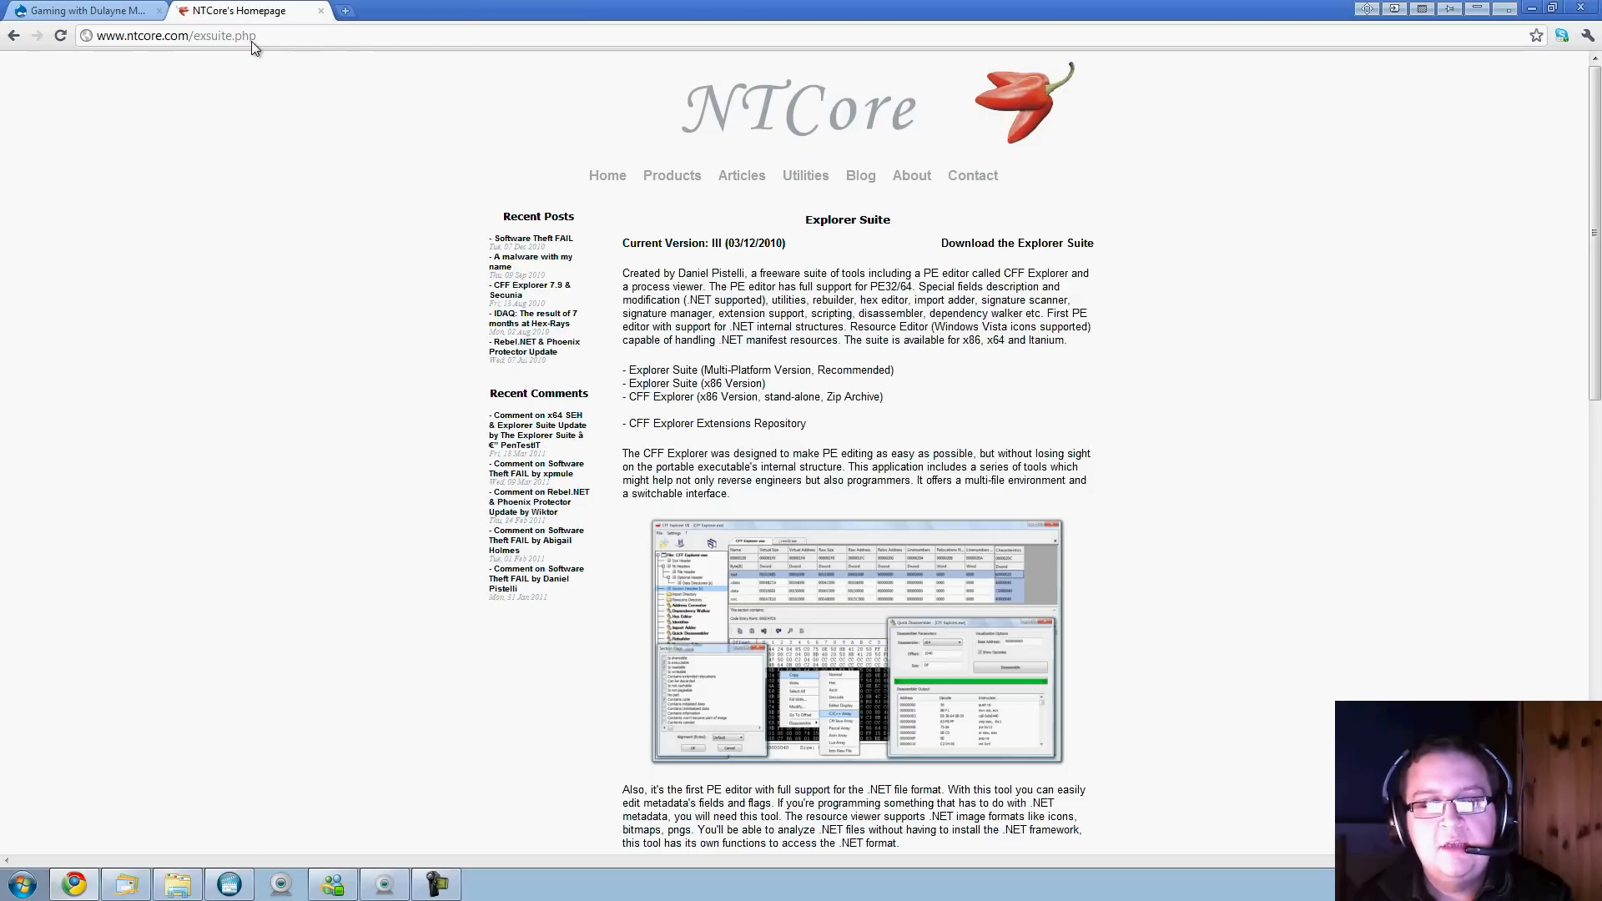
pyautogui.click(169, 35)
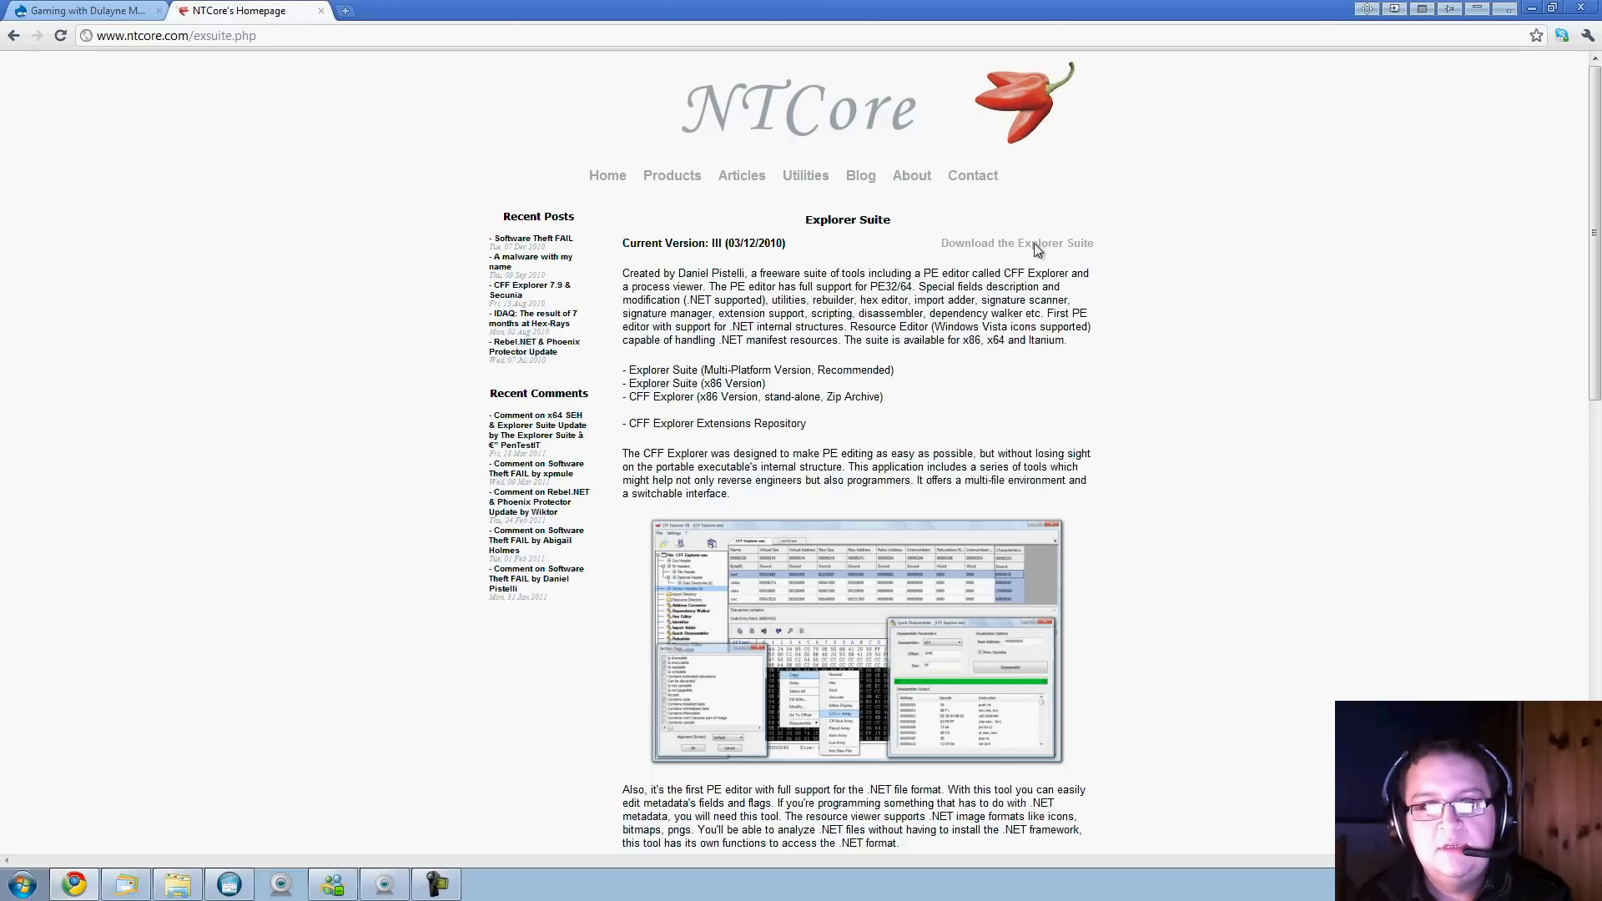
pyautogui.click(1016, 242)
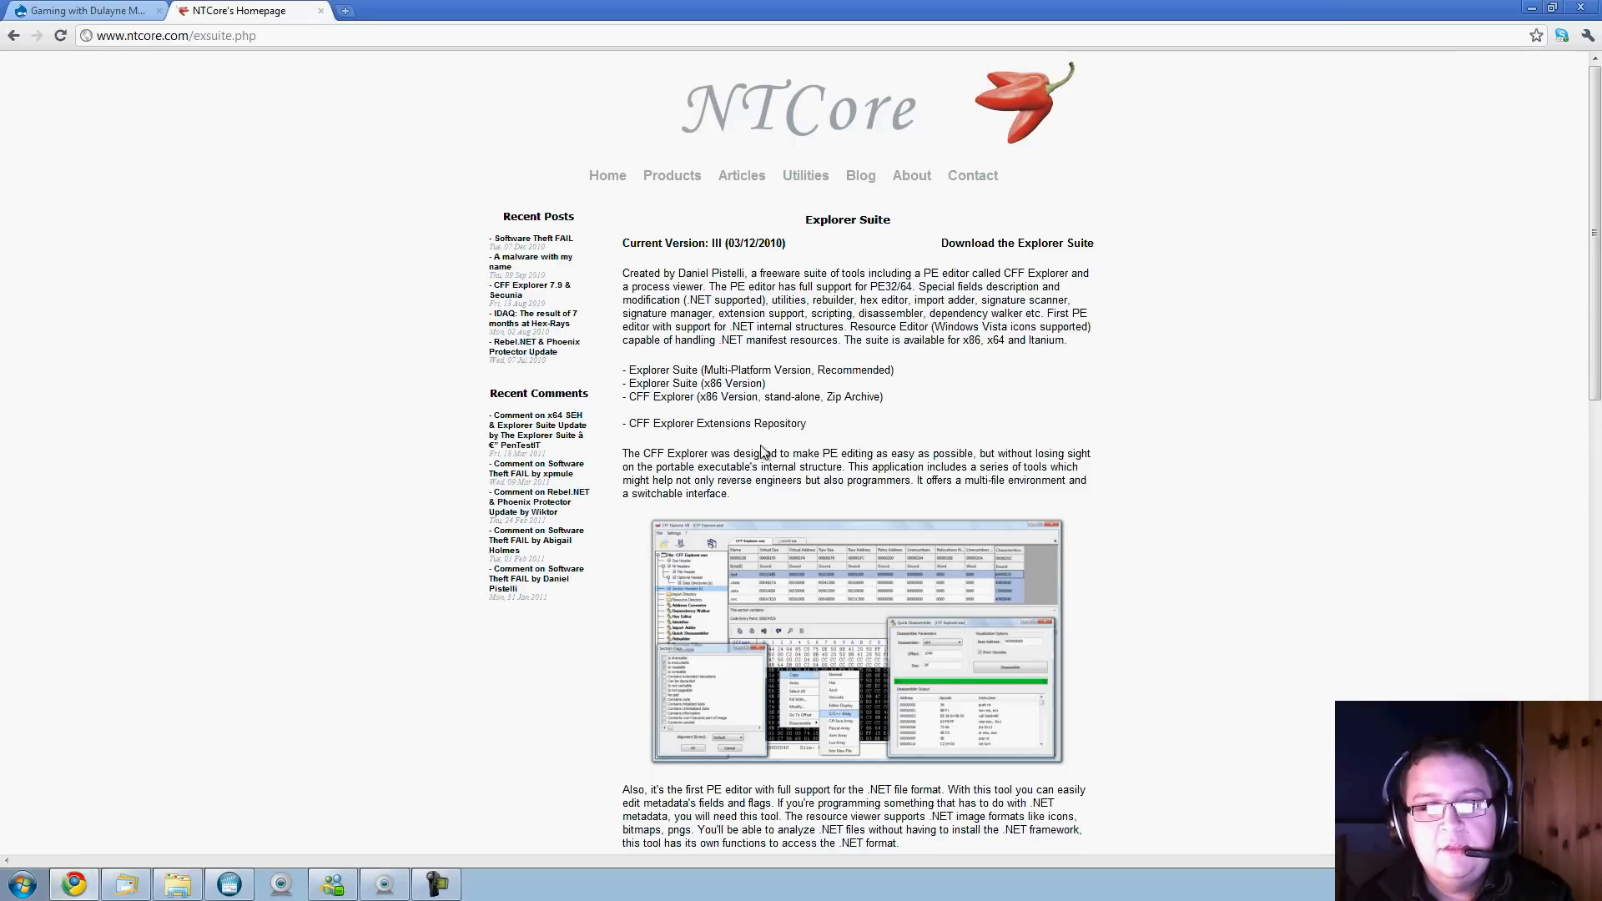
pyautogui.moveTo(885, 444)
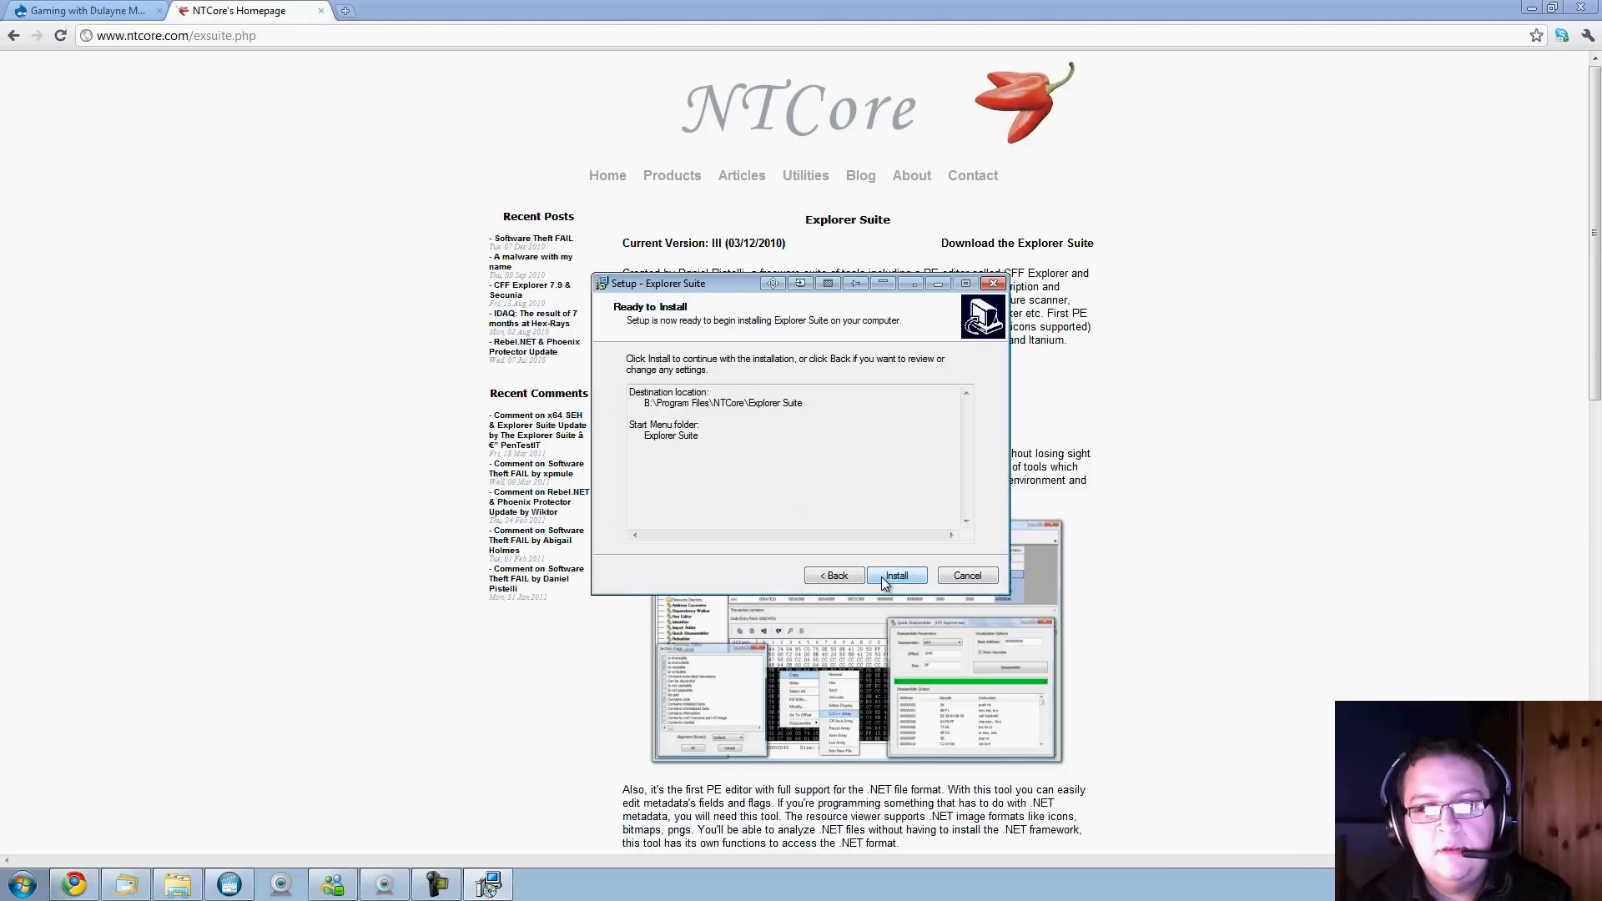
# Install Explorer Suite with default settings and finish the setup wizard
pyautogui.click(897, 574)
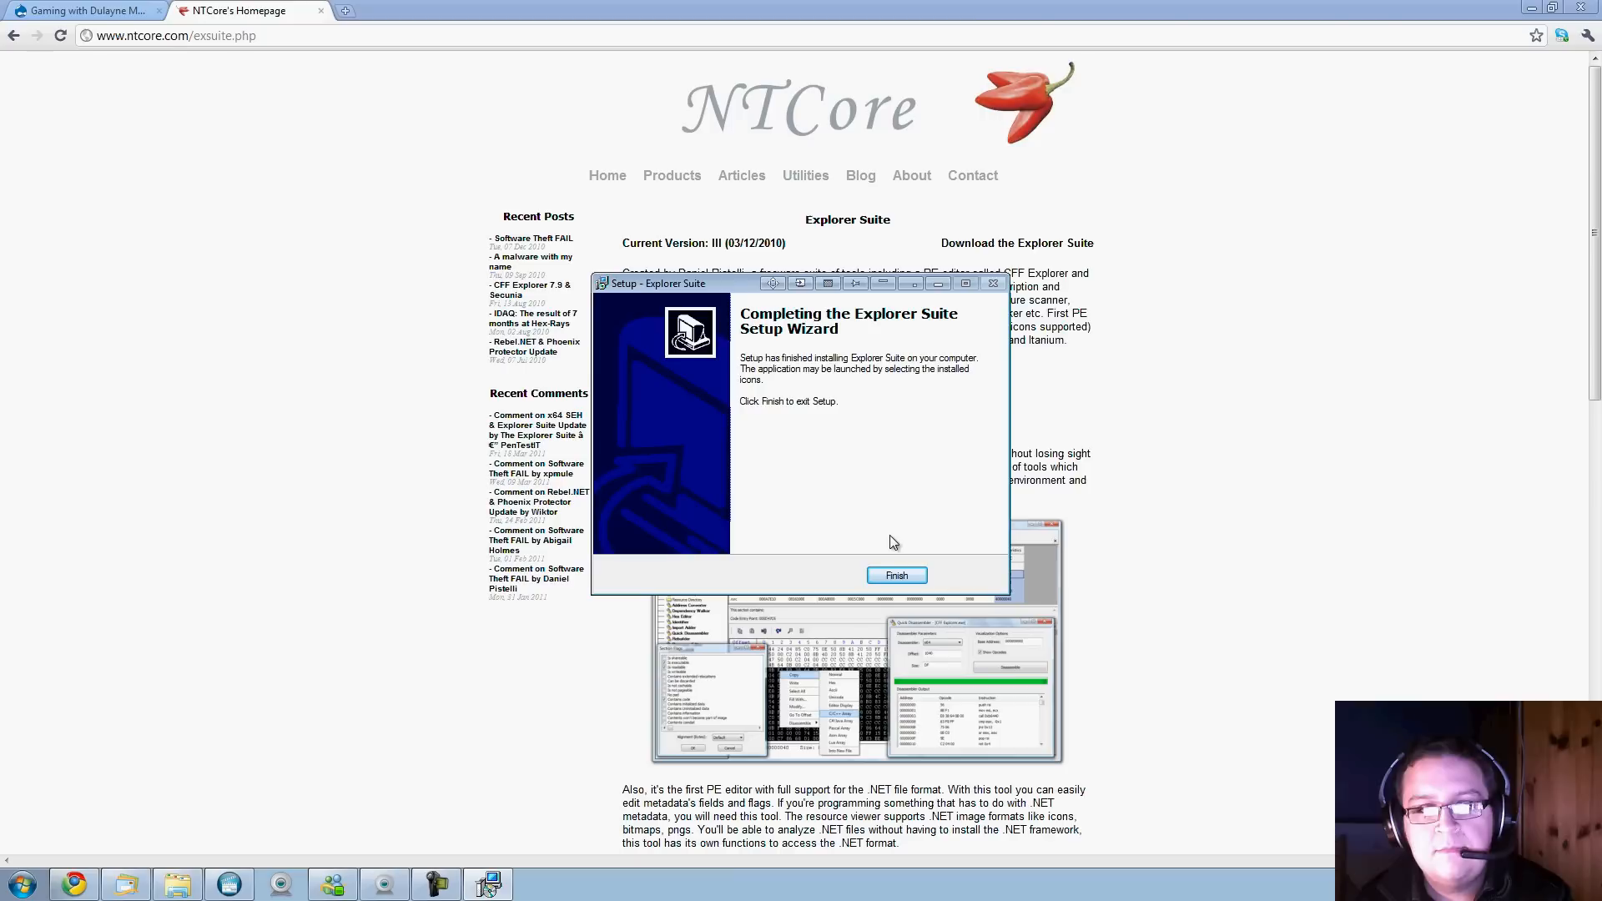
pyautogui.click(895, 575)
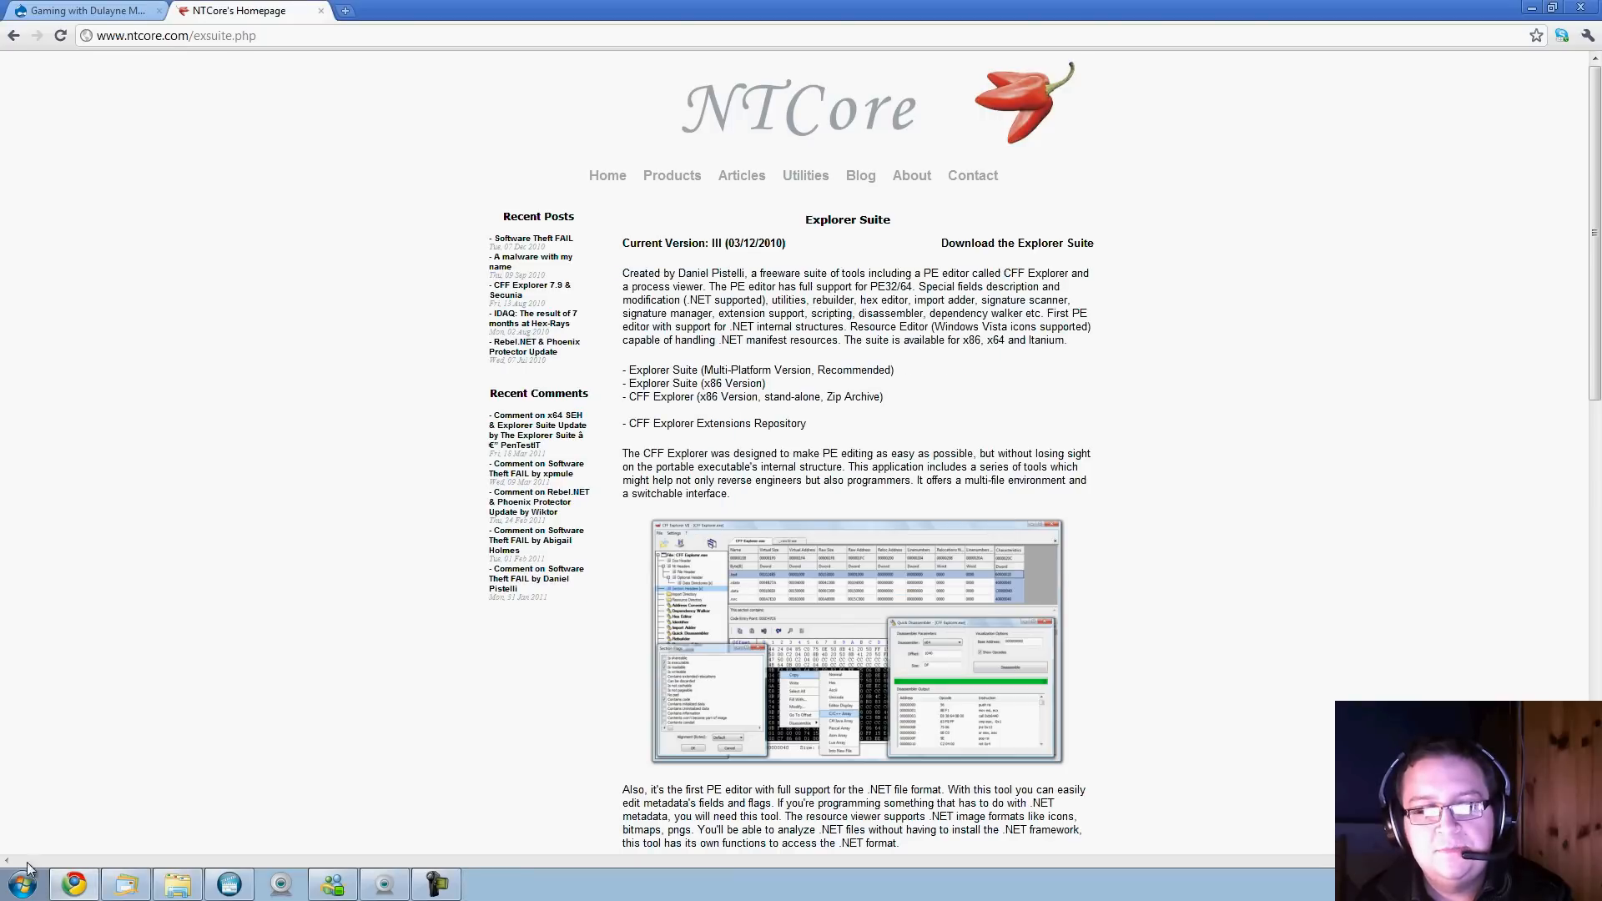
# Search the Start Menu for 'cff' and launch CFF Explorer VIII
pyautogui.click(15, 885)
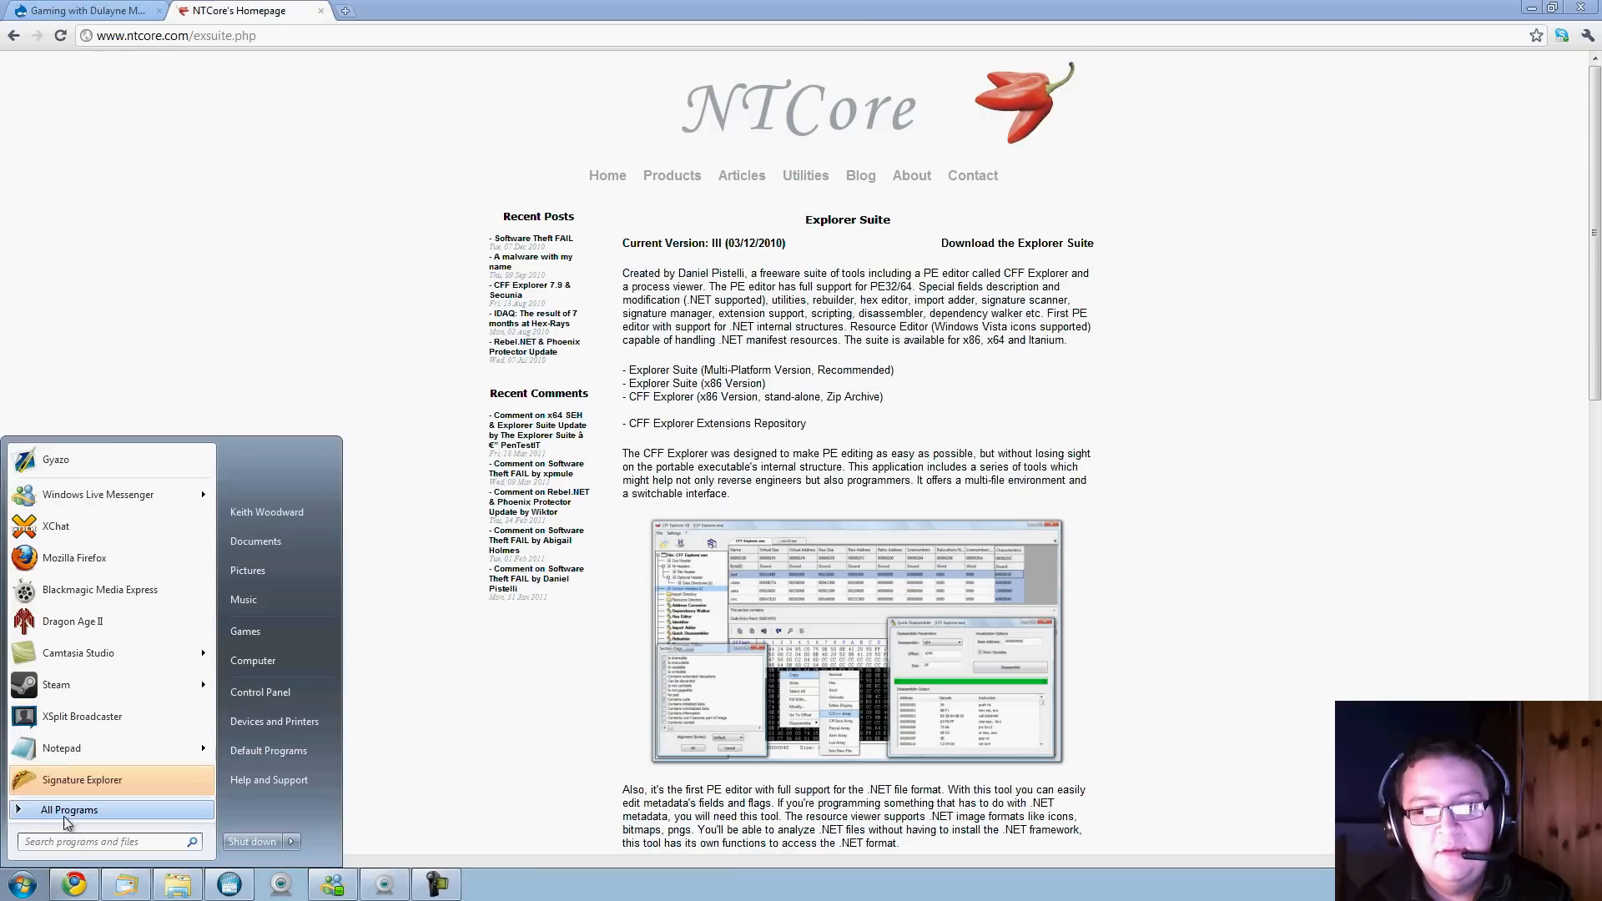
pyautogui.click(68, 809)
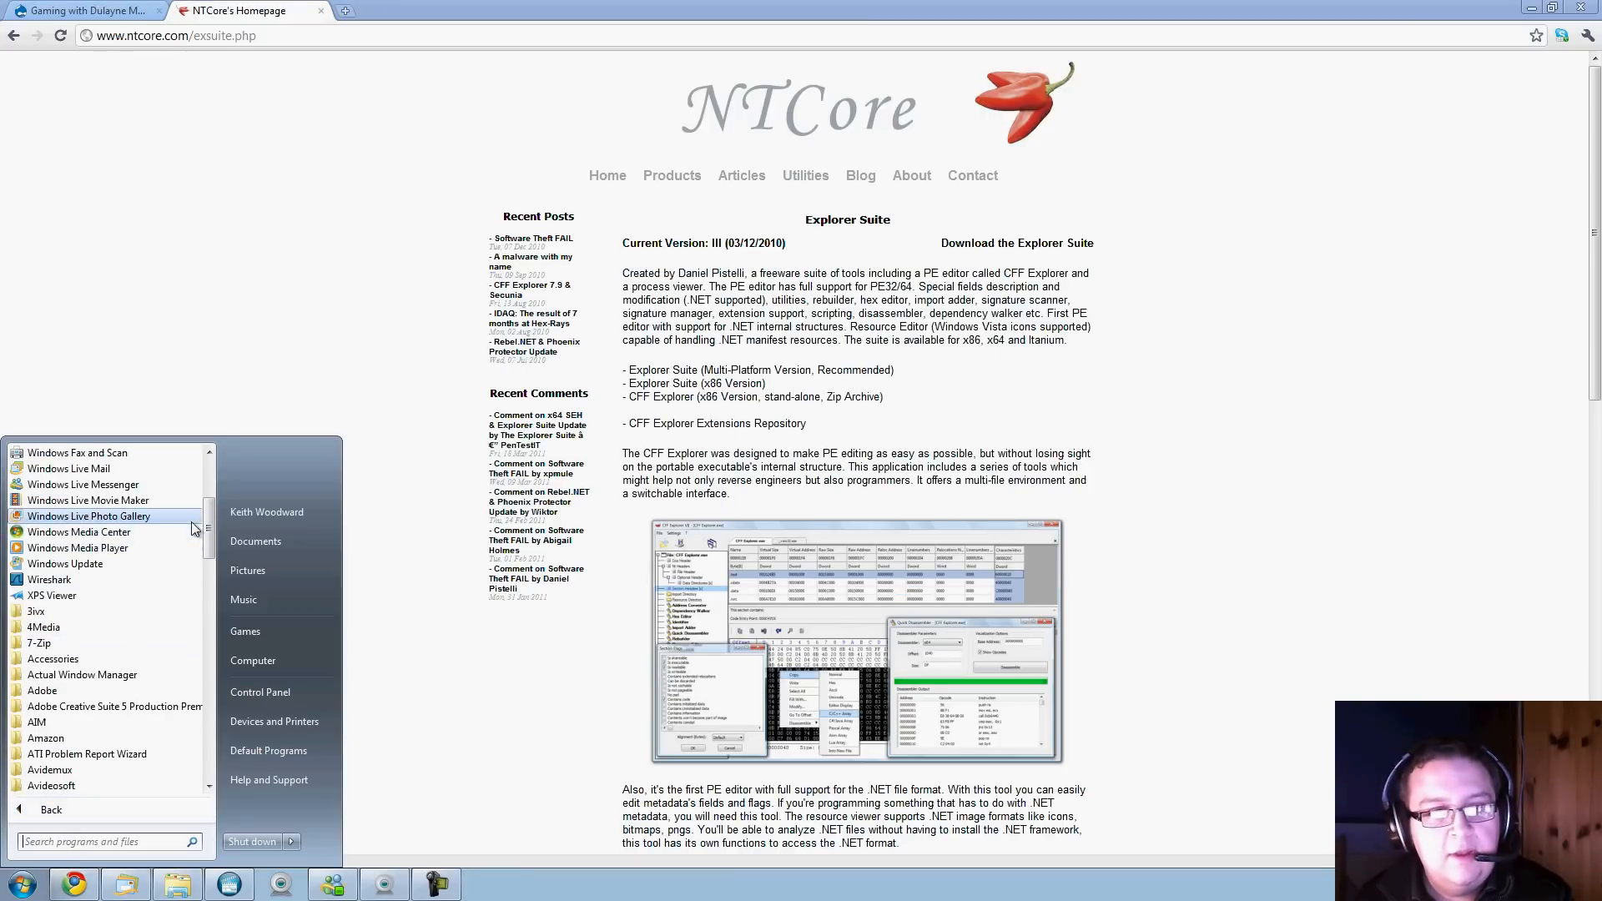
pyautogui.scroll(-3)
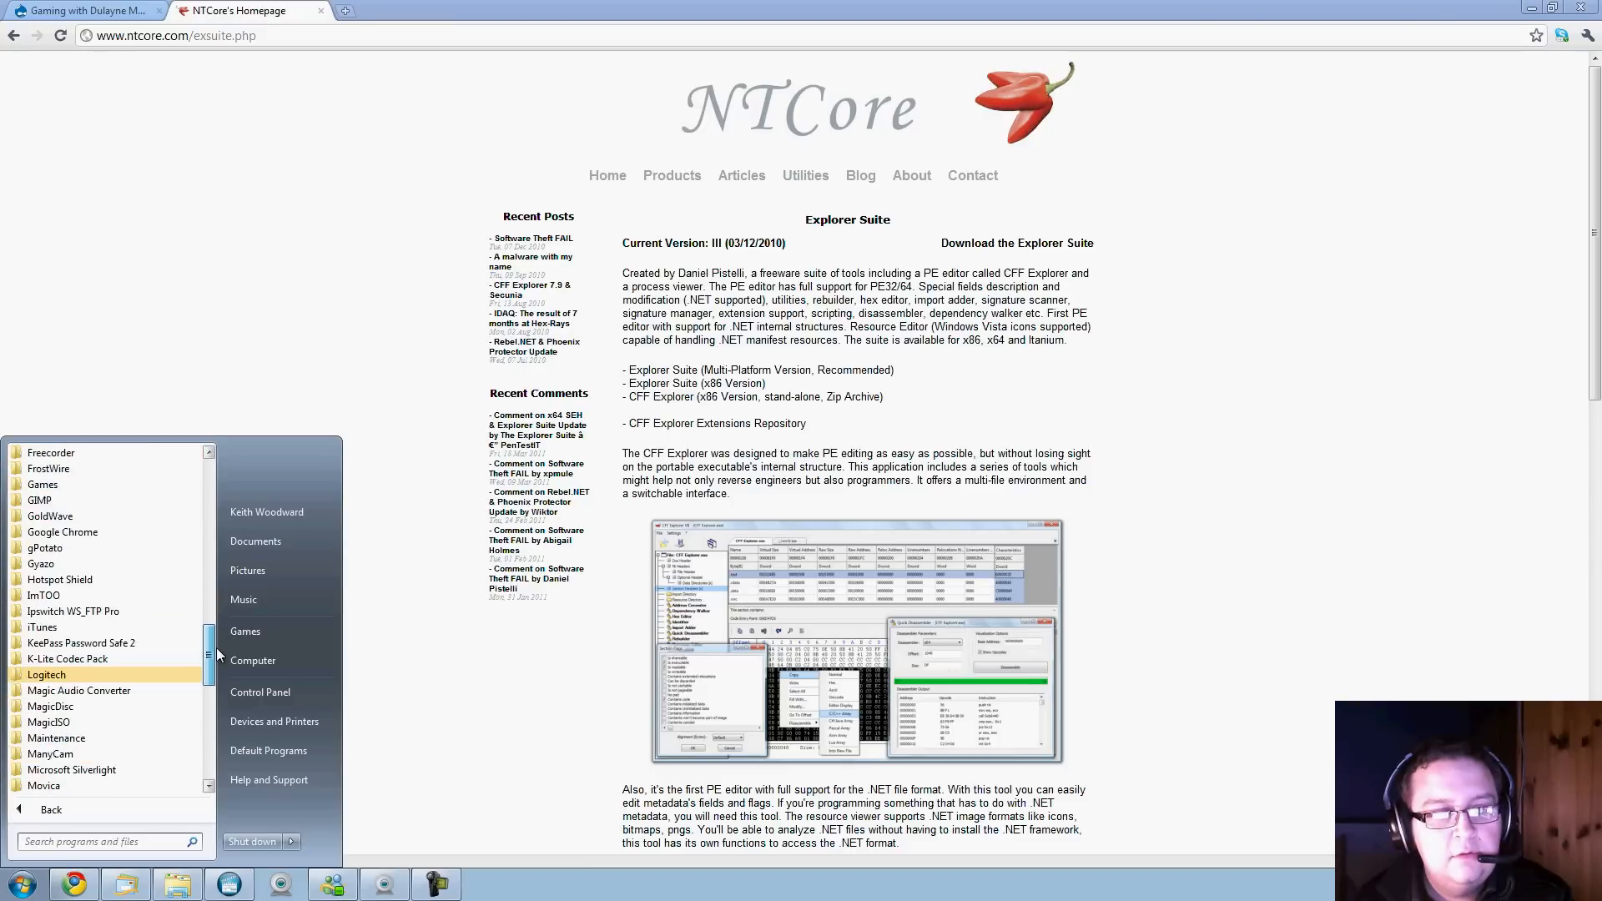
pyautogui.scroll(-3)
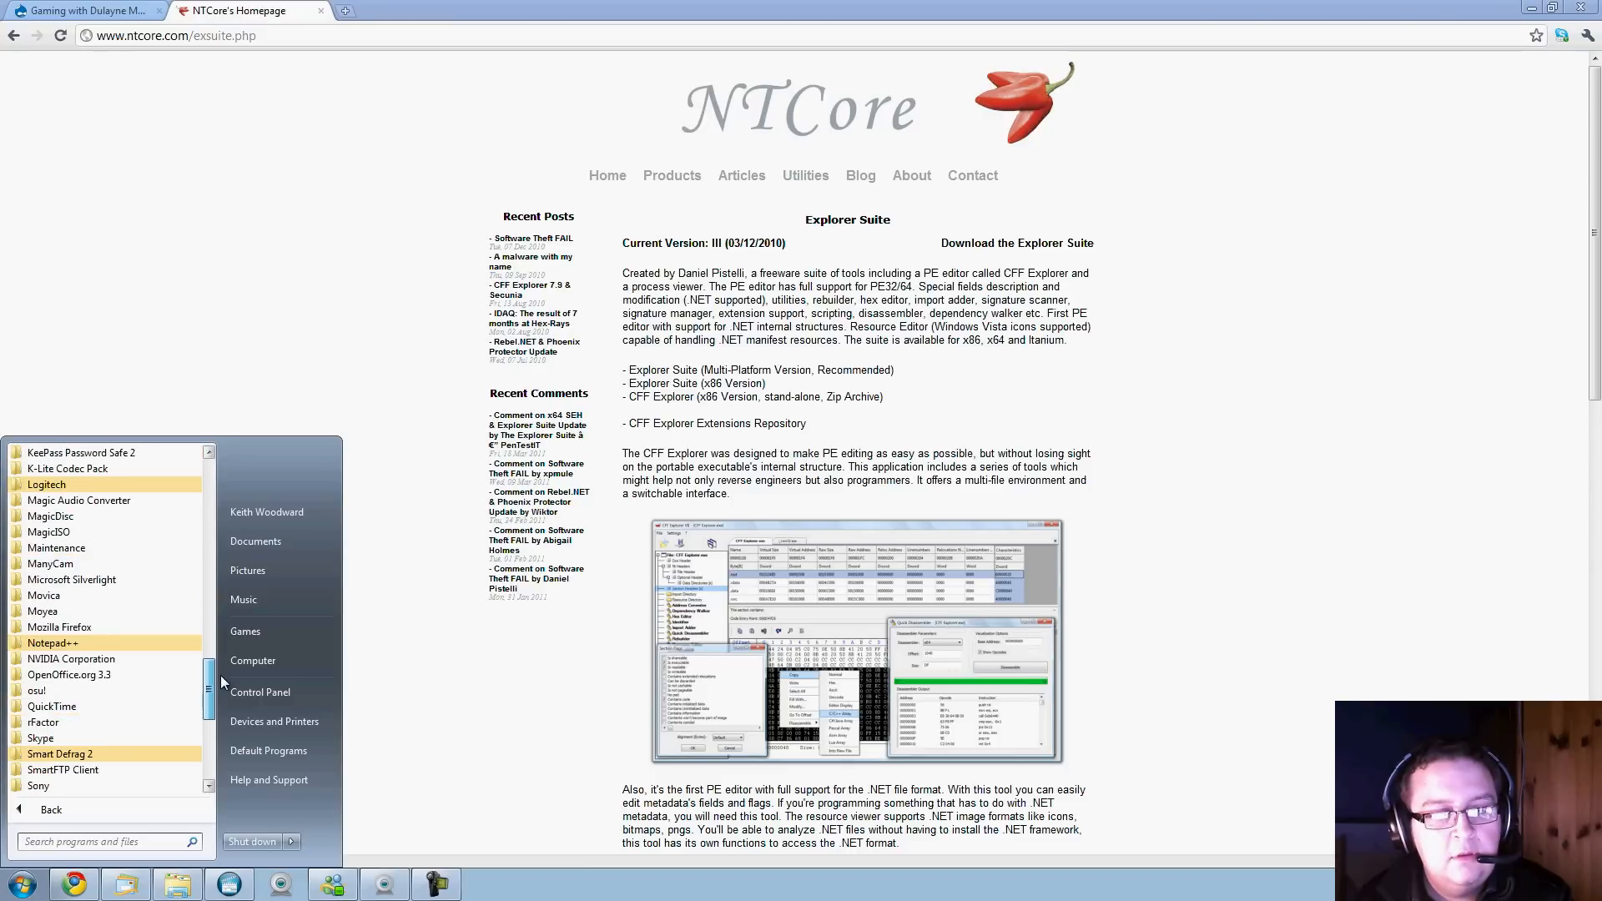
pyautogui.scroll(-3)
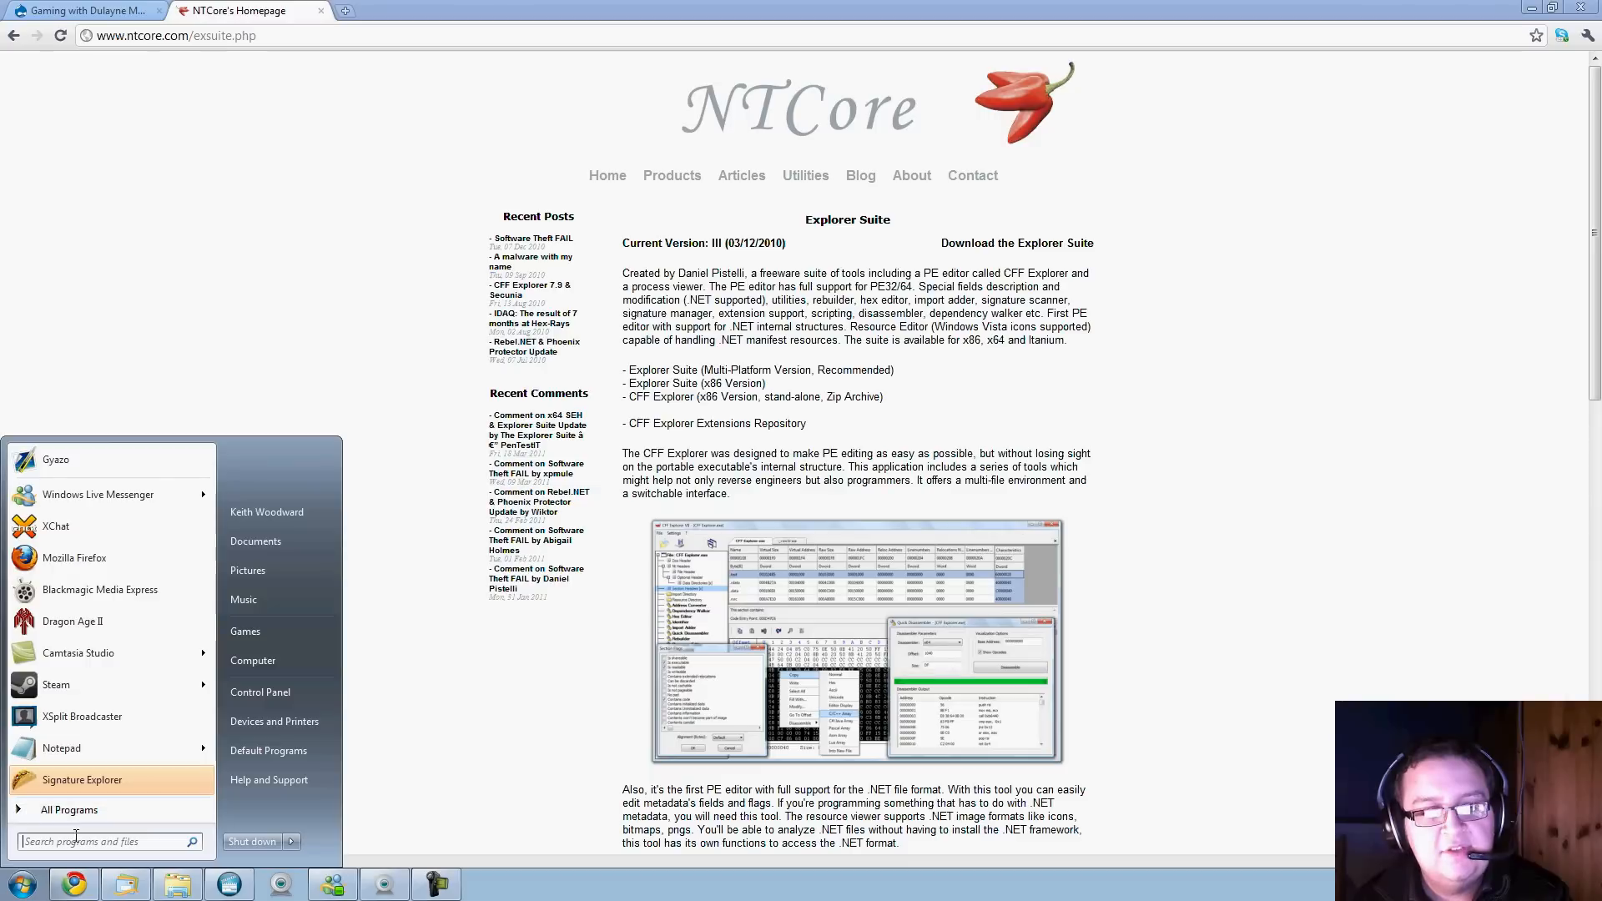
pyautogui.write('cff')
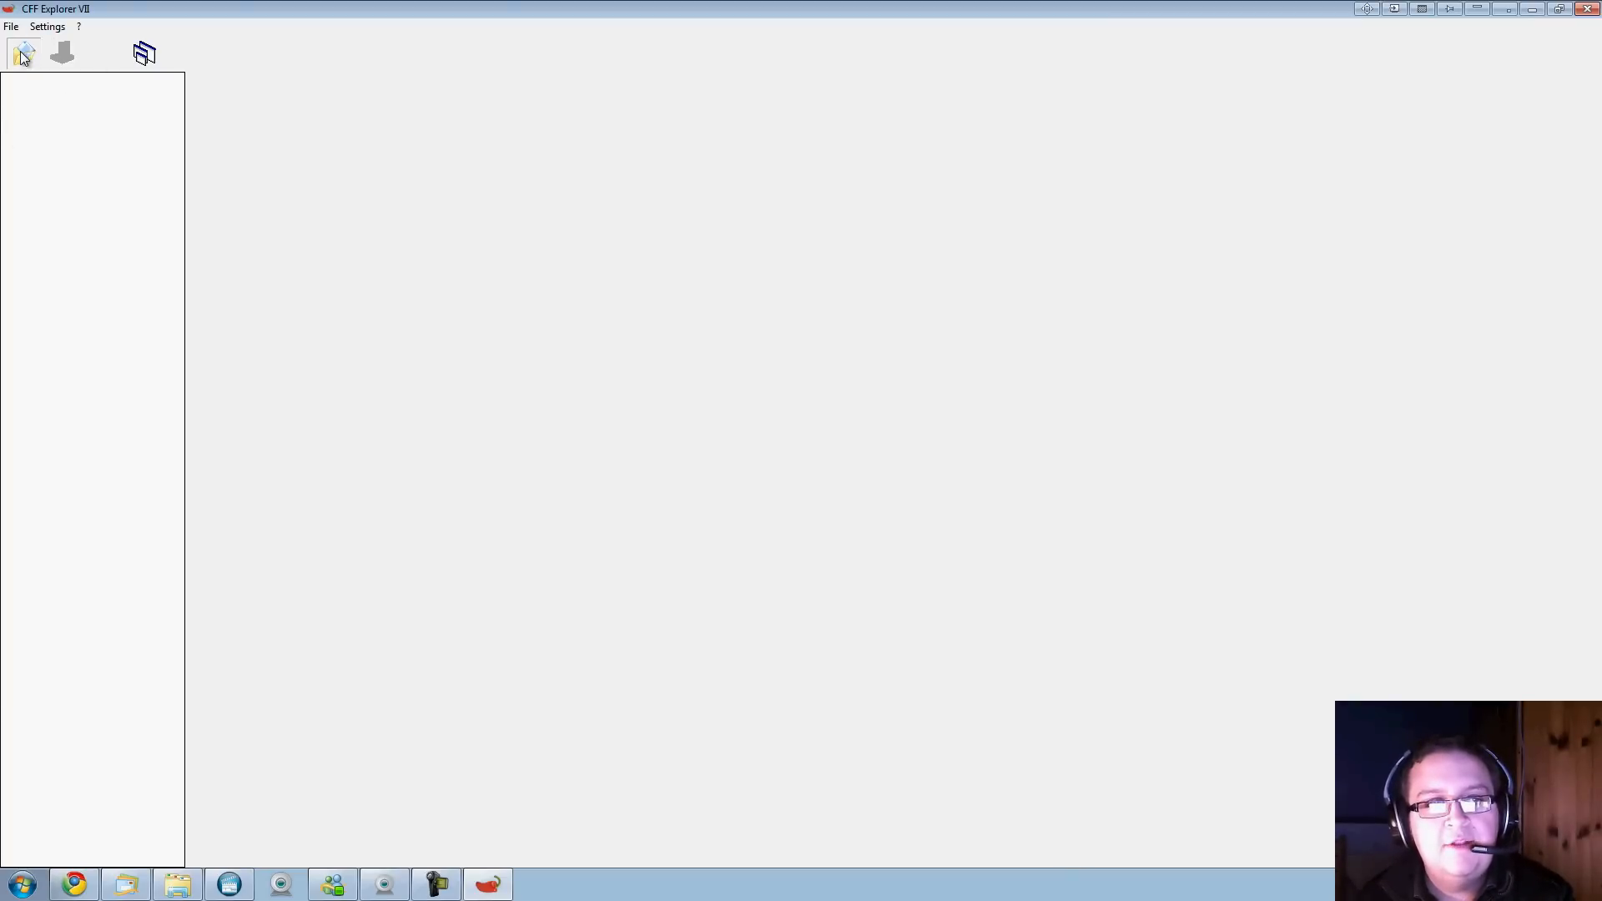
# Browse the open dialog to Program Files (x86) > Sony > Vegas Movie Studio HD Platinum 10.0
pyautogui.click(21, 52)
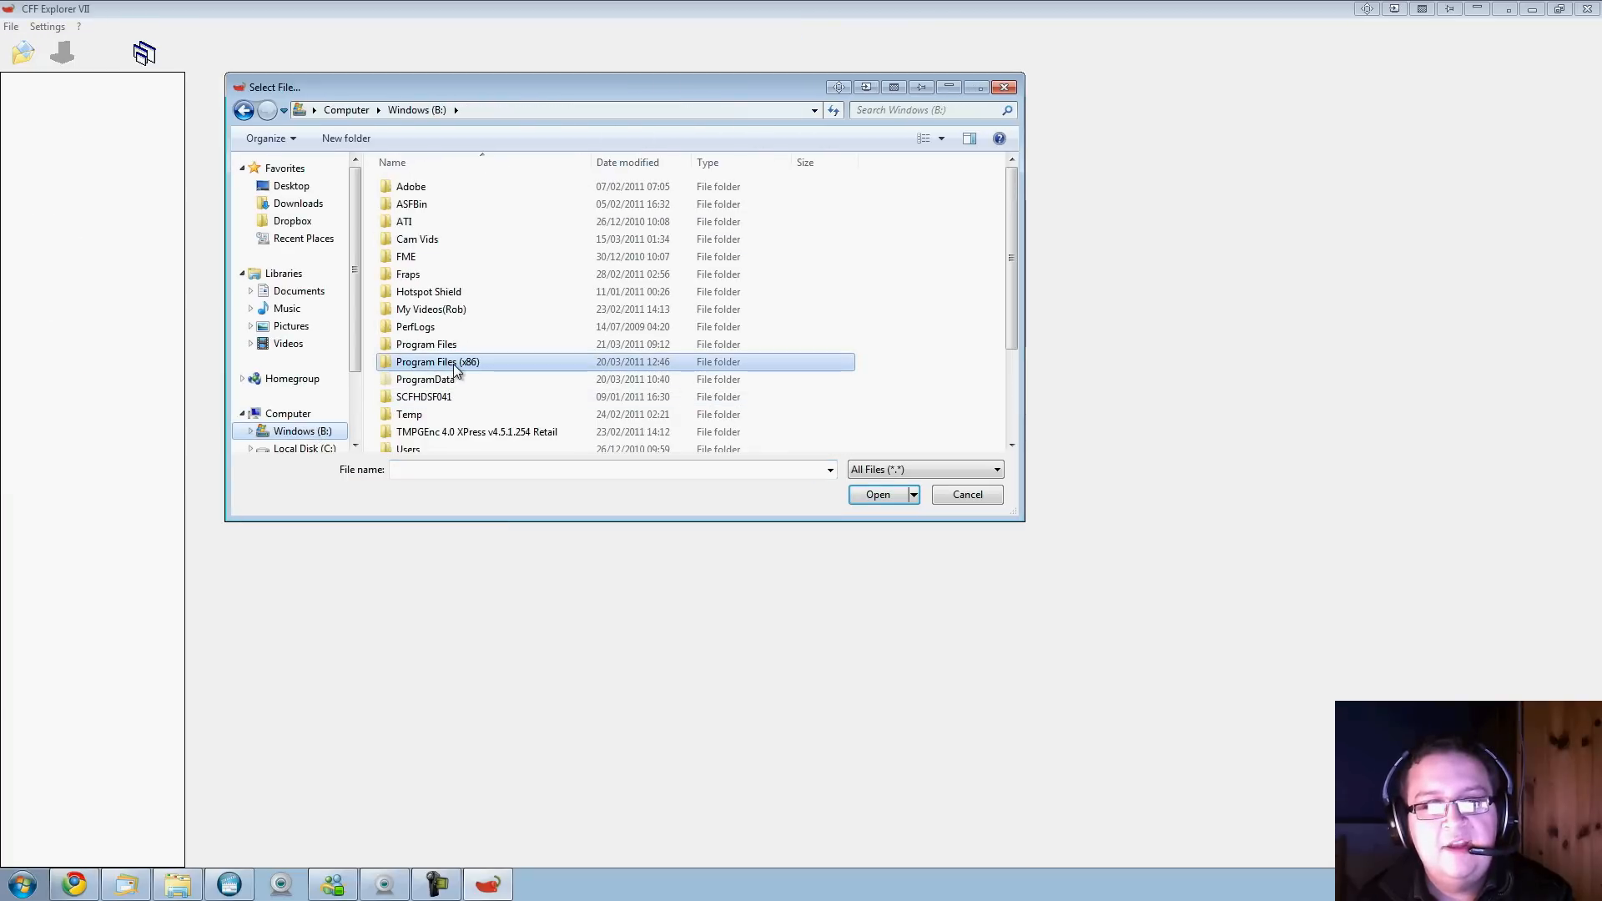
pyautogui.doubleClick(438, 362)
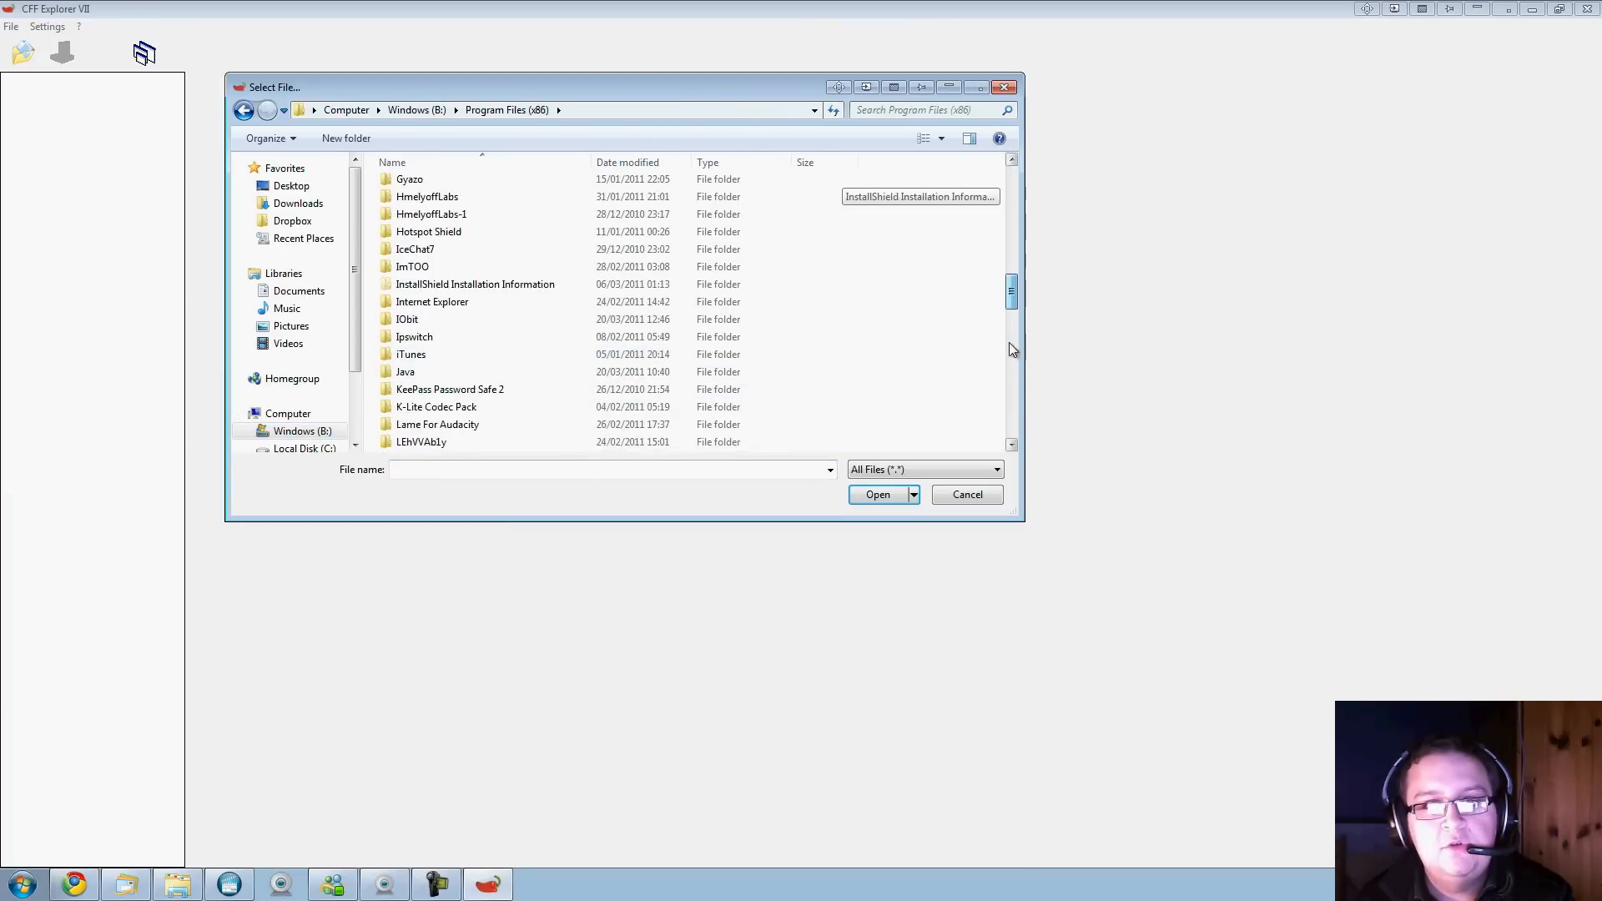
pyautogui.scroll(-3)
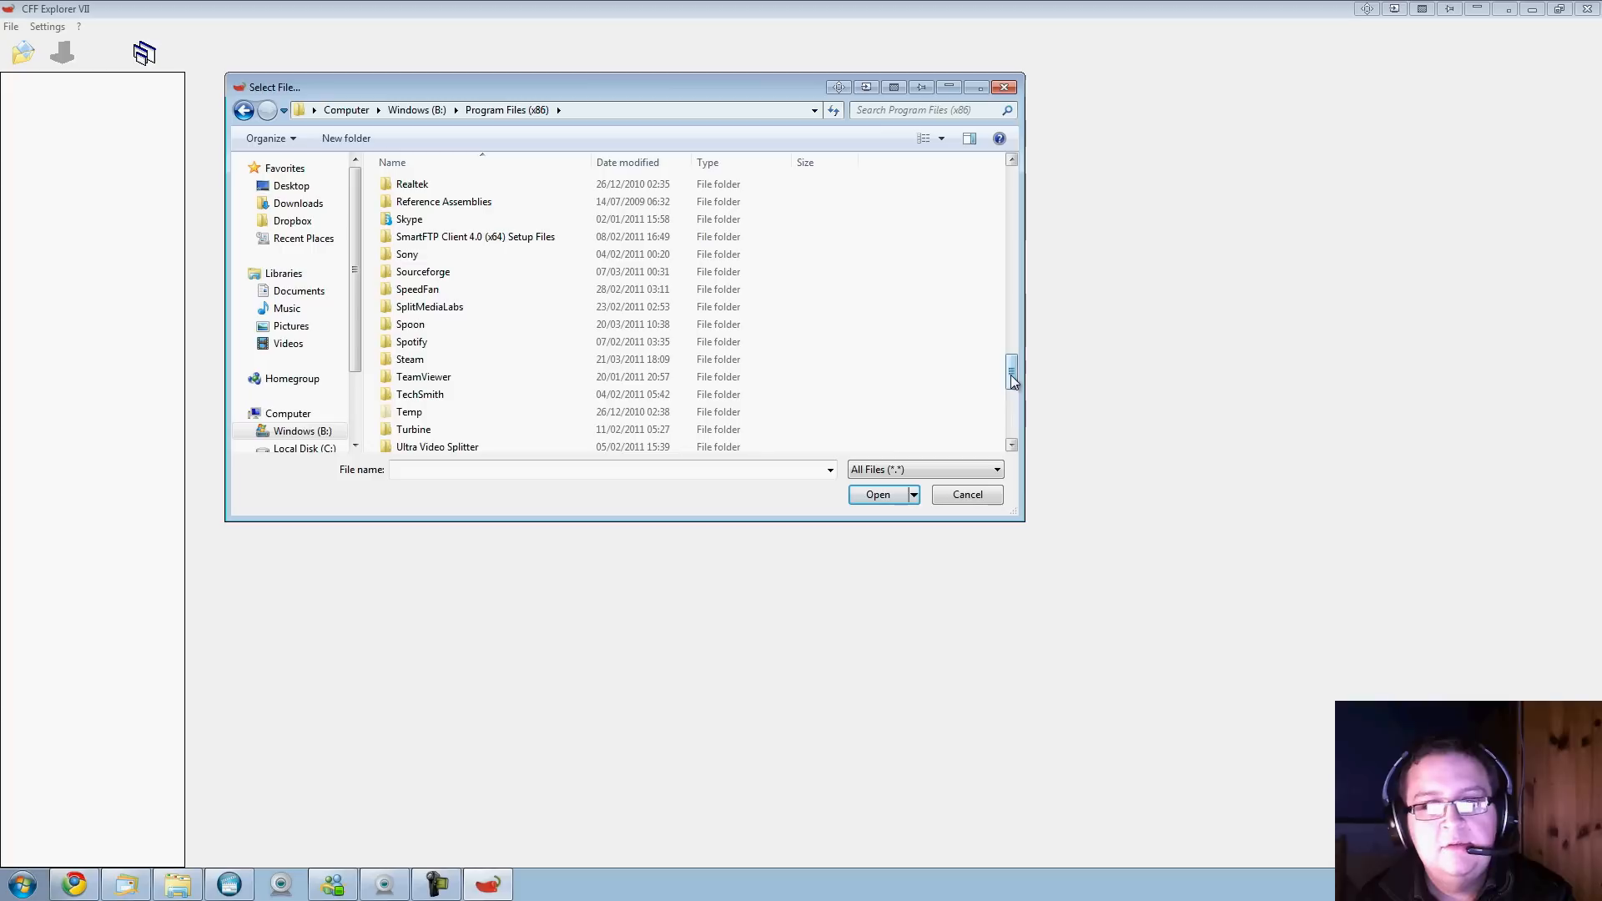
pyautogui.moveTo(1011, 379); pyautogui.dragTo(1012, 414)
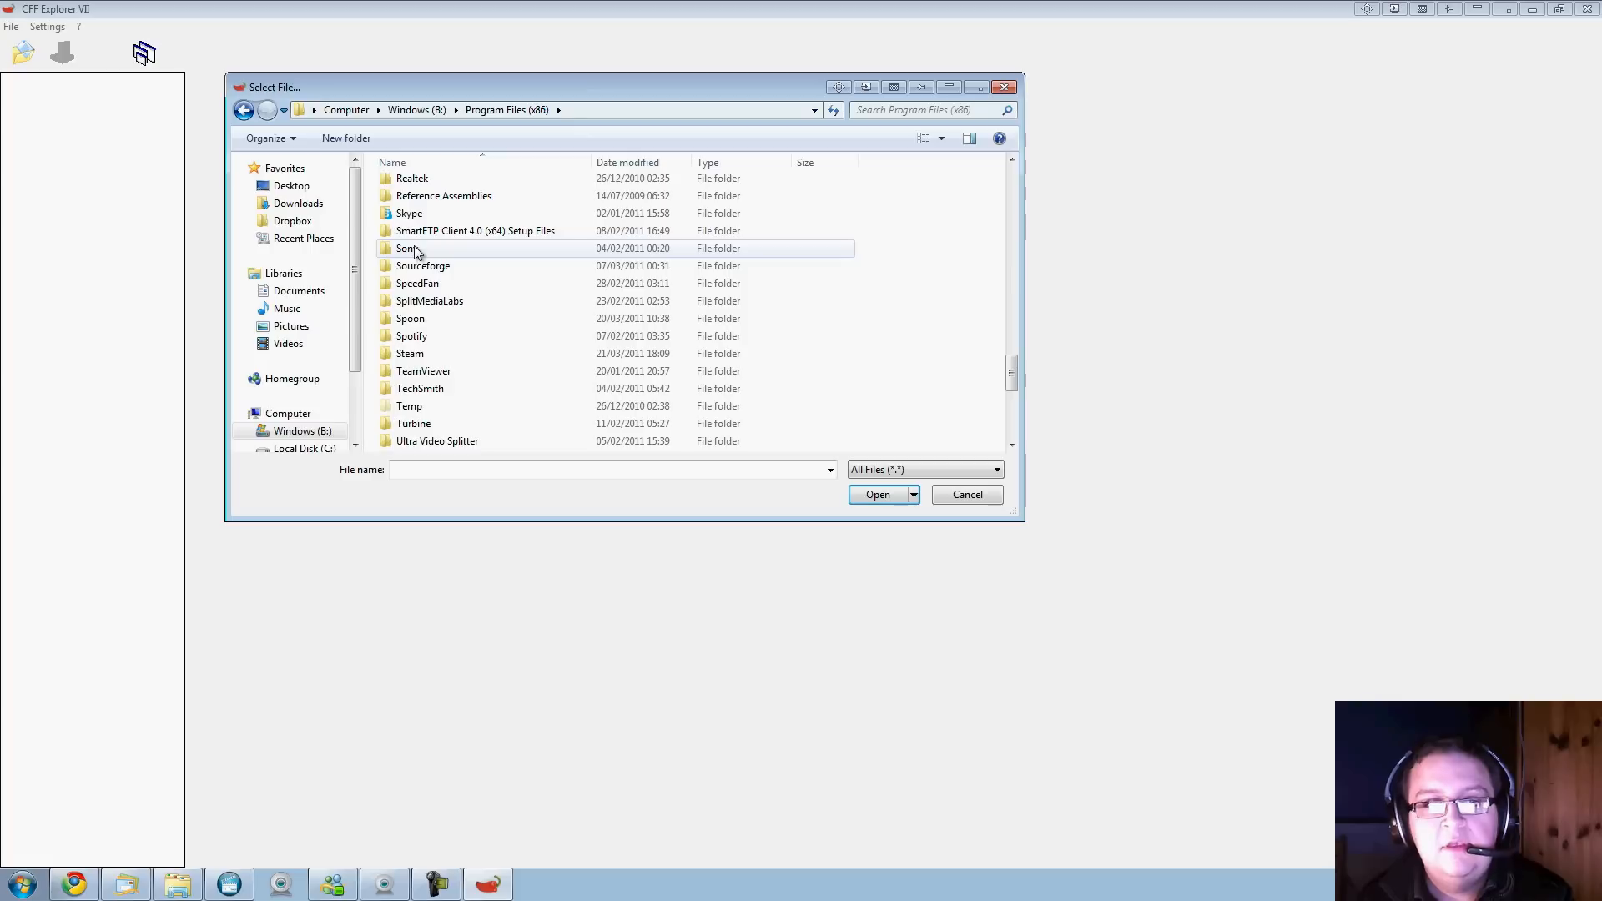
pyautogui.doubleClick(410, 249)
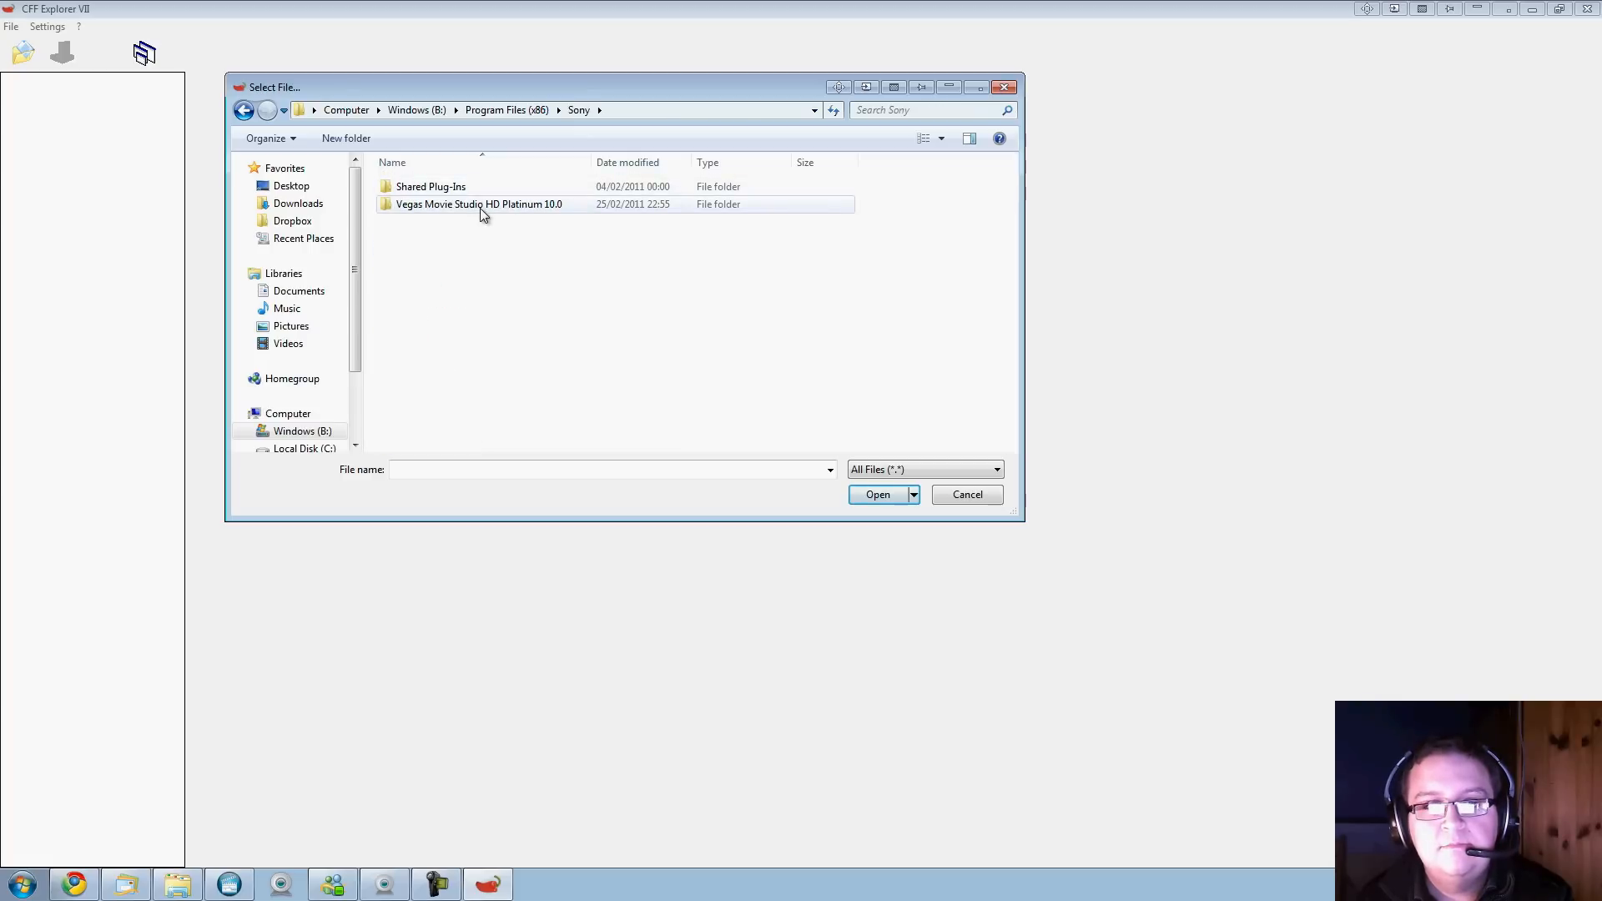
pyautogui.doubleClick(477, 203)
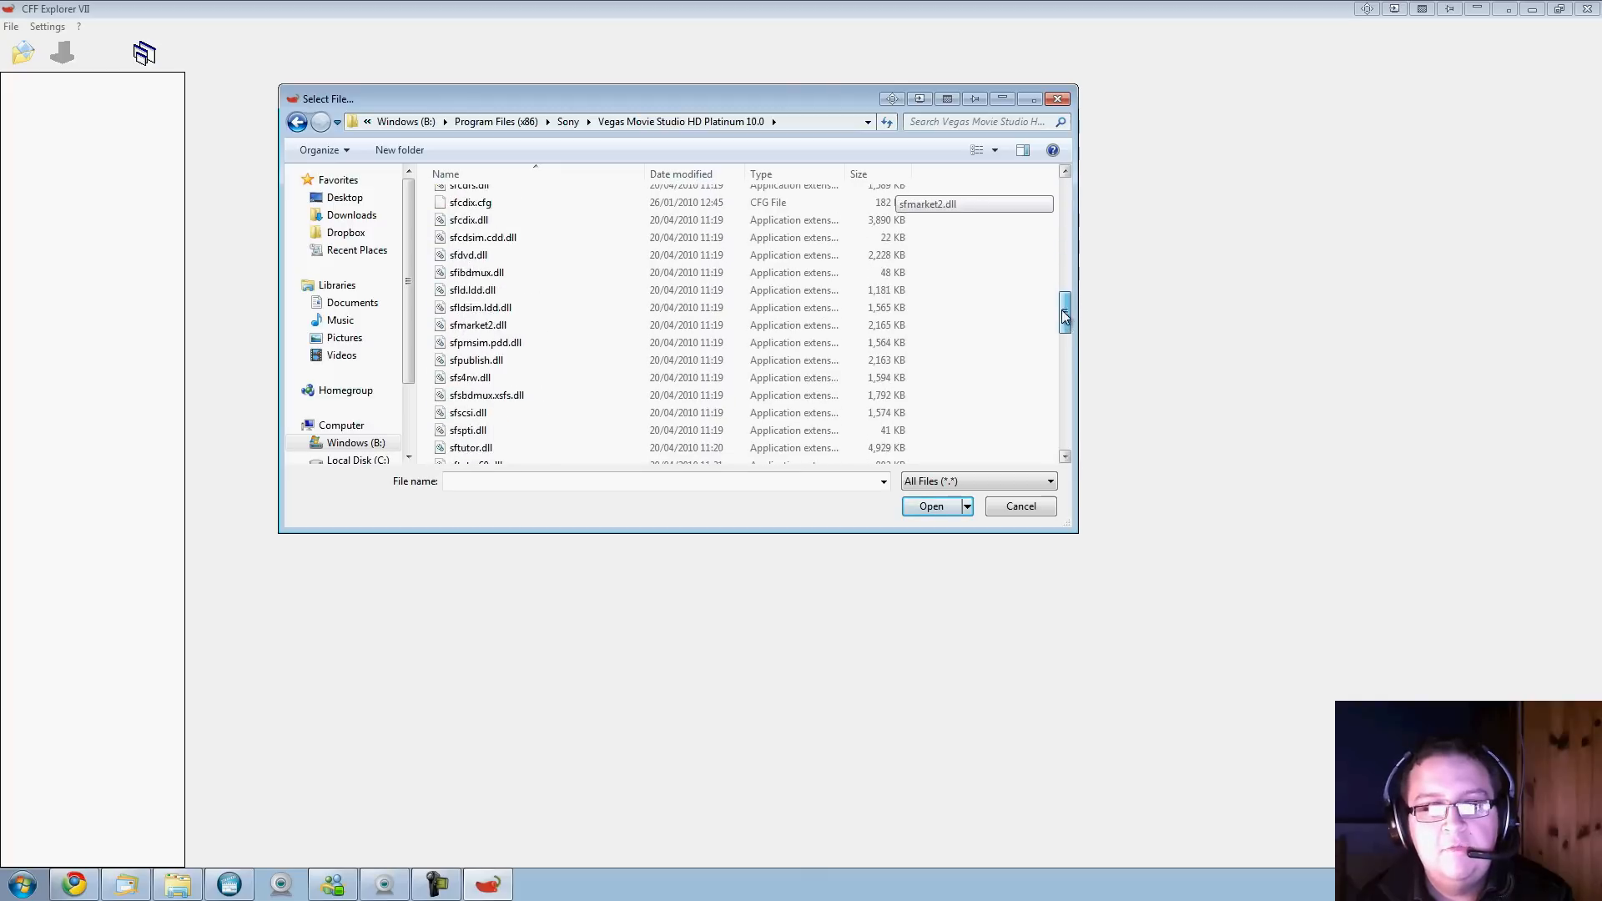
# Select VegasMovieStudioPE100.exe and load it into CFF Explorer
pyautogui.scroll(-3)
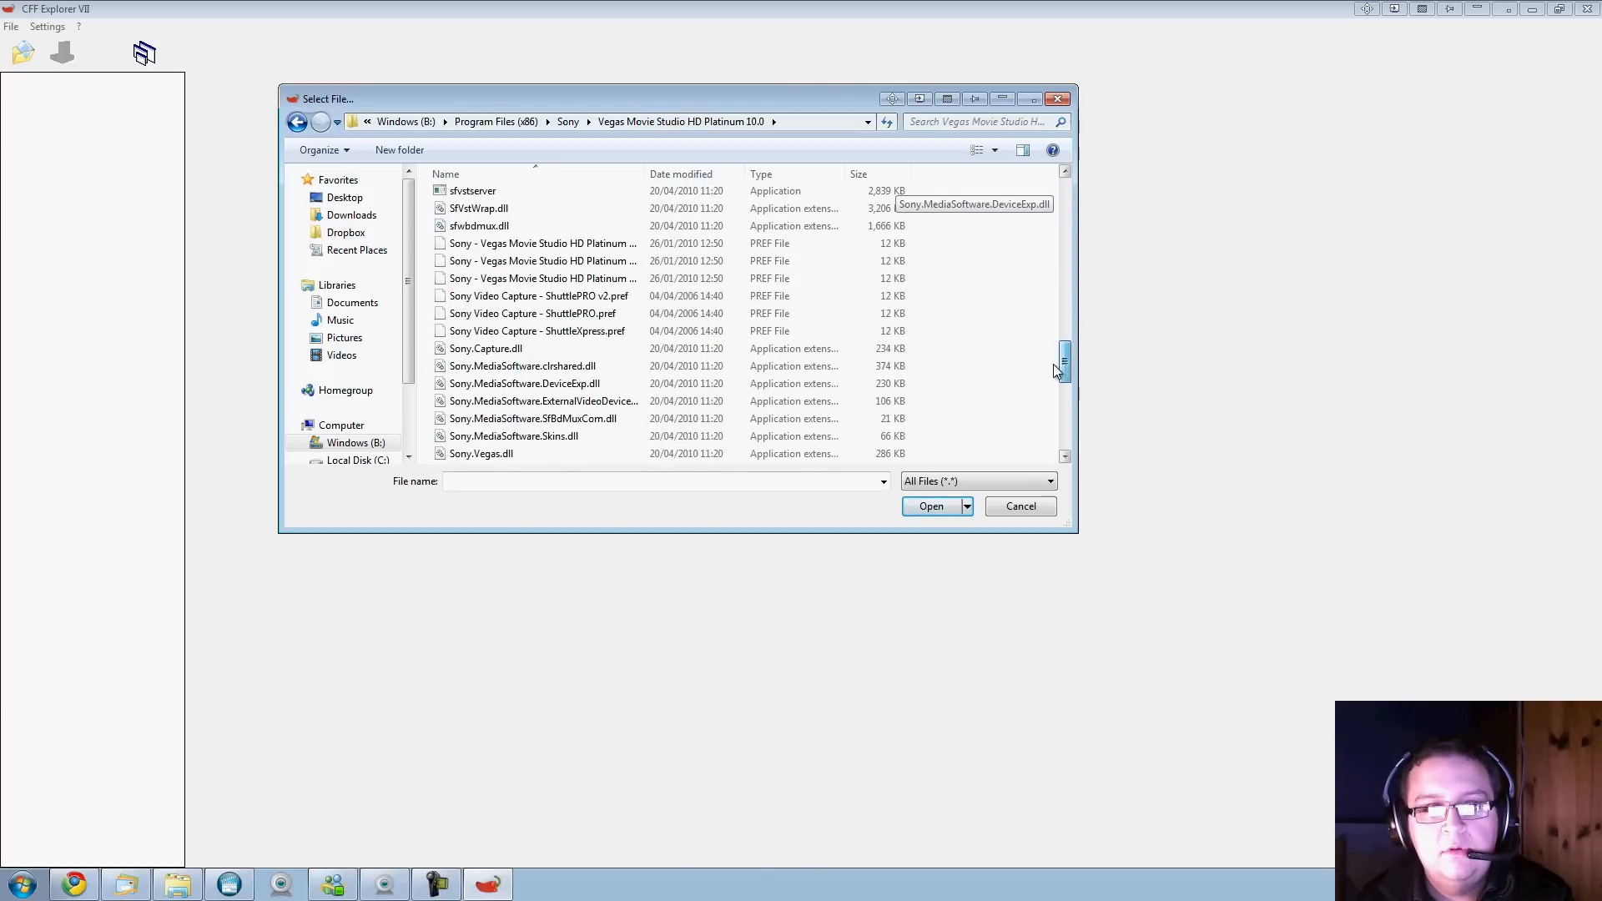
pyautogui.scroll(-3)
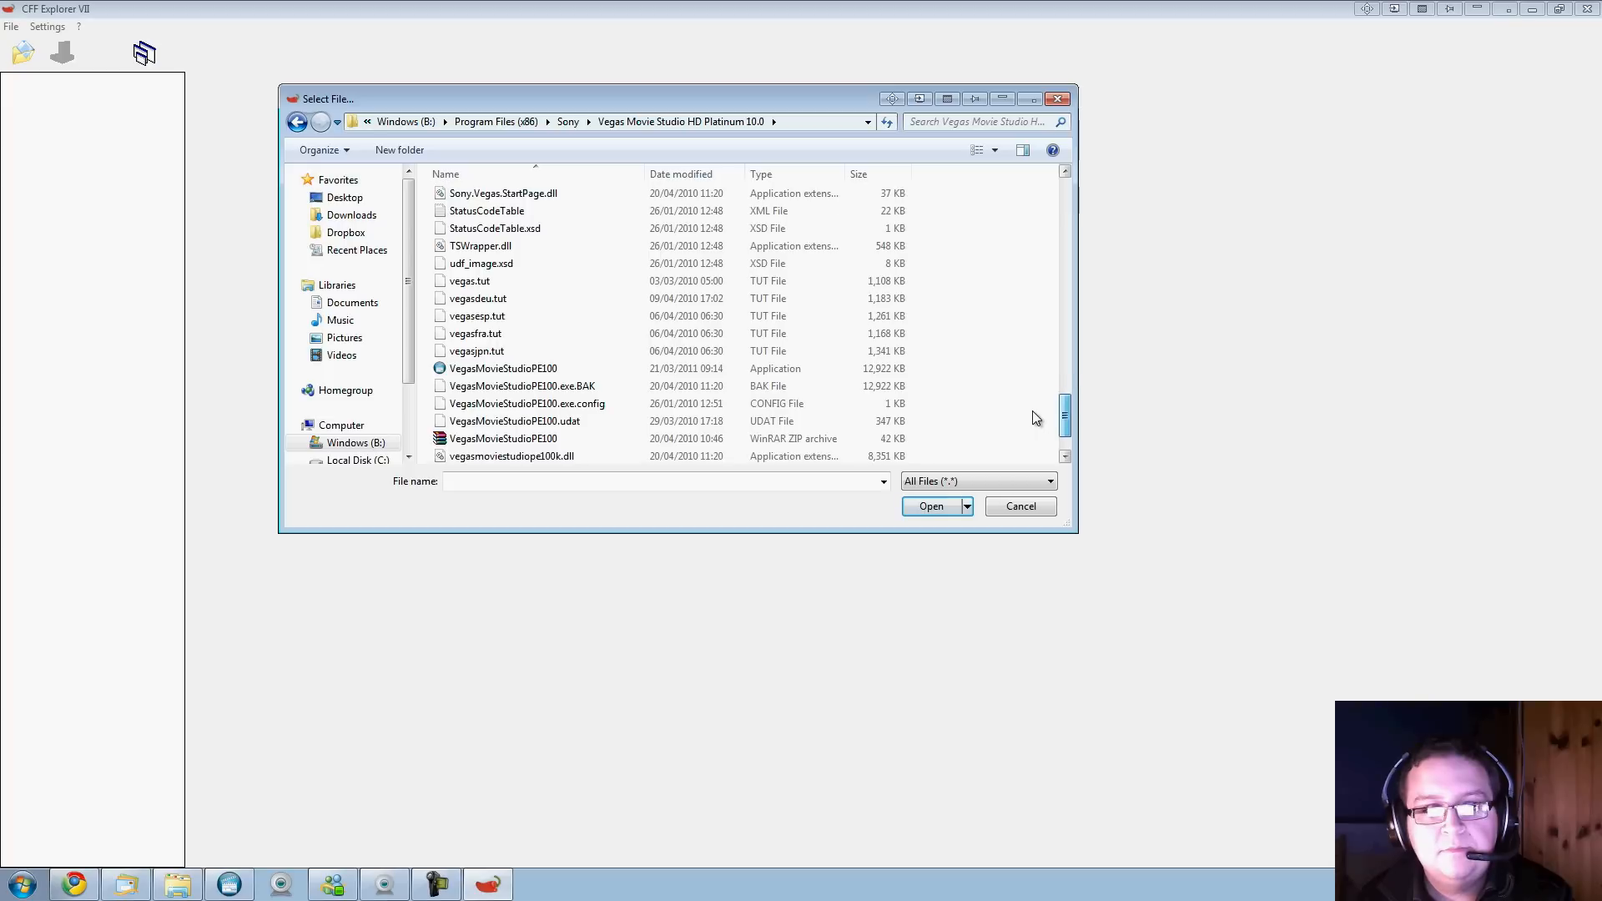
pyautogui.click(503, 367)
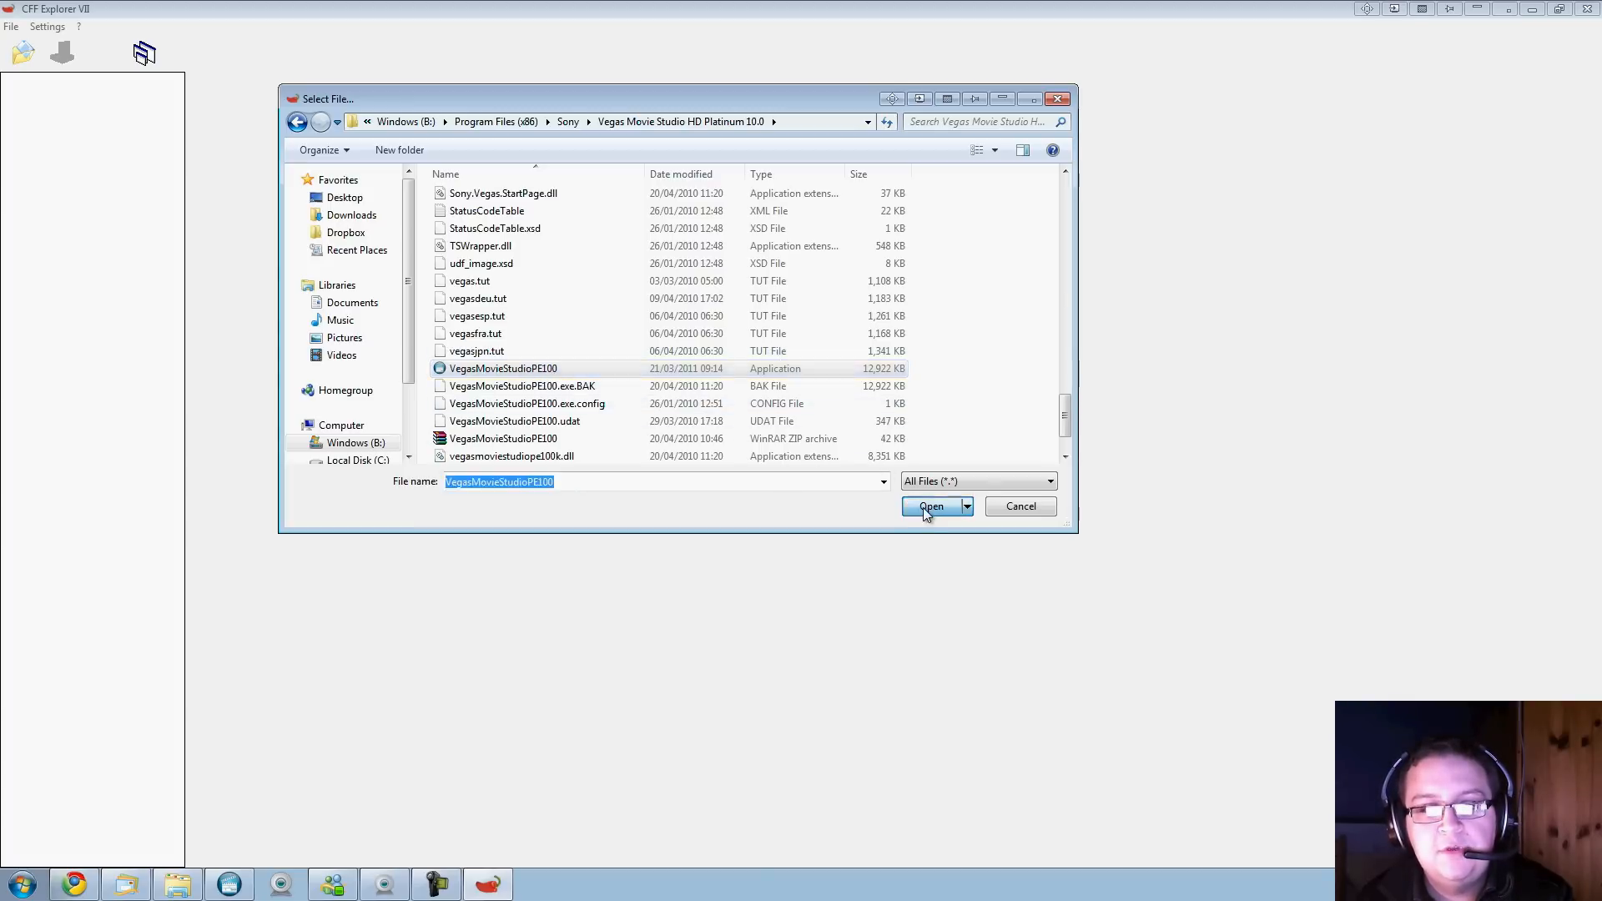
pyautogui.click(929, 508)
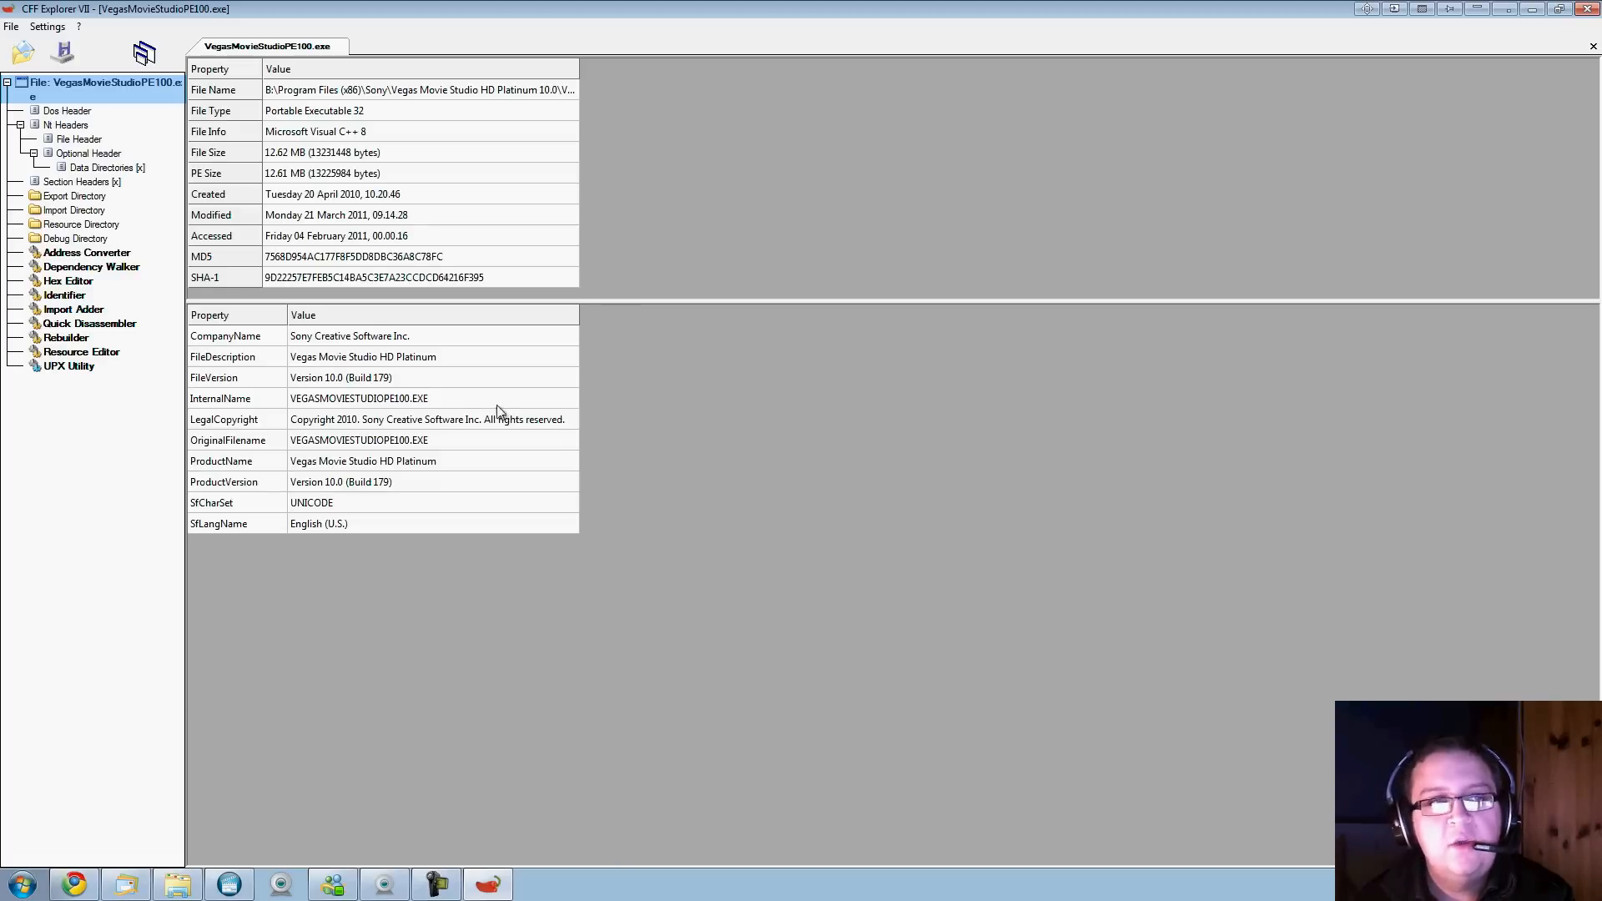
pyautogui.moveTo(297, 138)
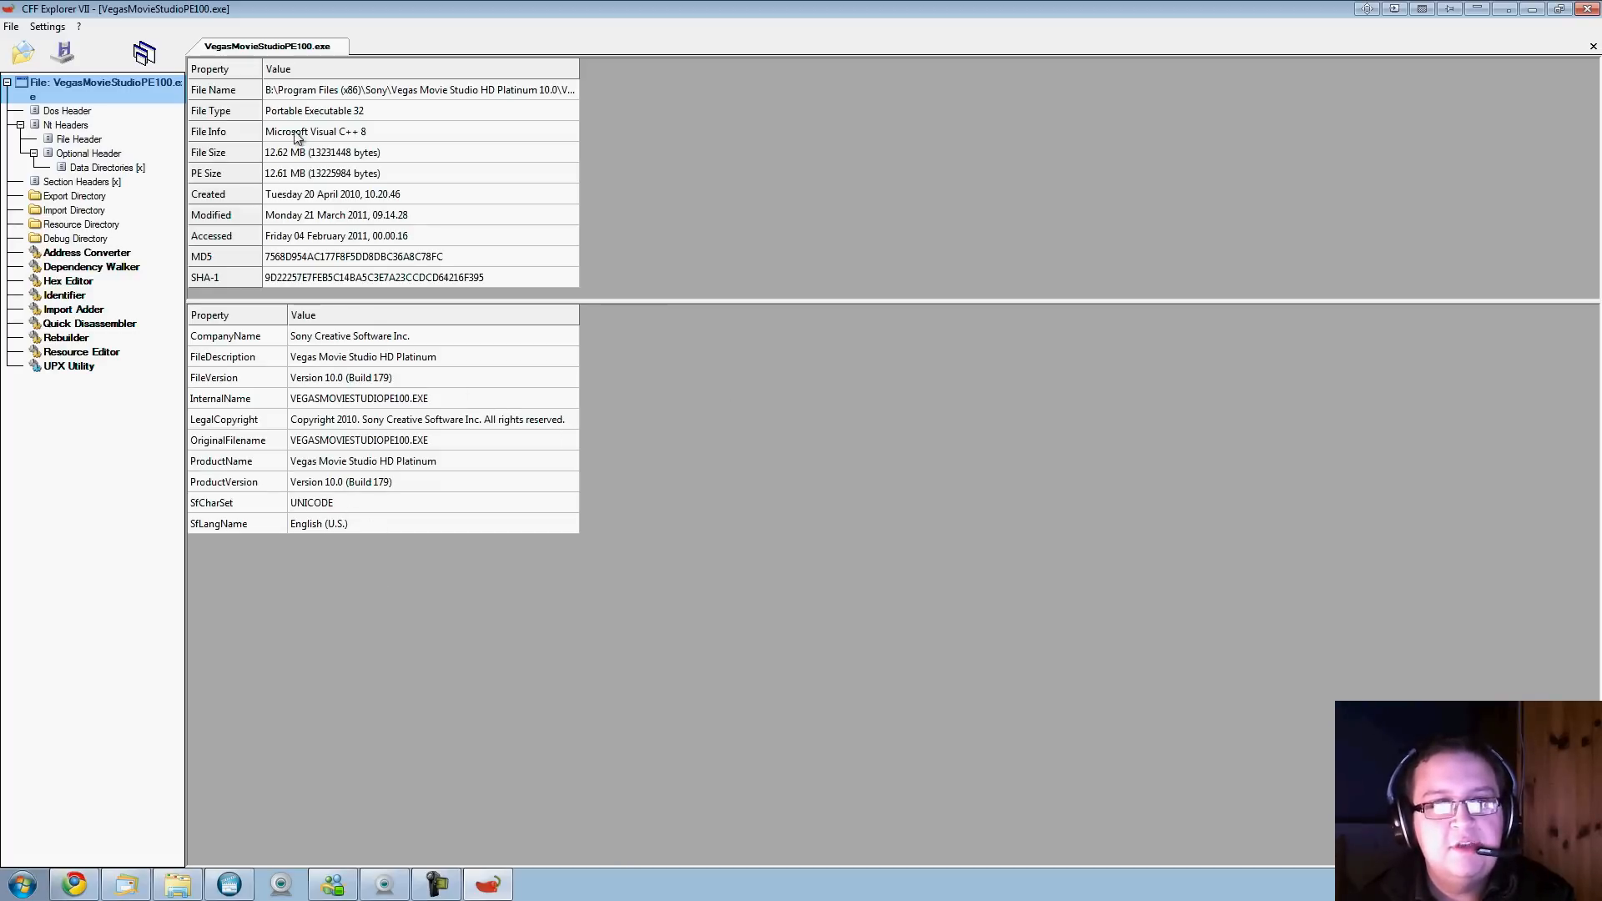
pyautogui.moveTo(351, 115)
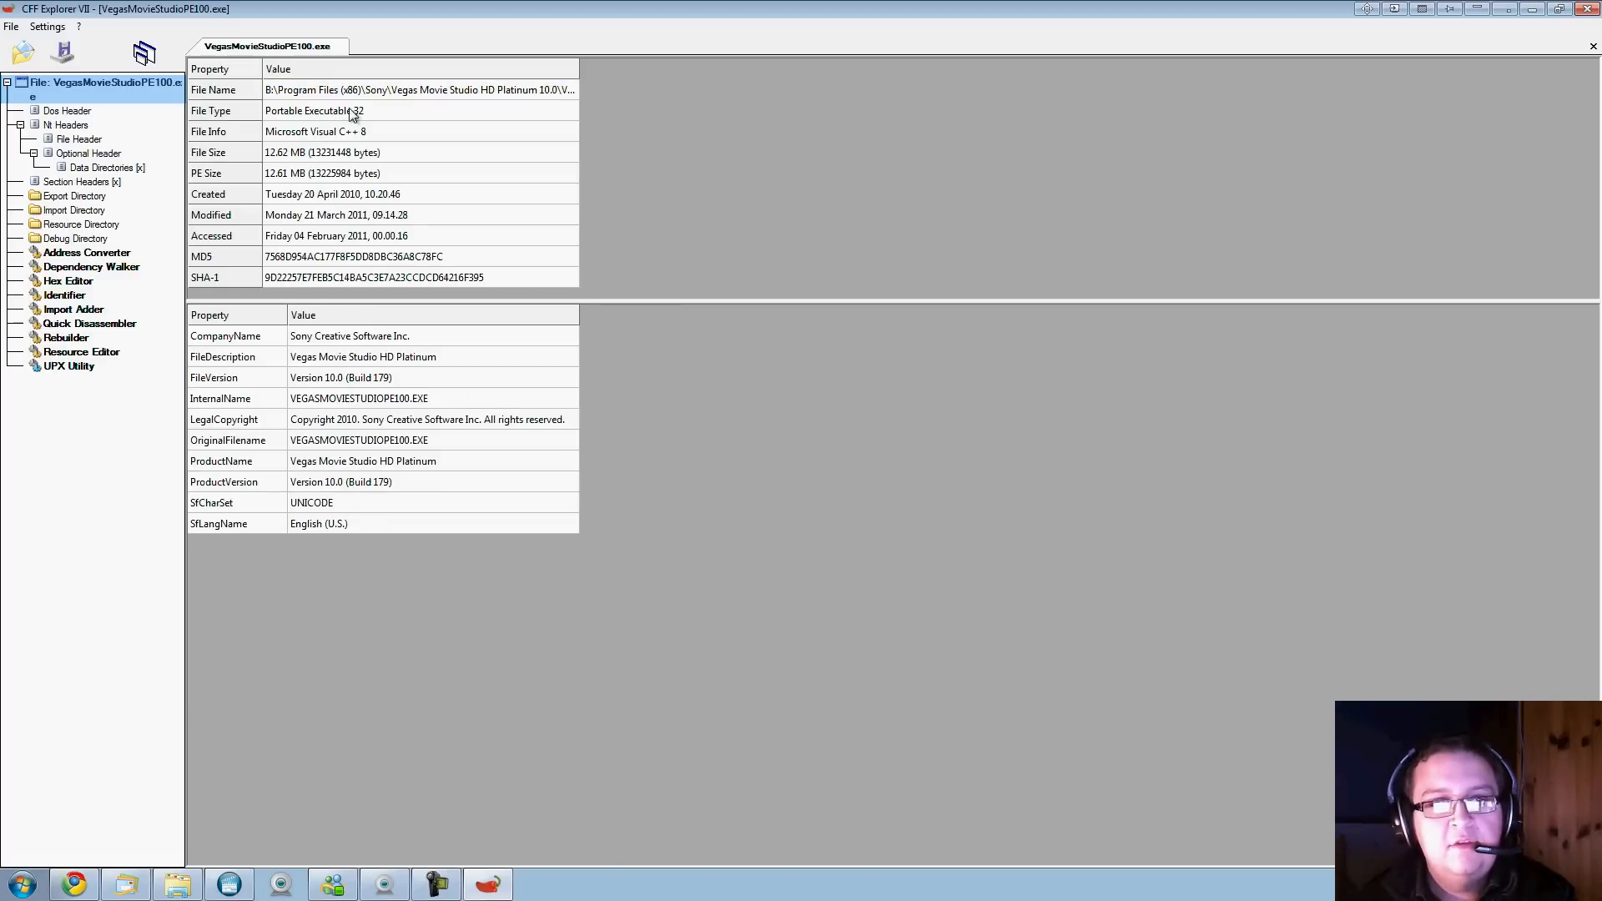
pyautogui.click(409, 110)
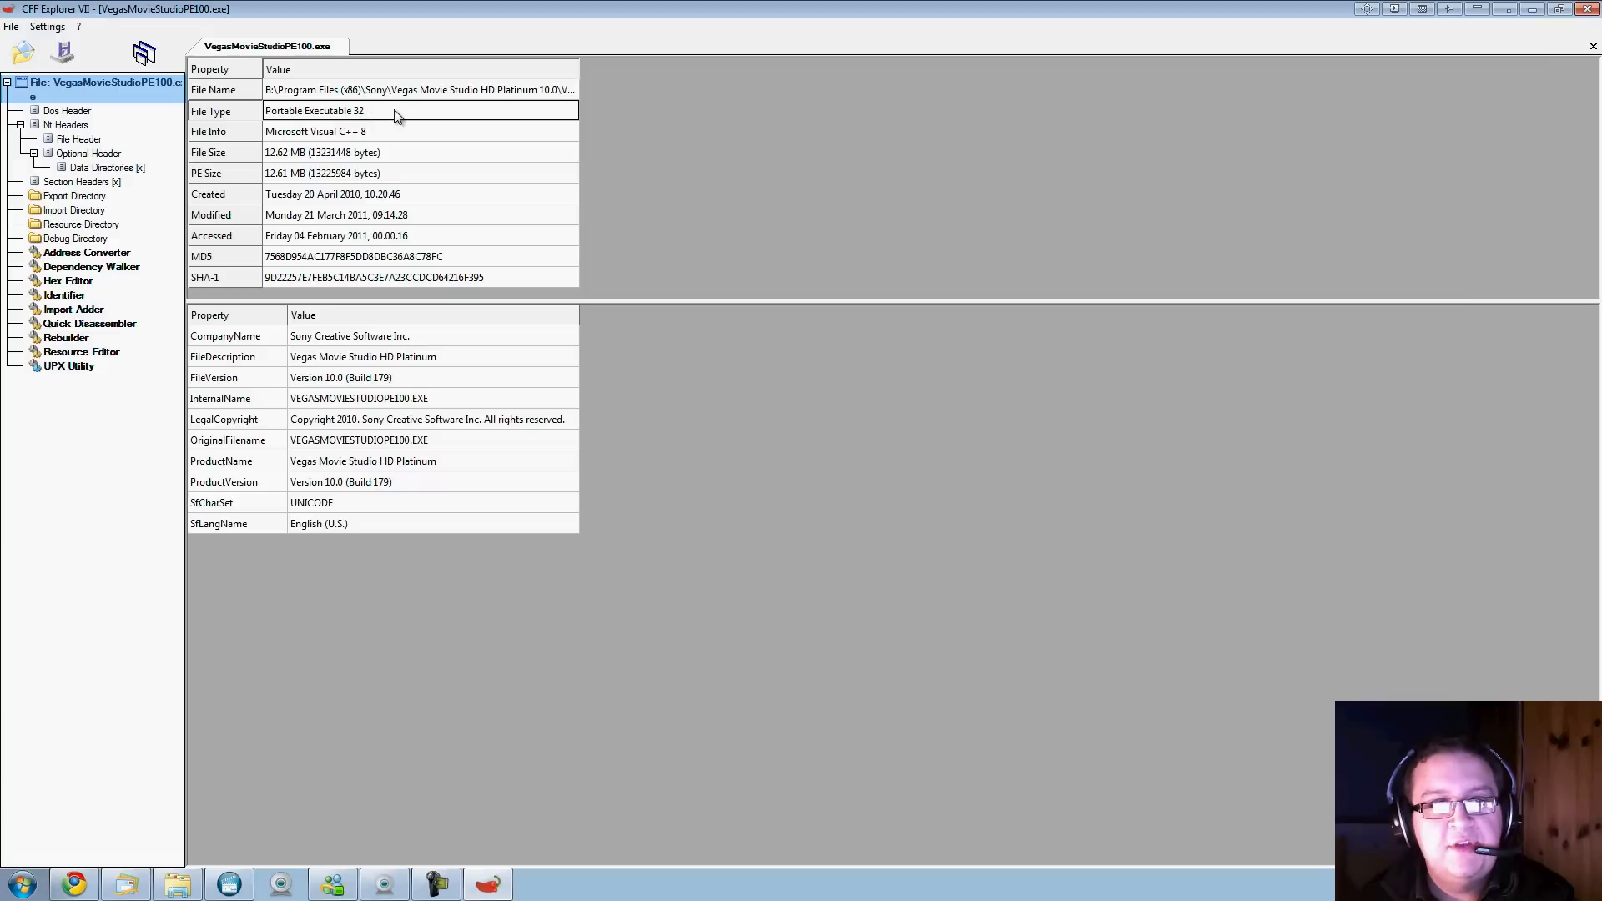
pyautogui.click(409, 131)
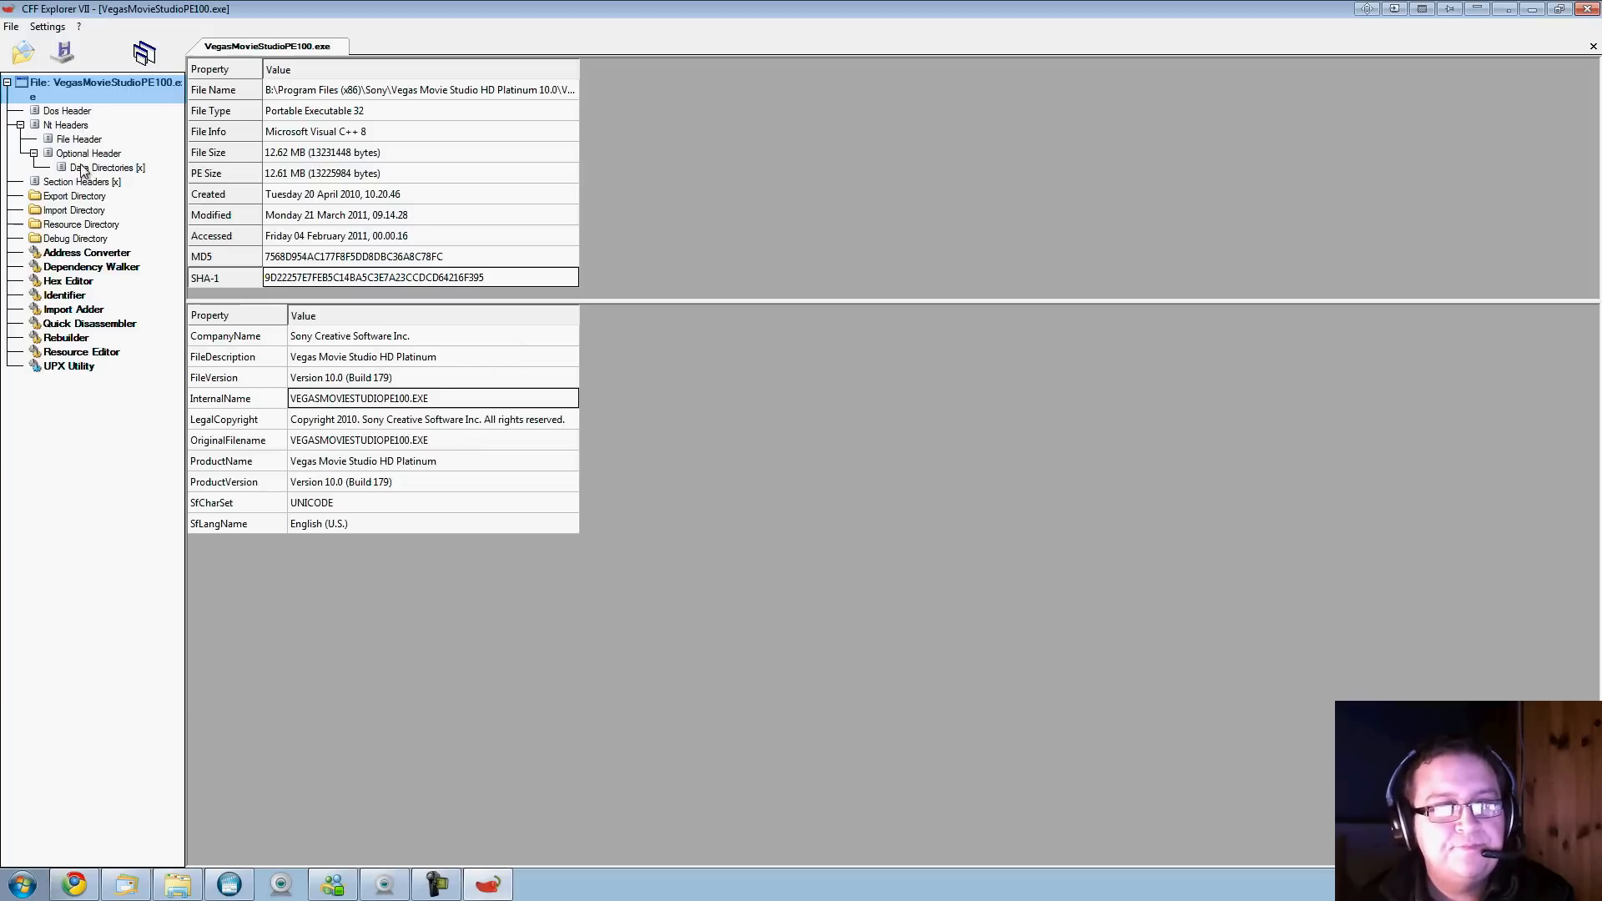
pyautogui.moveTo(291, 110)
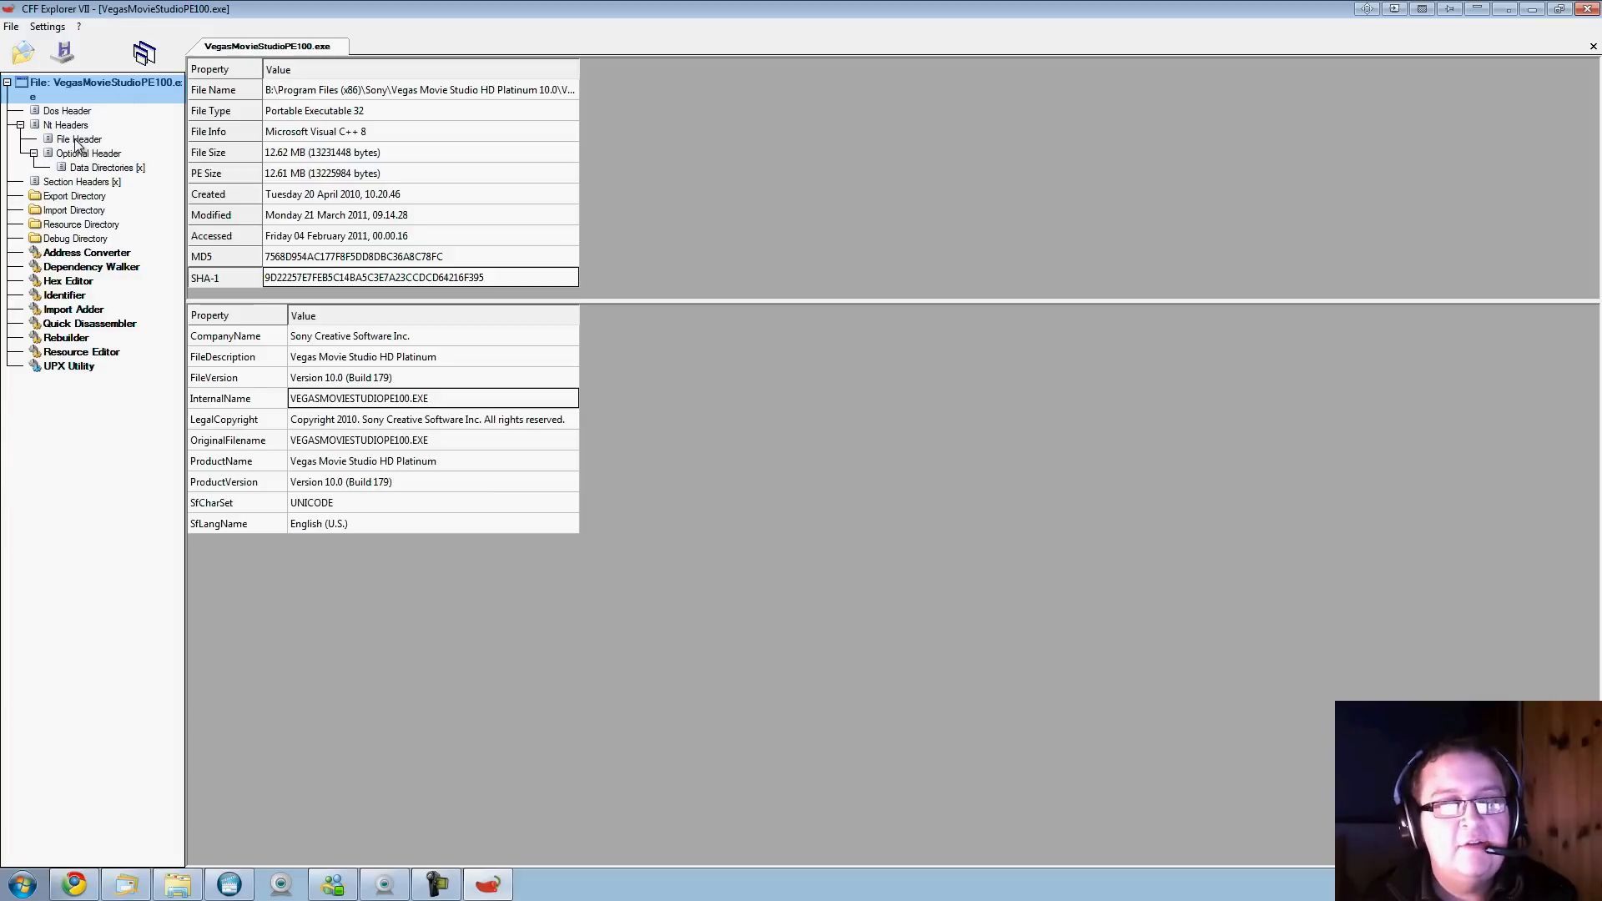
# In File Header Characteristics, leave 'App can handle >2gb address space' ticked (value 0123)
pyautogui.click(78, 139)
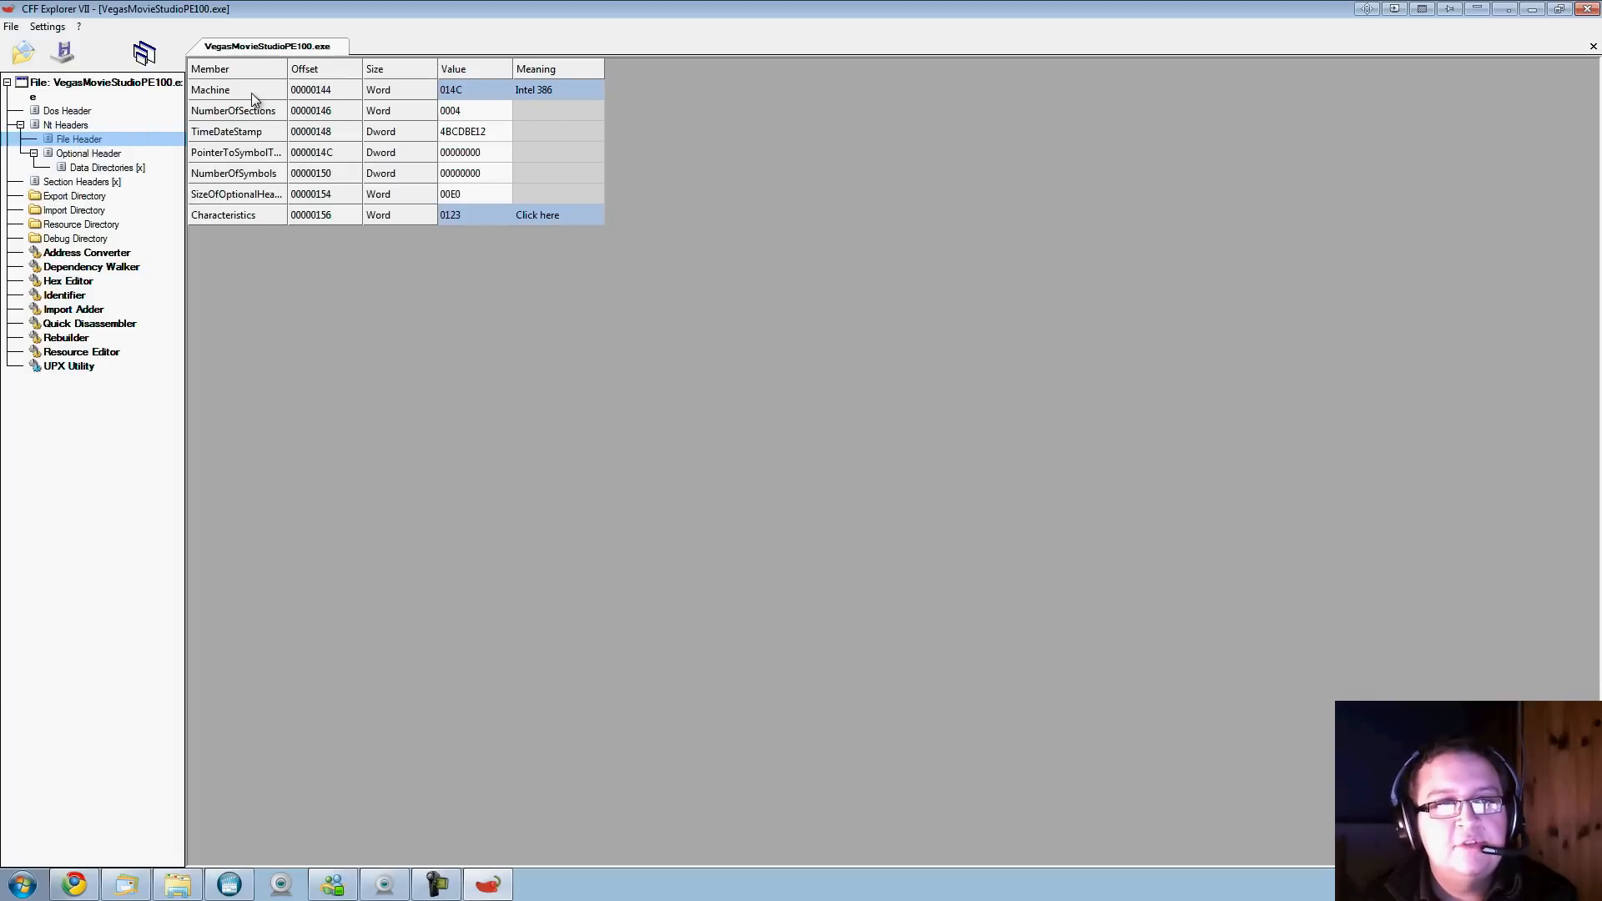
pyautogui.moveTo(247, 215)
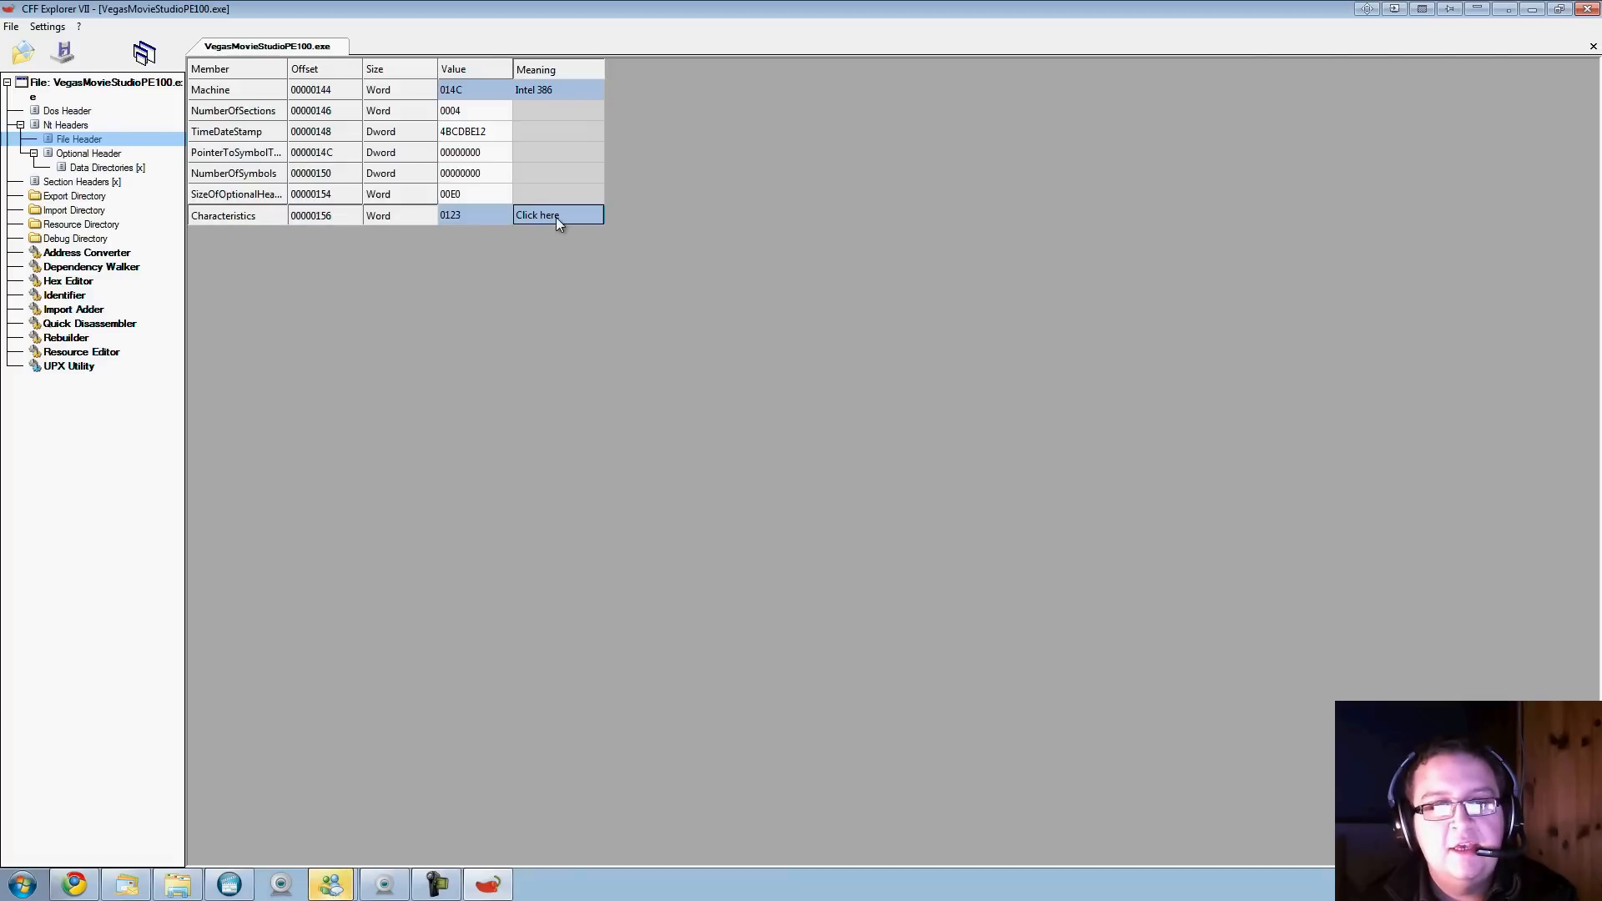
pyautogui.click(538, 215)
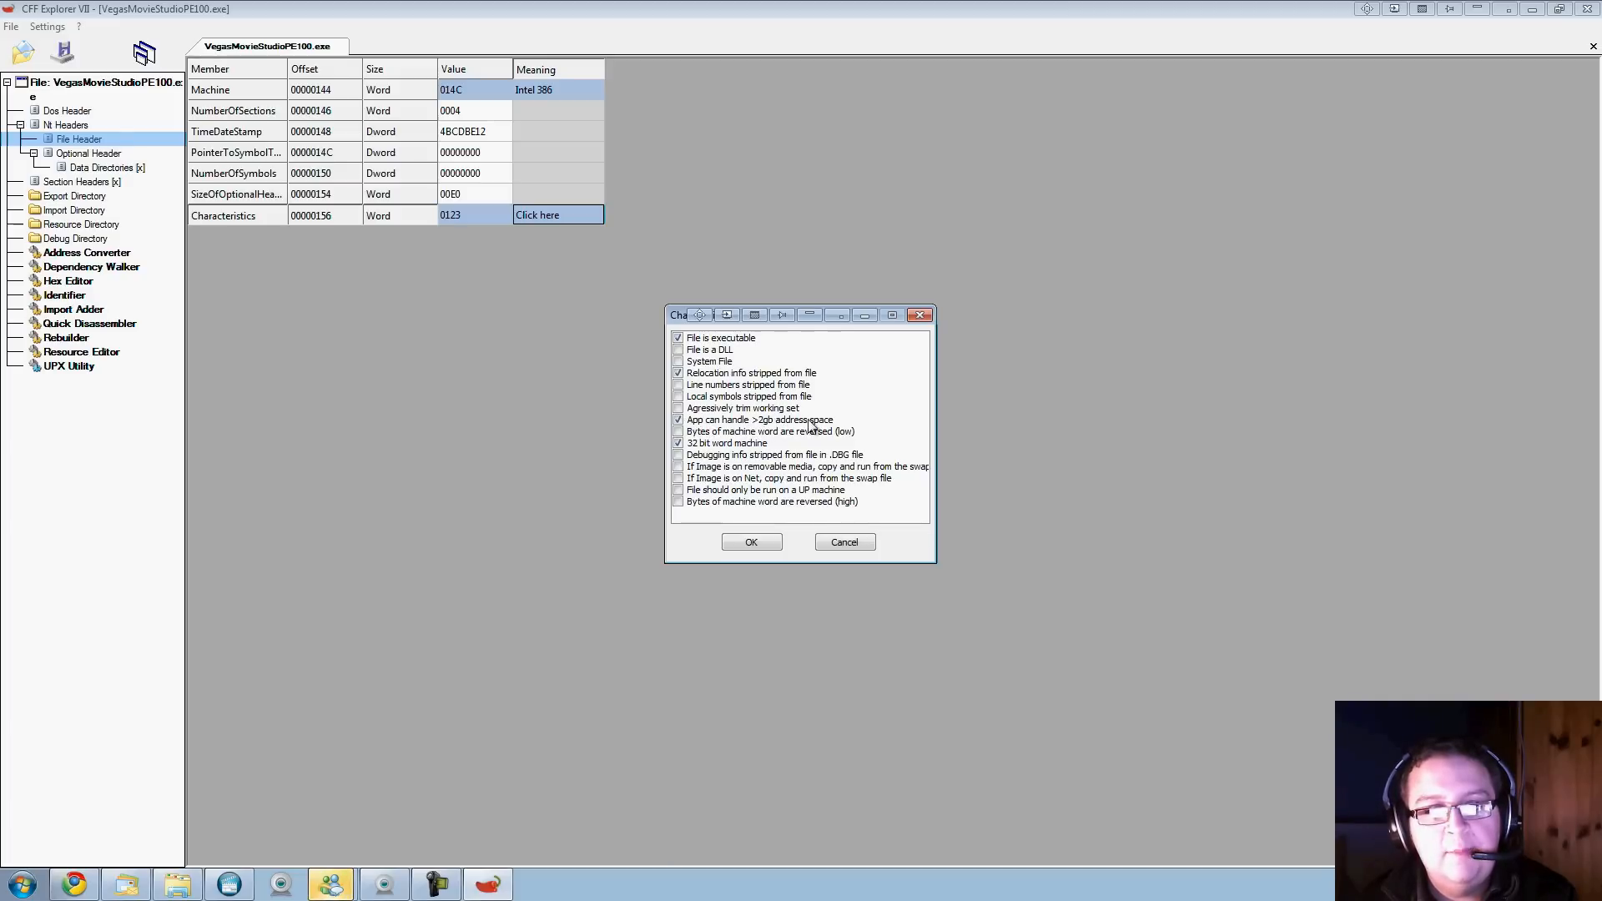
pyautogui.click(680, 421)
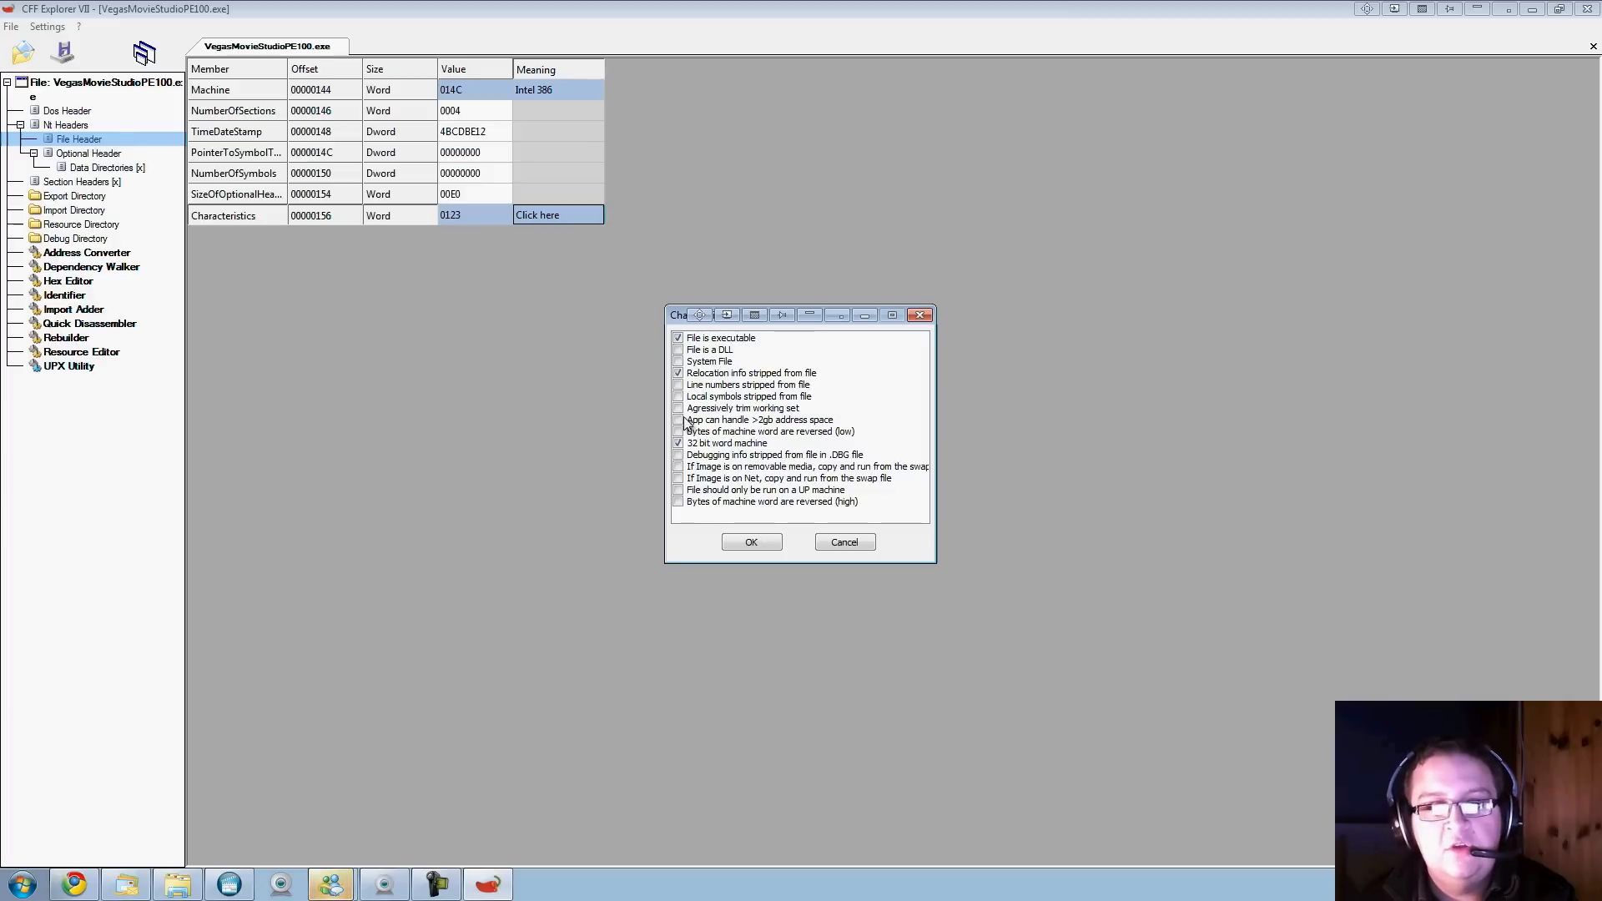
pyautogui.click(680, 421)
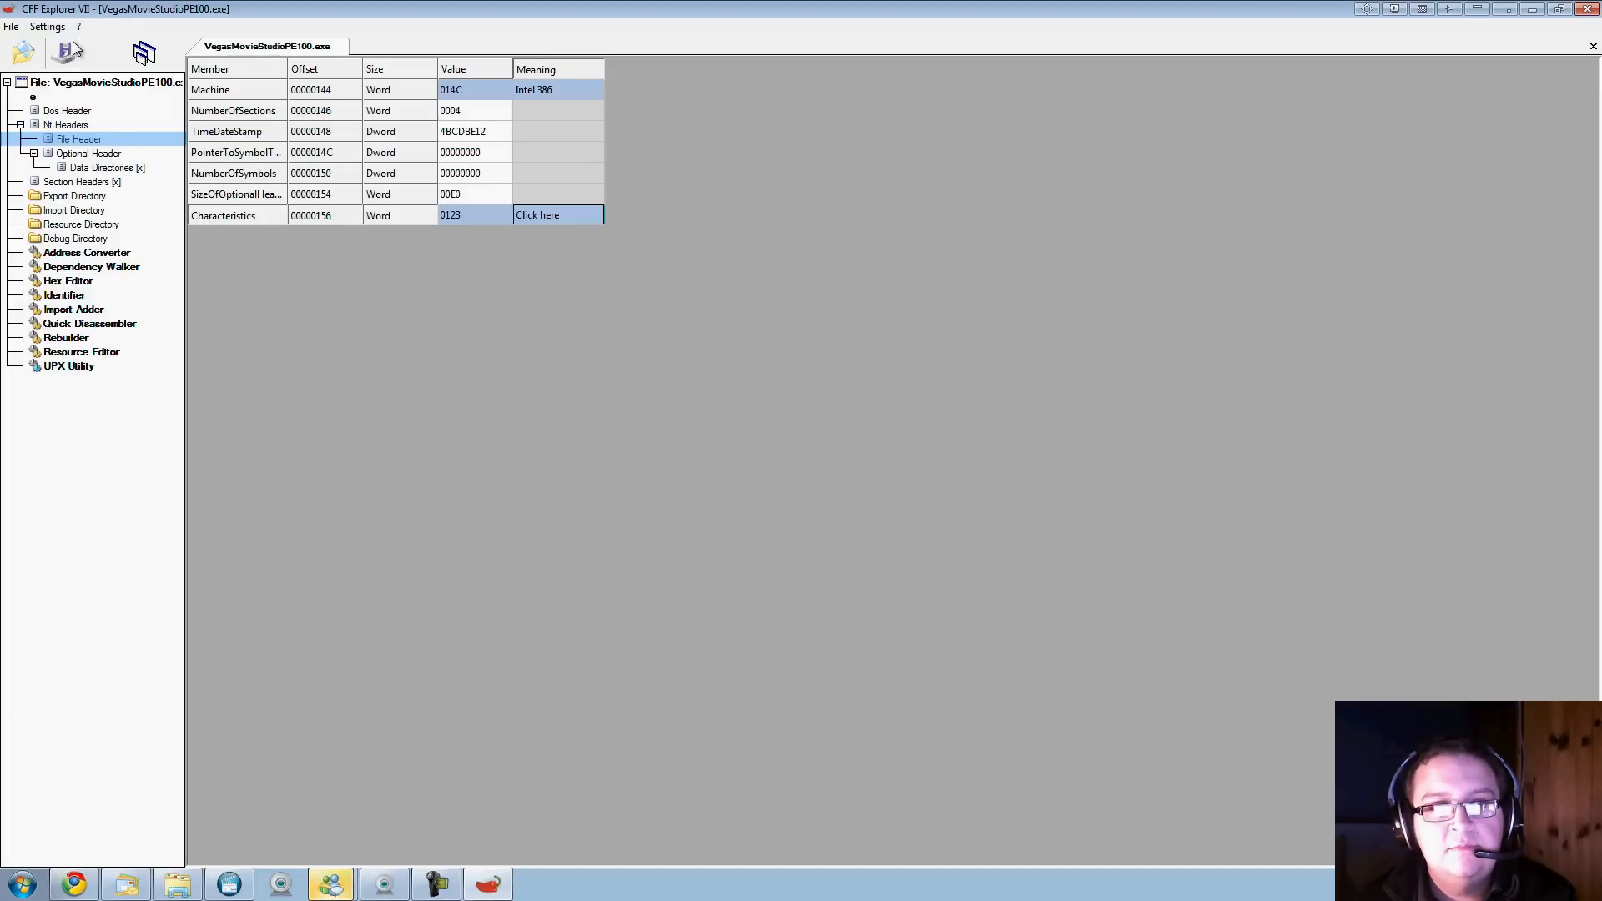
# Attempt to save over the original executable, declining to save under another name when overwrite fails
pyautogui.click(61, 53)
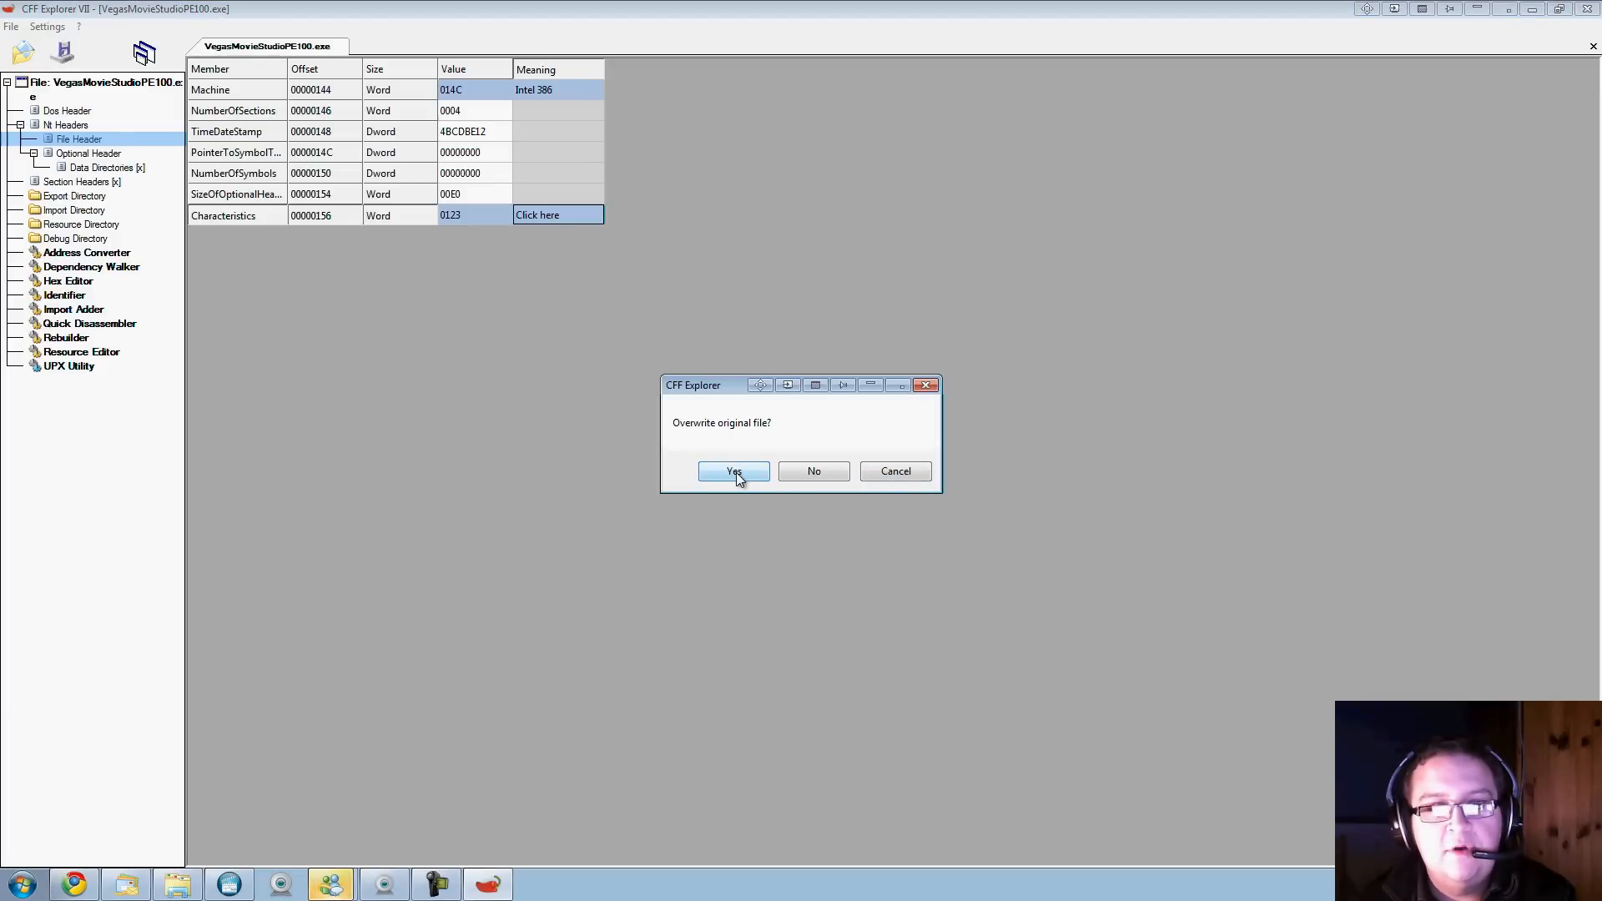
pyautogui.click(732, 471)
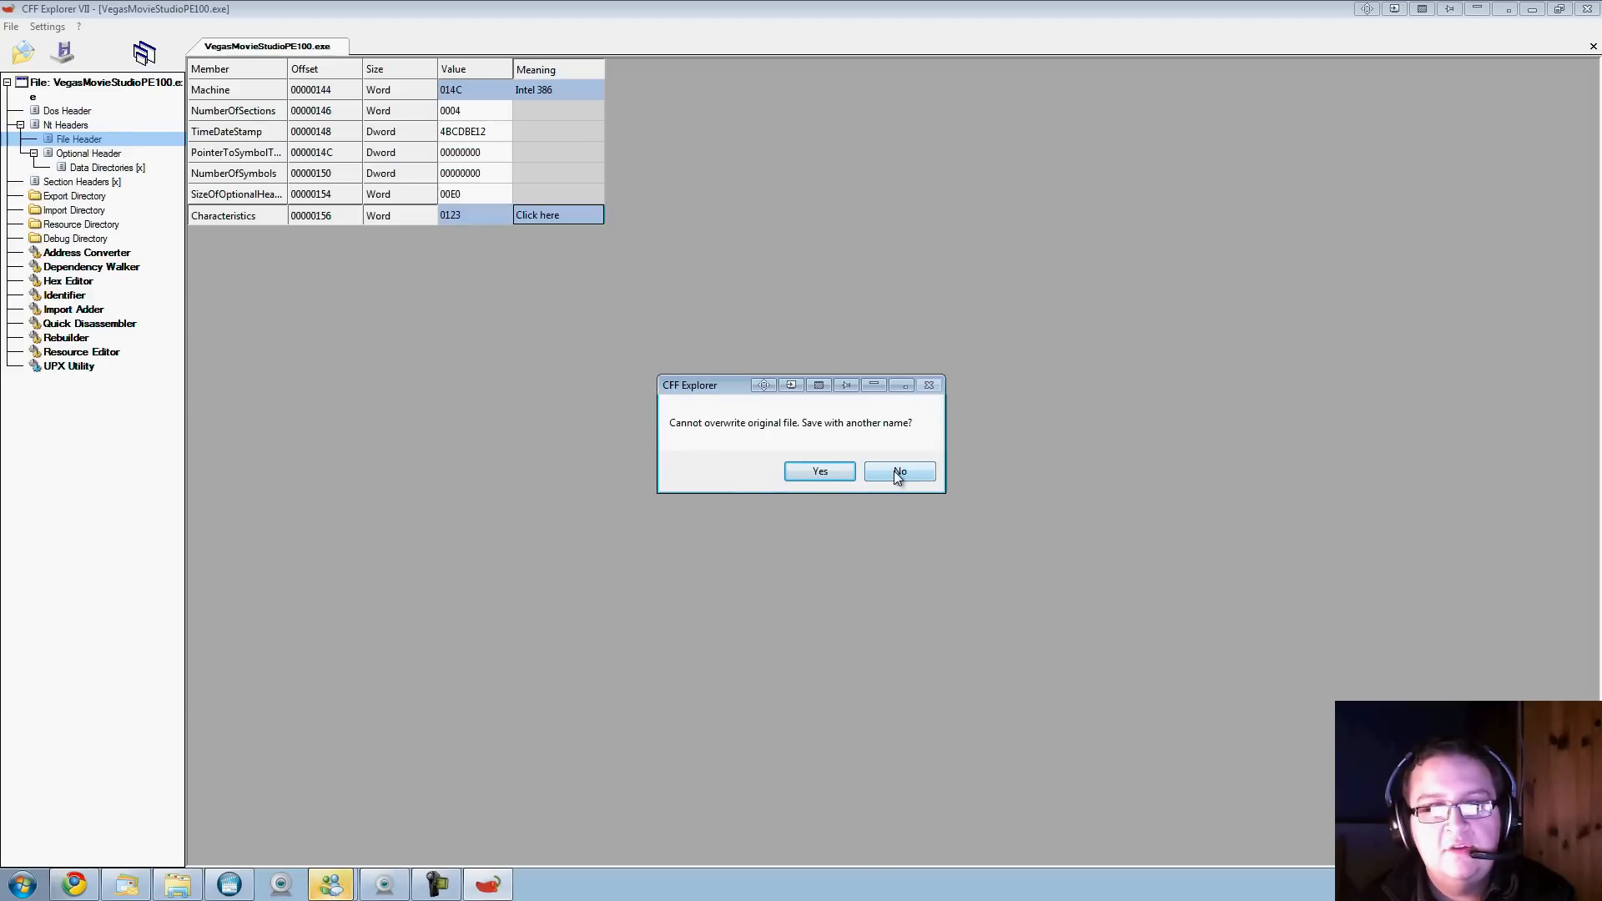
pyautogui.click(898, 470)
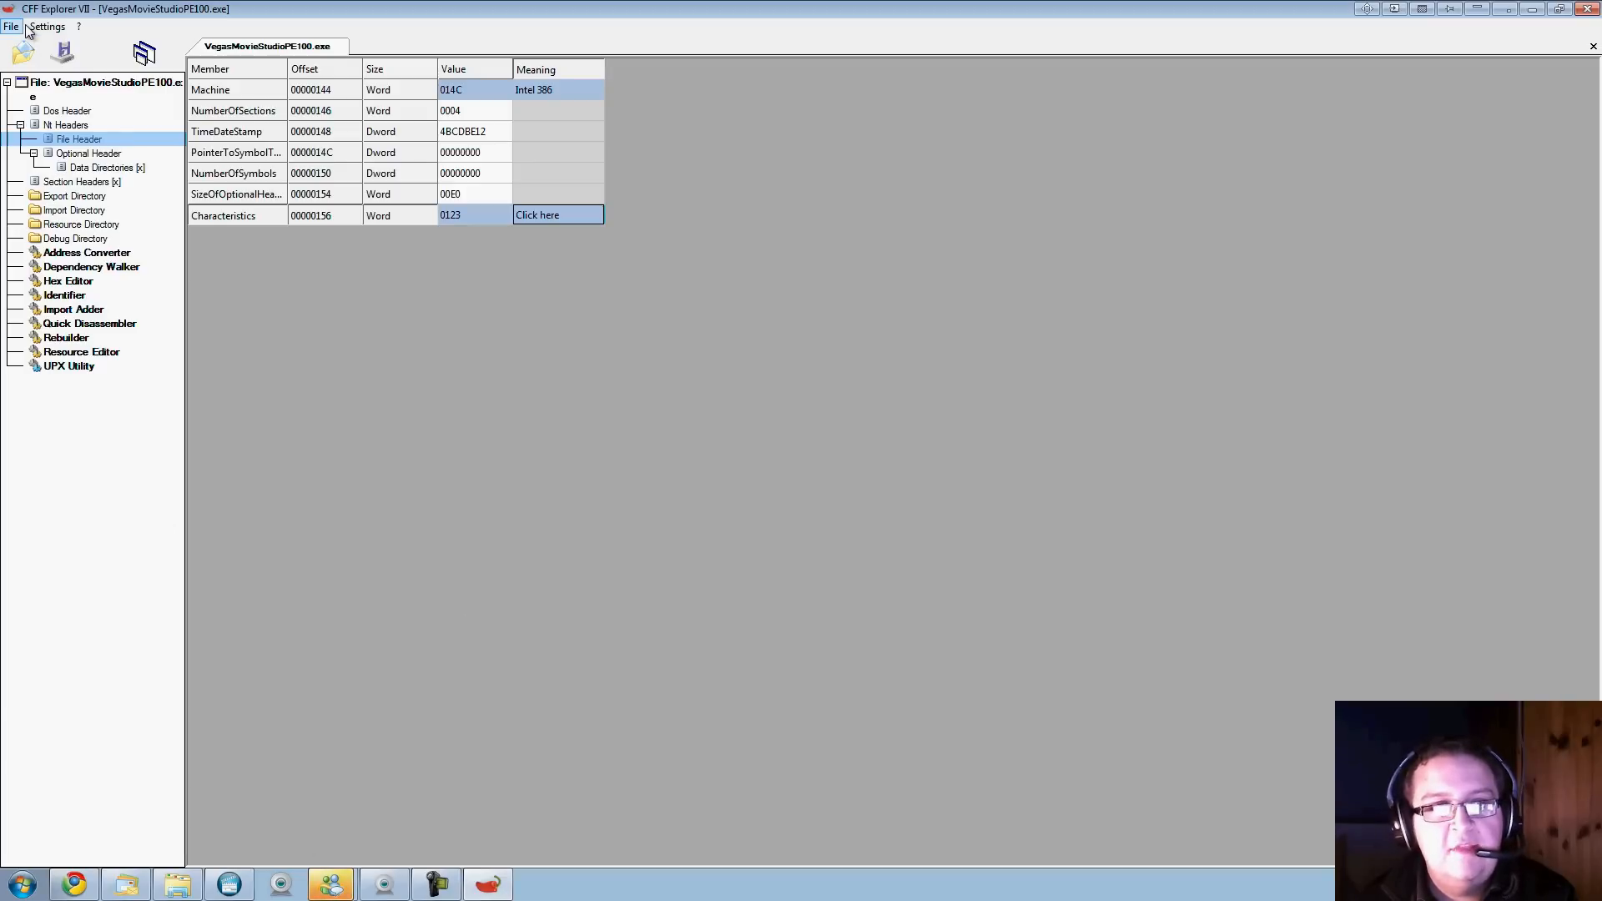
pyautogui.click(12, 25)
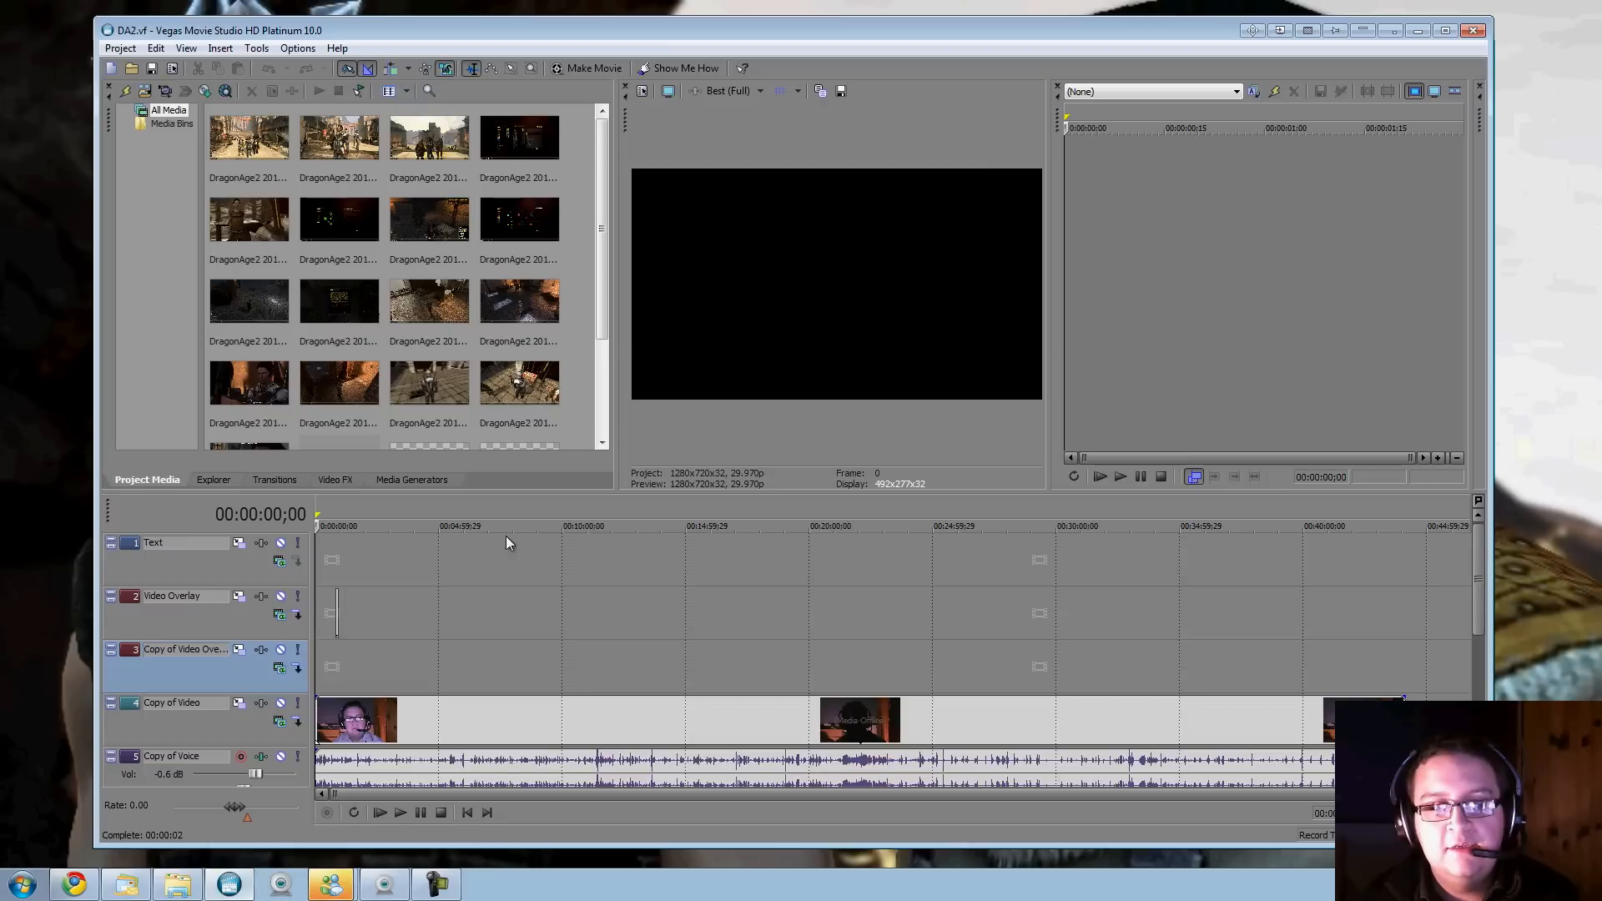
pyautogui.scroll(-3)
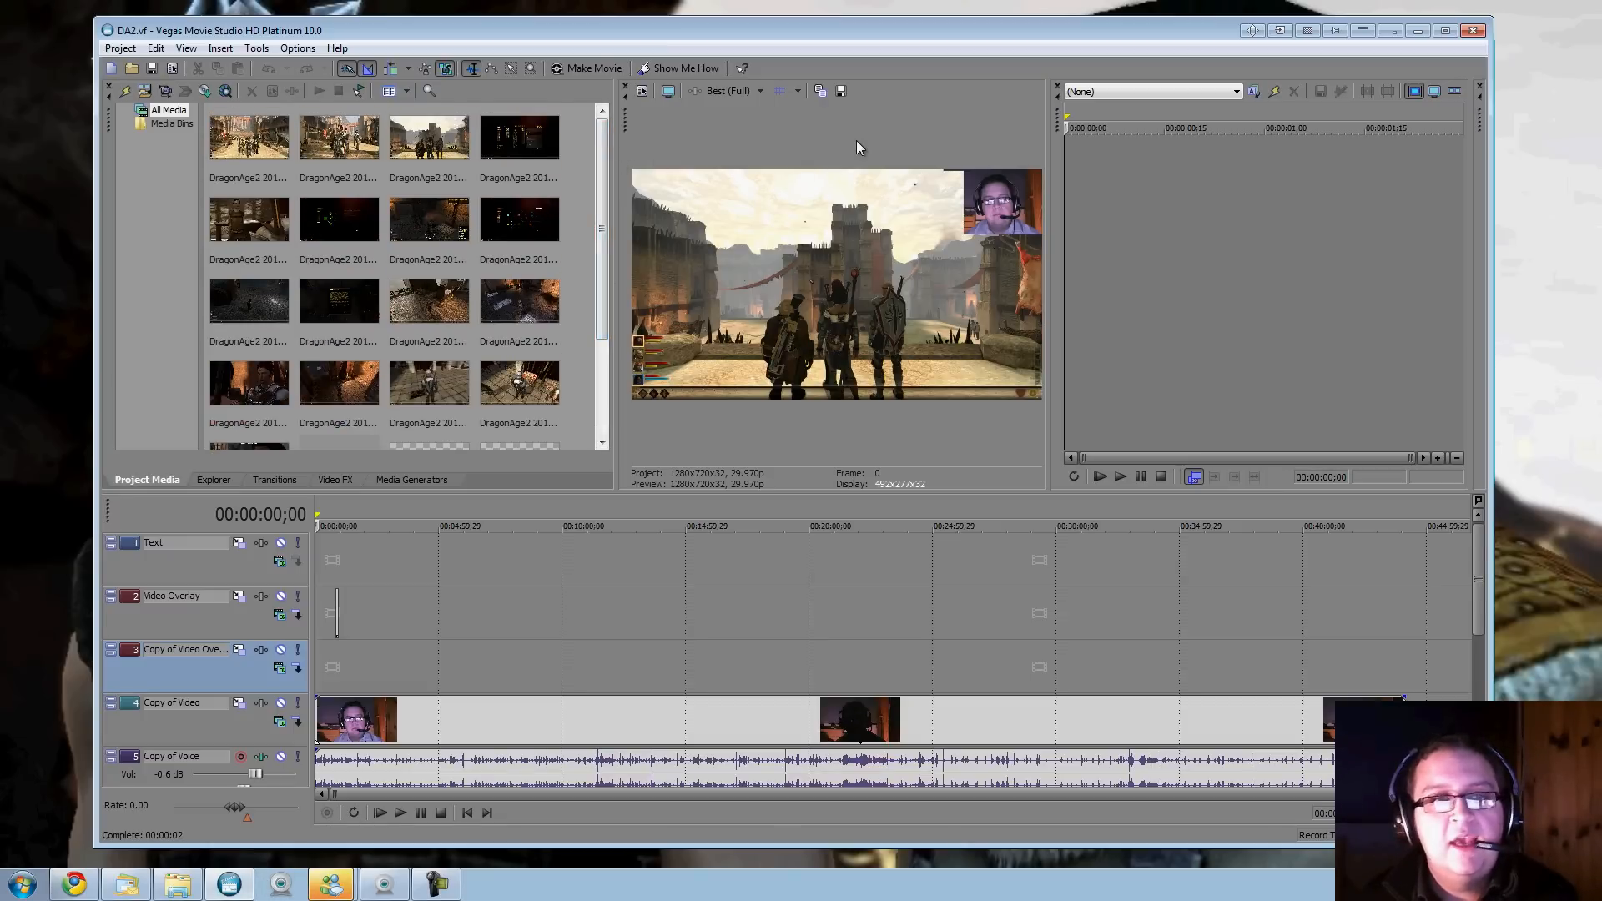
pyautogui.moveTo(774, 364)
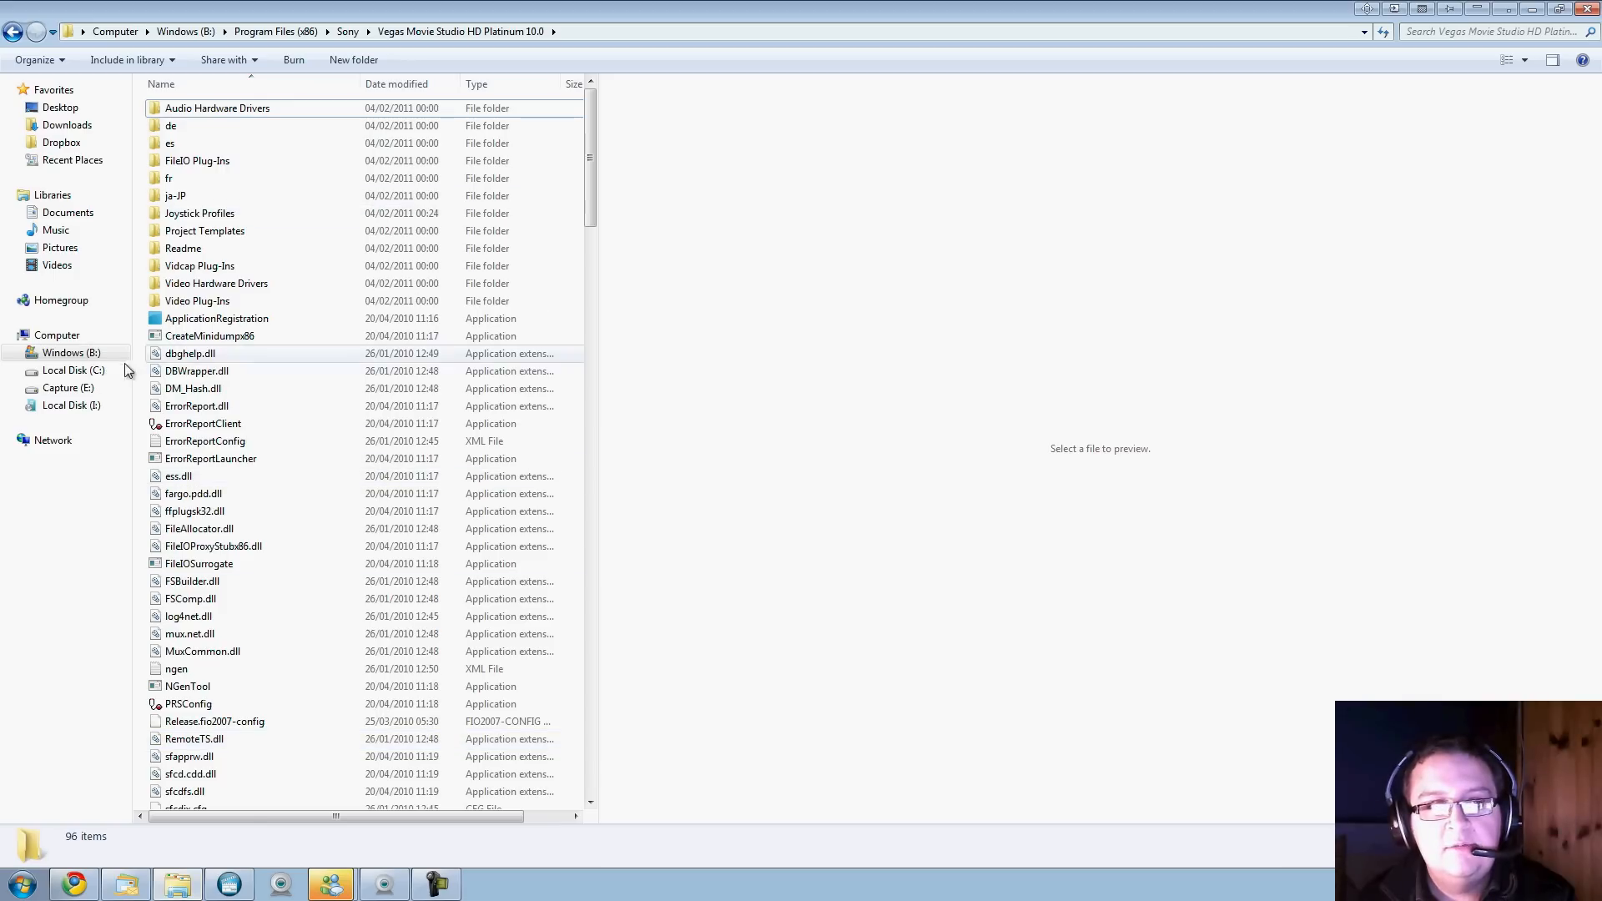
# Play back the DA2 video recording from the Capture (E:) drive's preview pane
pyautogui.click(69, 387)
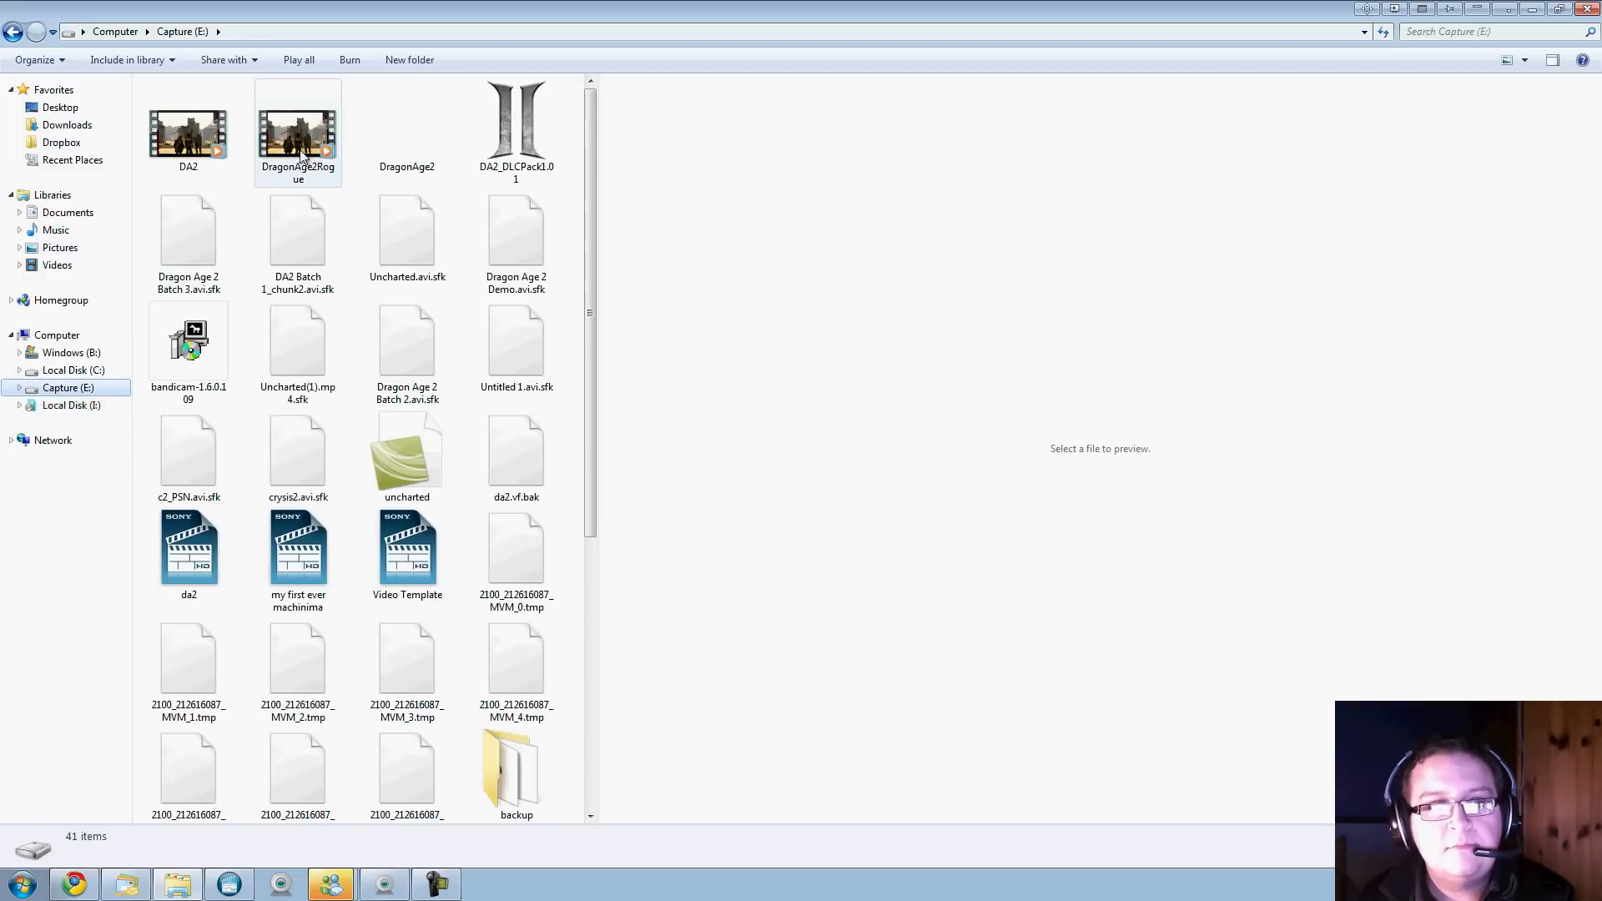
pyautogui.click(188, 130)
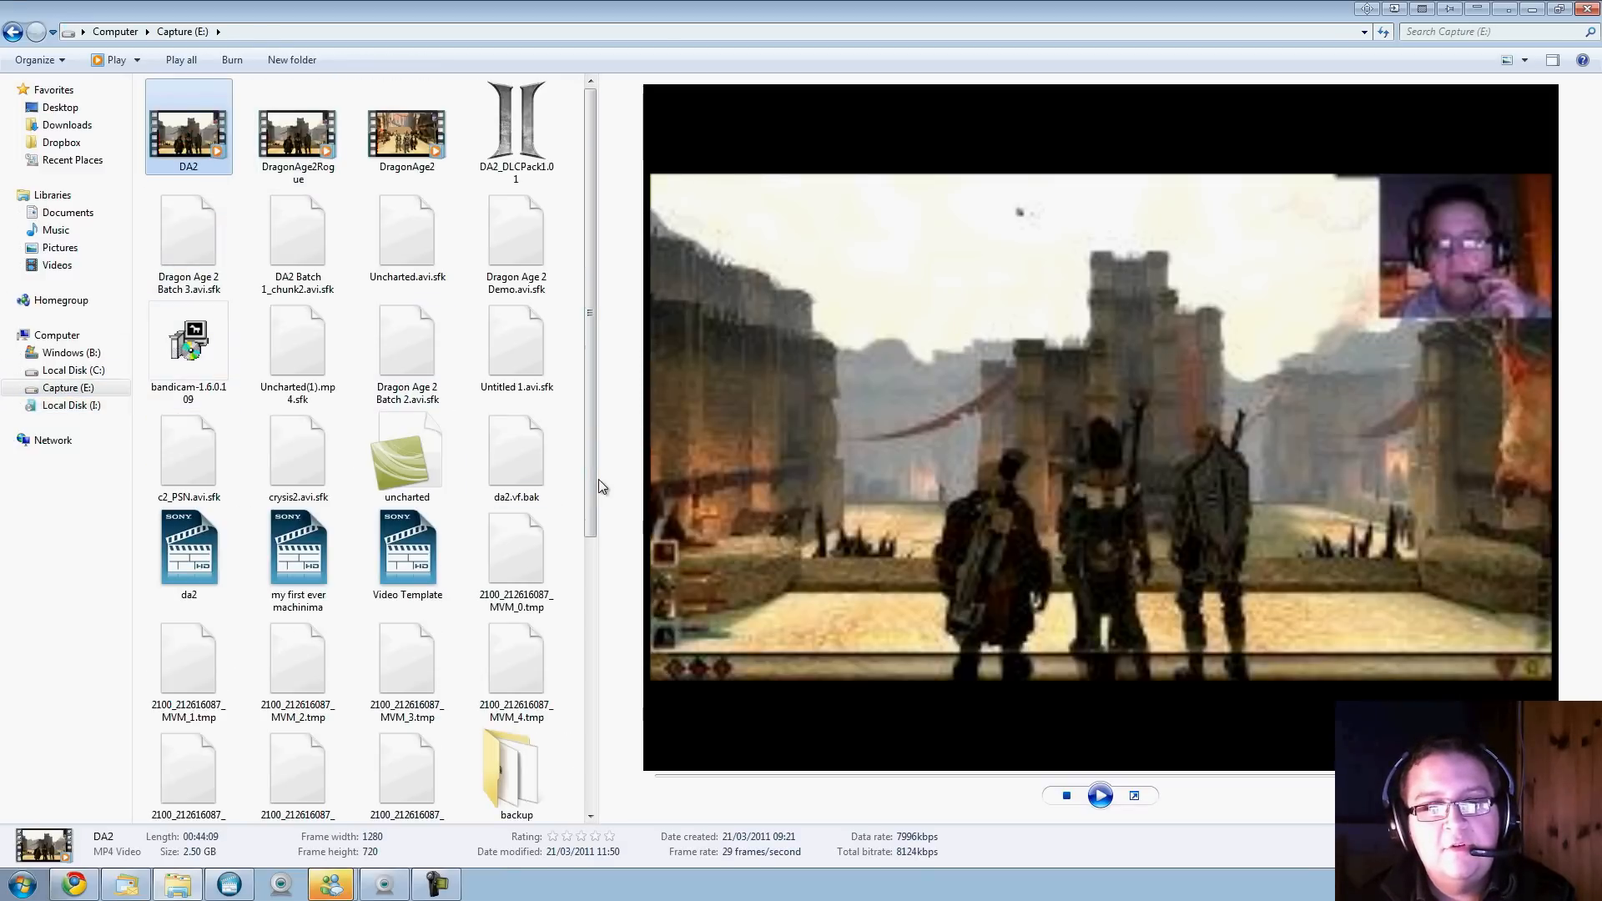
pyautogui.click(1131, 796)
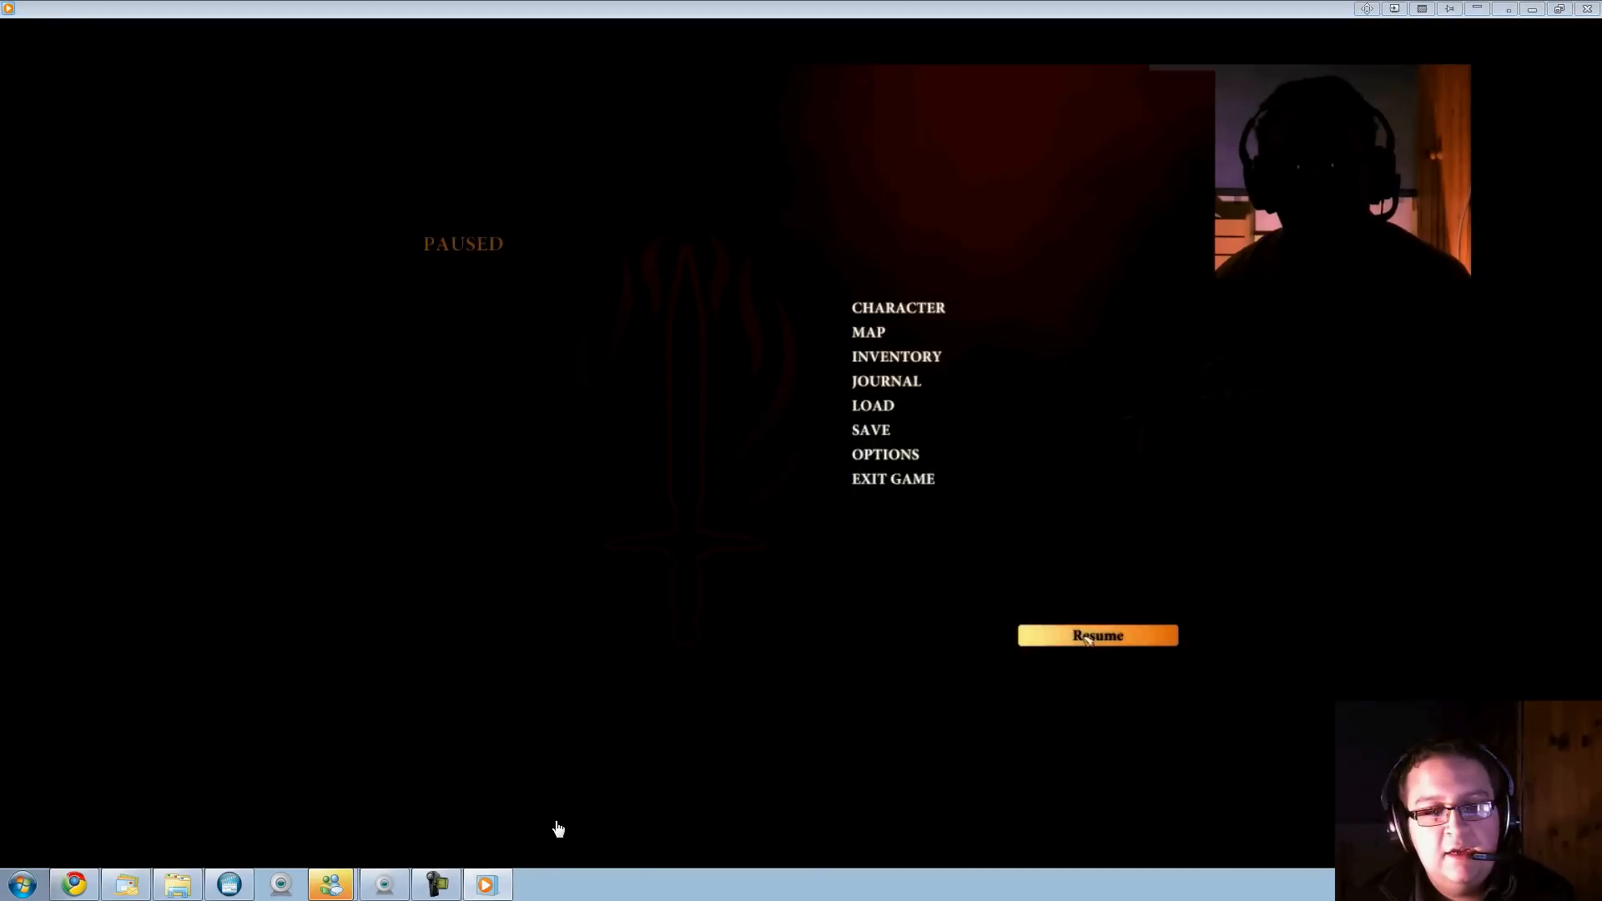
pyautogui.click(1097, 634)
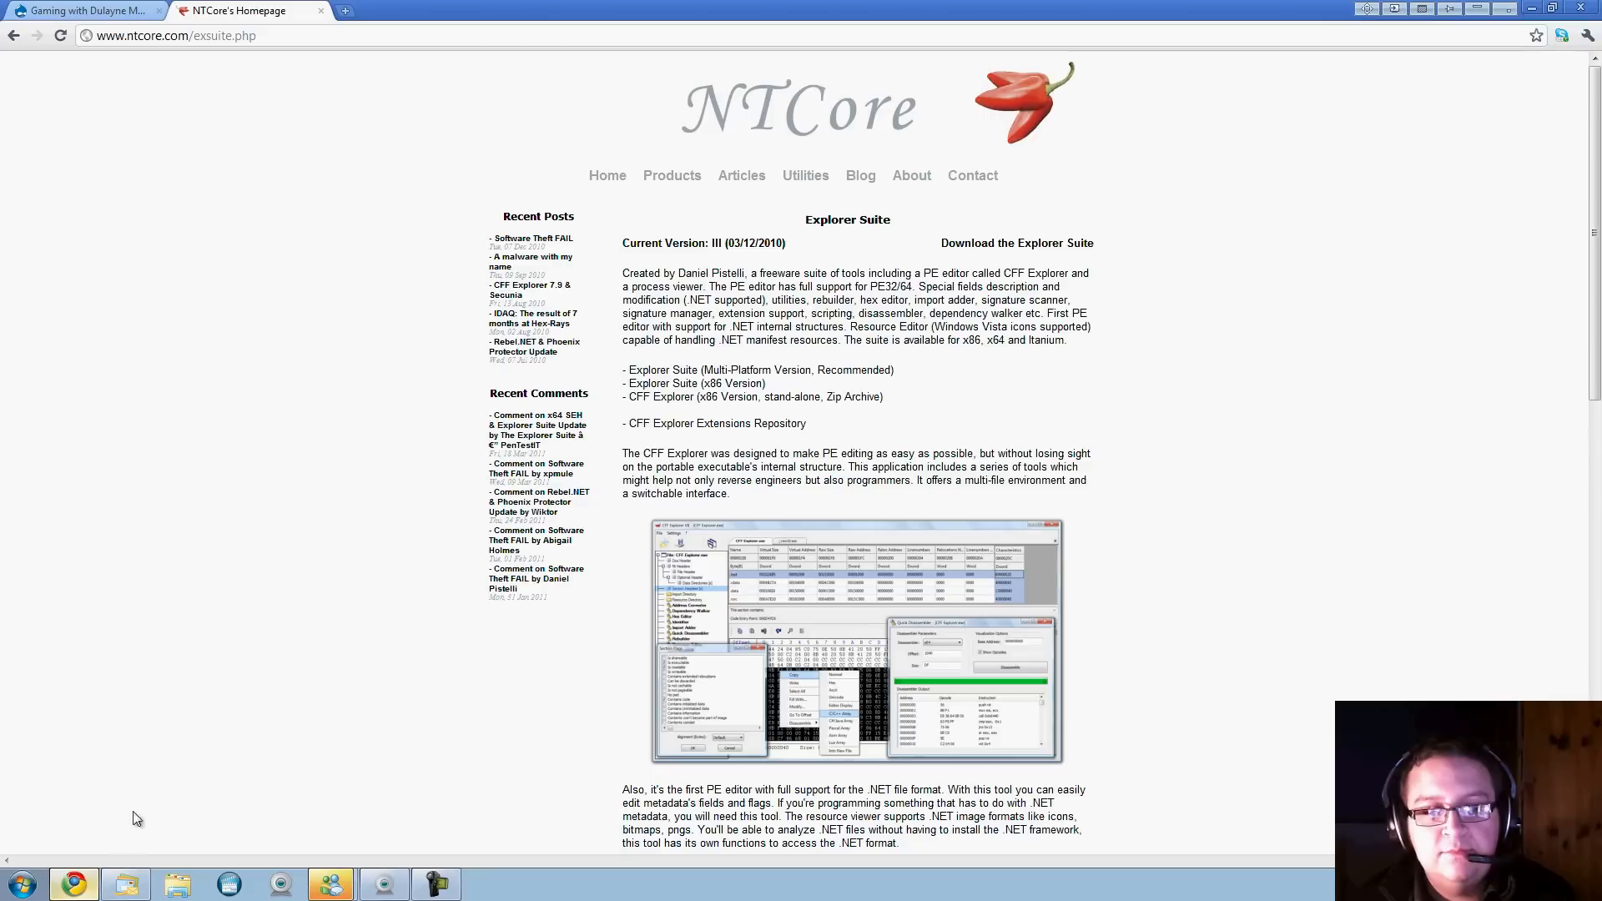
# Show the Gaming with Dulayne Movaro site scrolled to the Dragon Age 2 Episode 15 video post
pyautogui.click(82, 10)
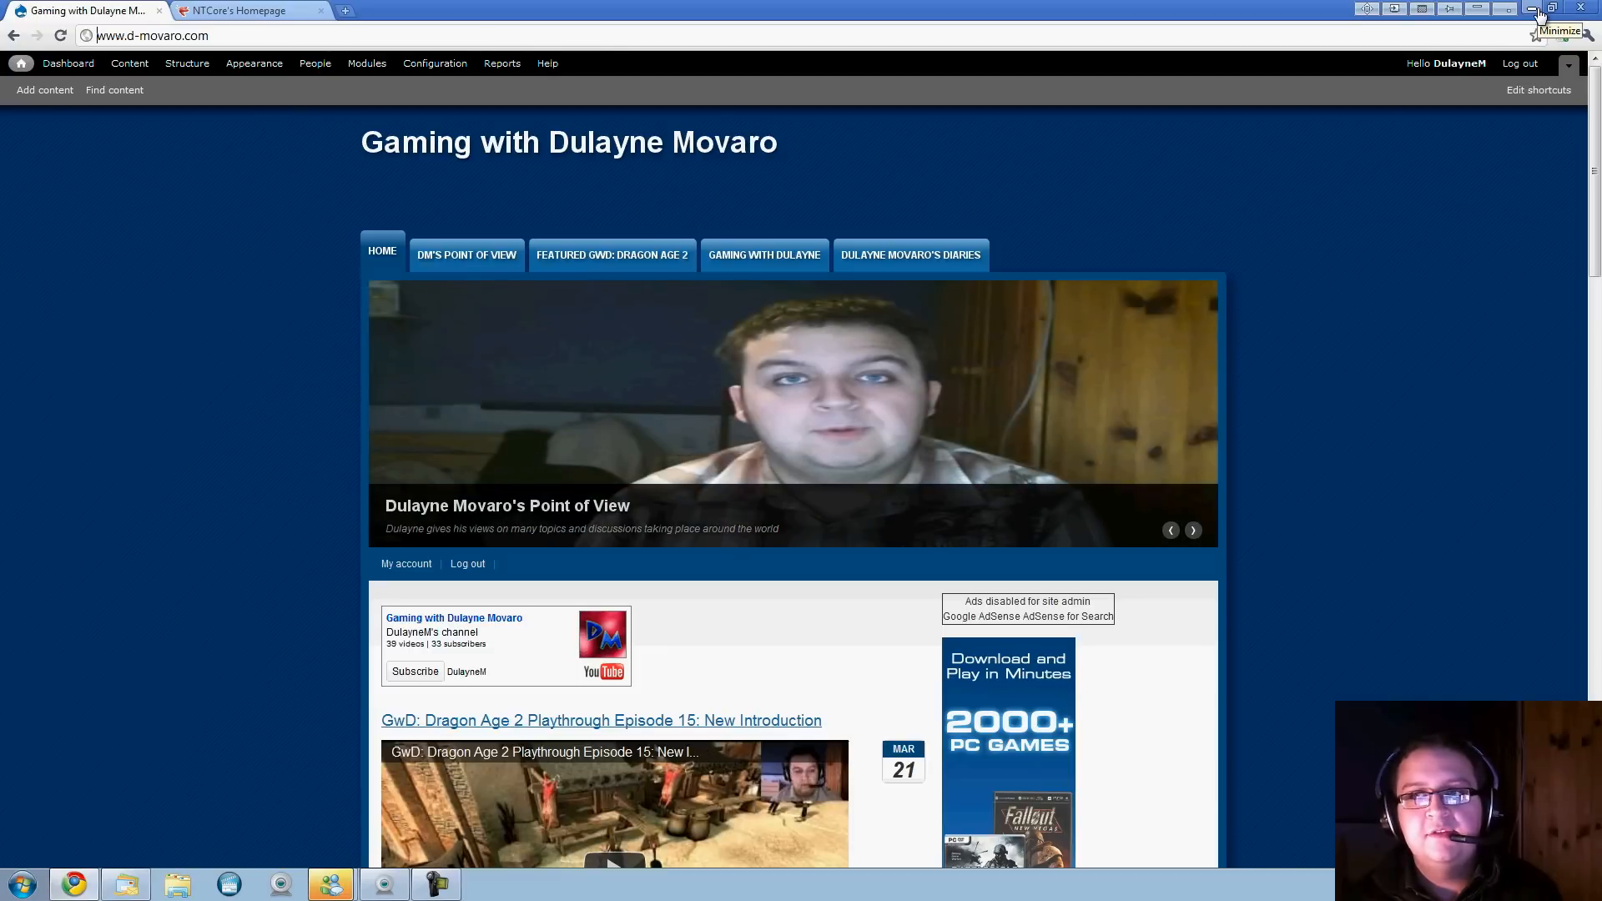
pyautogui.scroll(-3)
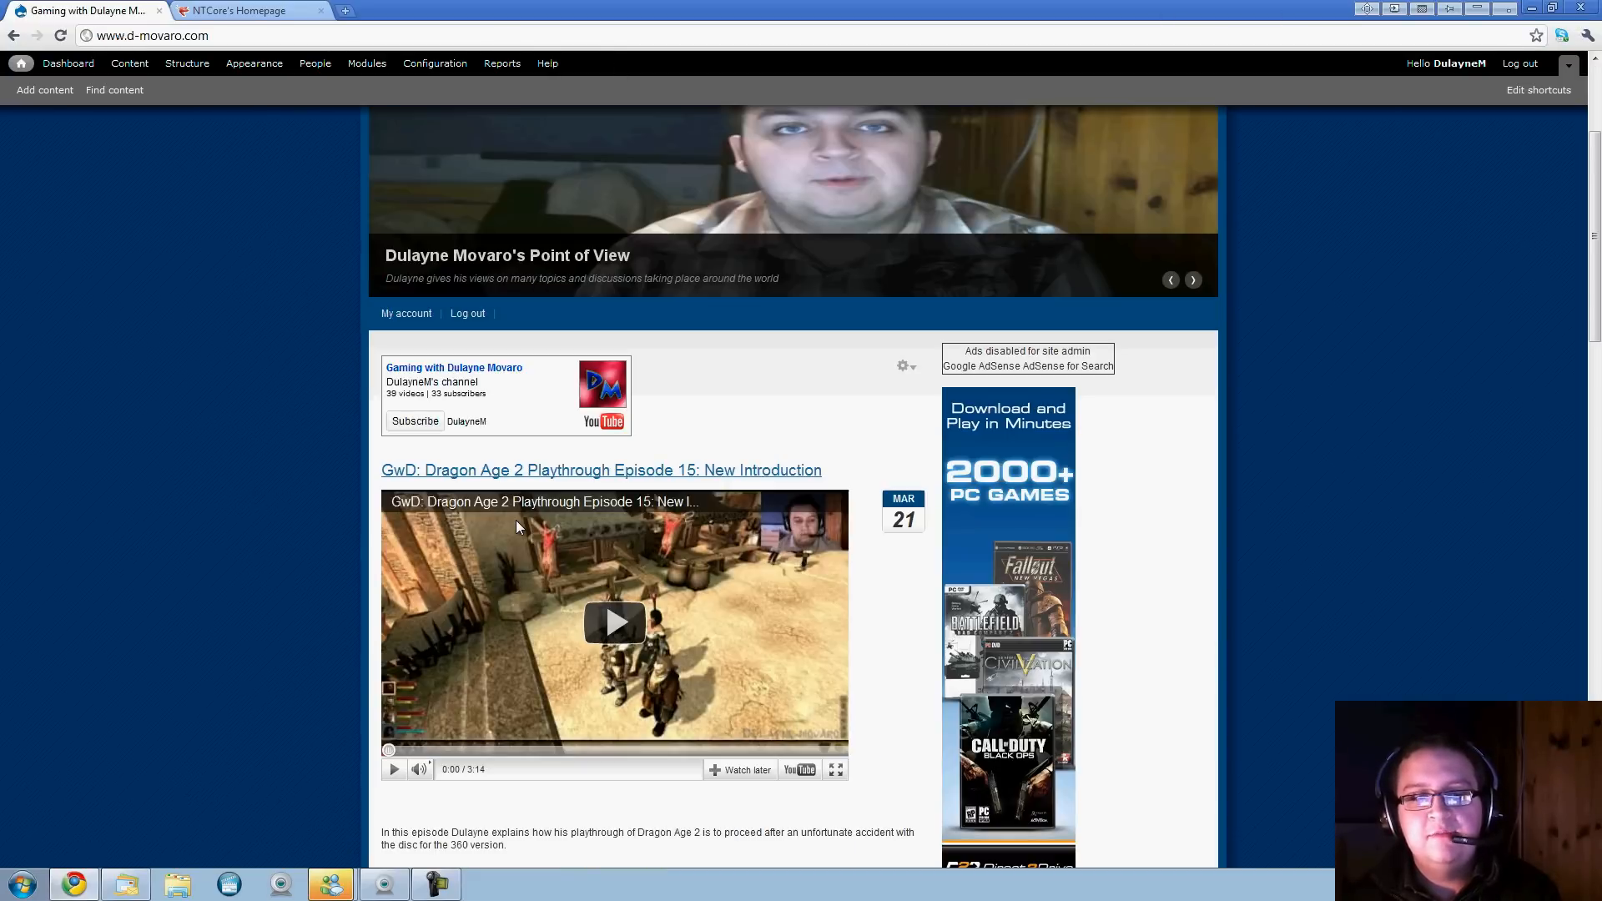